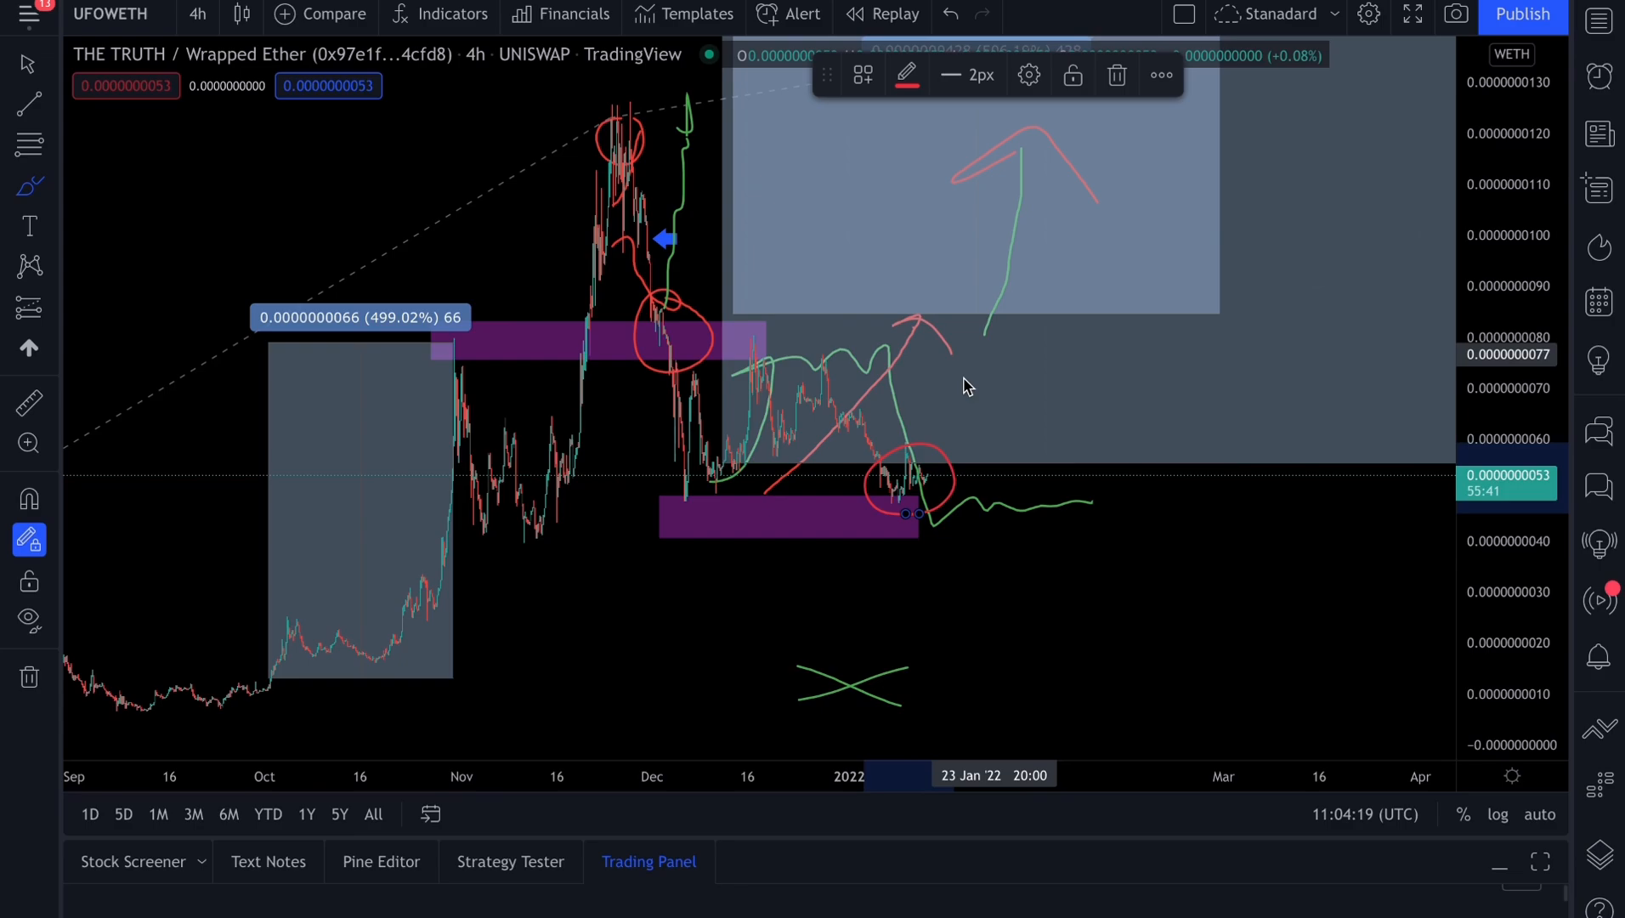
{"action": "mouse_move", "coordinate": [1017, 449]}
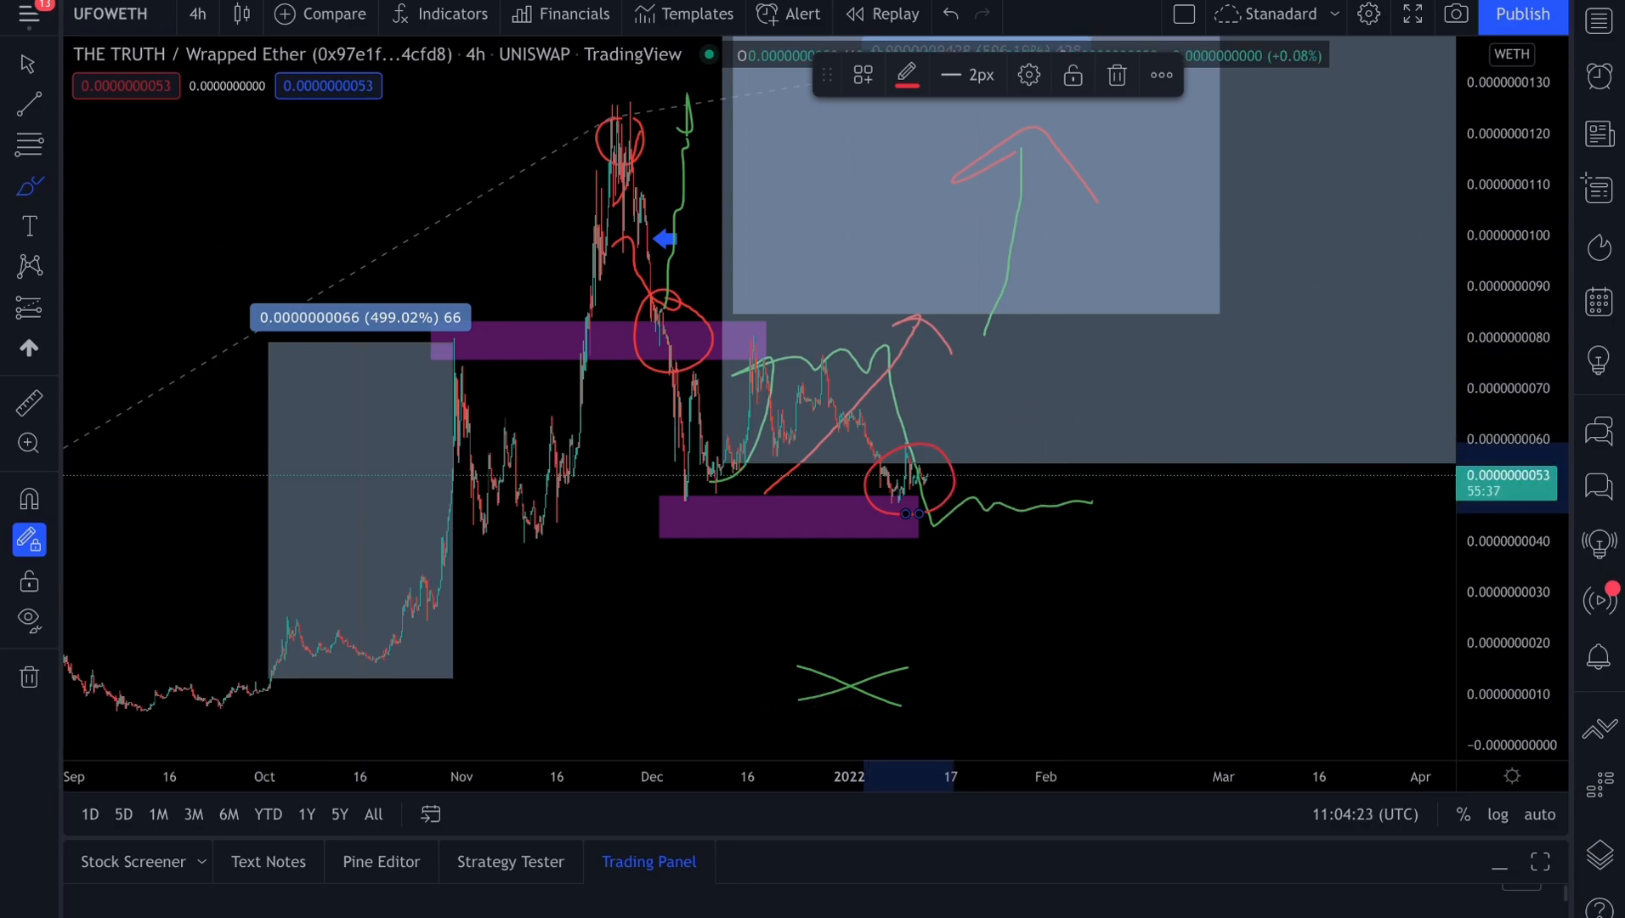
- Scroll through the reloaded UFO Gaming page's price chart section
{"action": "left_click_drag", "start_coordinate": [199, 222], "coordinate": [512, 186]}
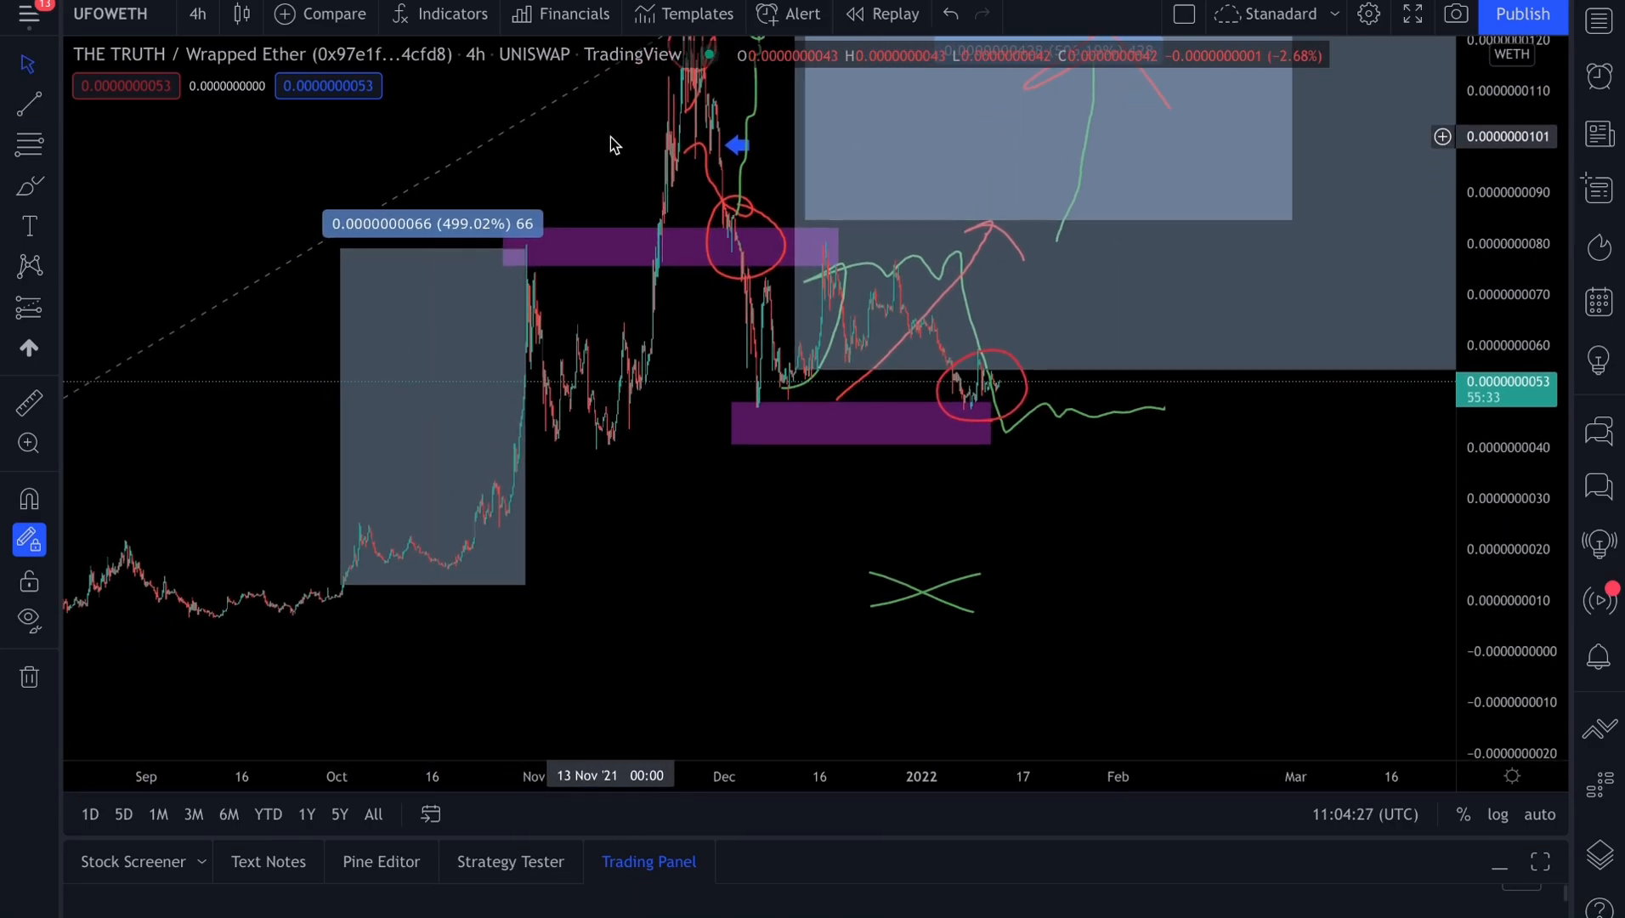
{"action": "mouse_move", "coordinate": [837, 274]}
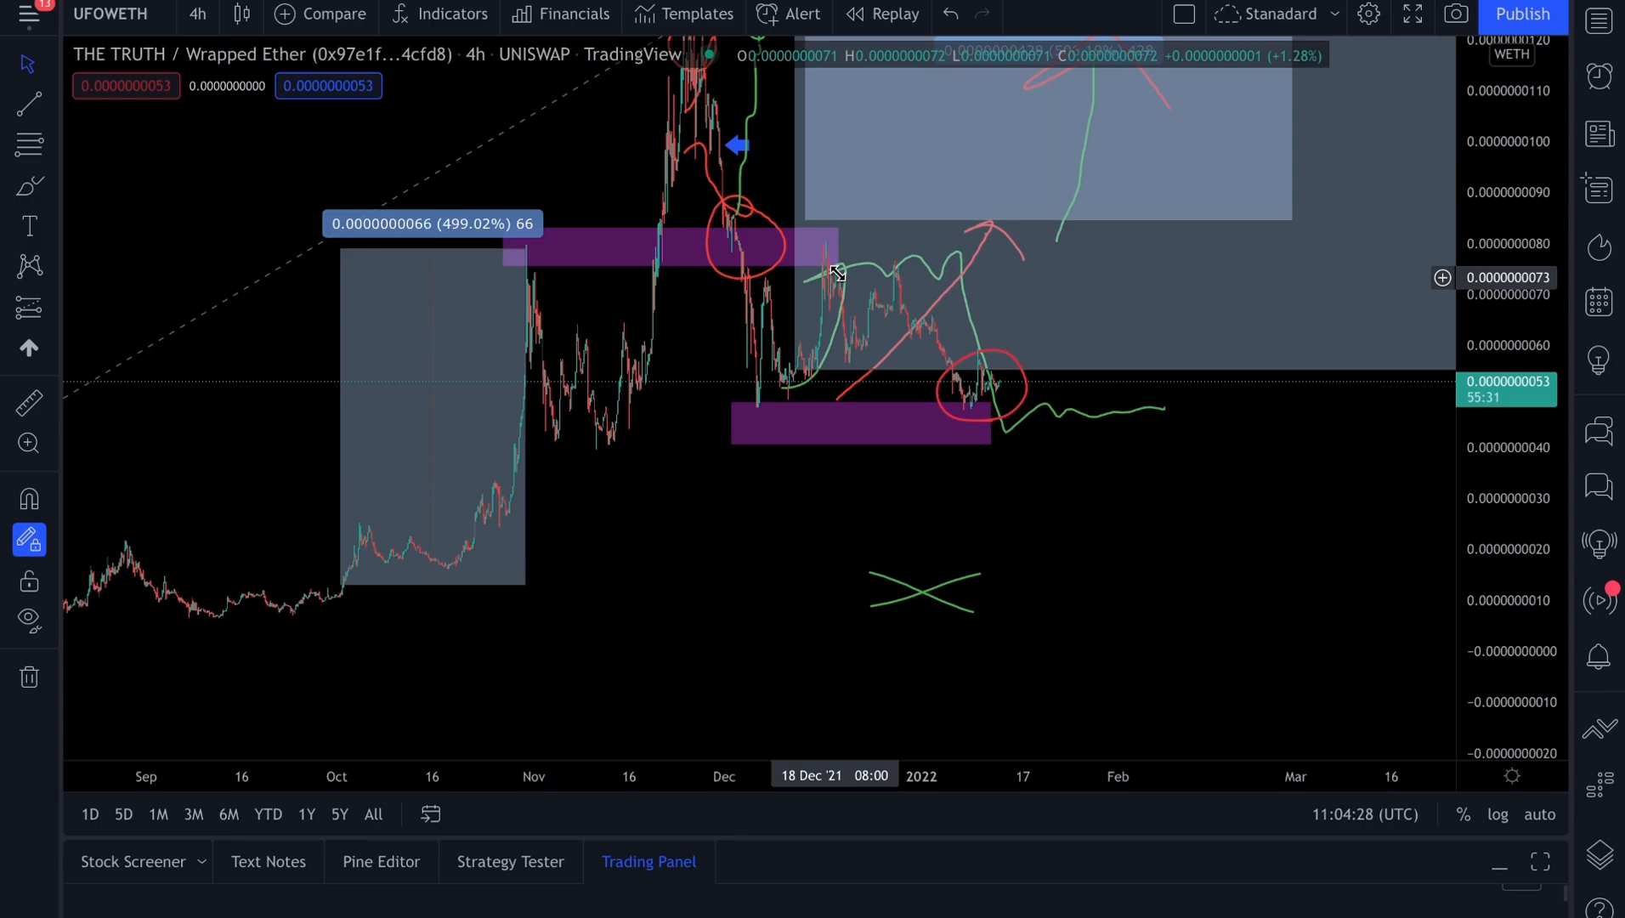
{"action": "mouse_move", "coordinate": [723, 307]}
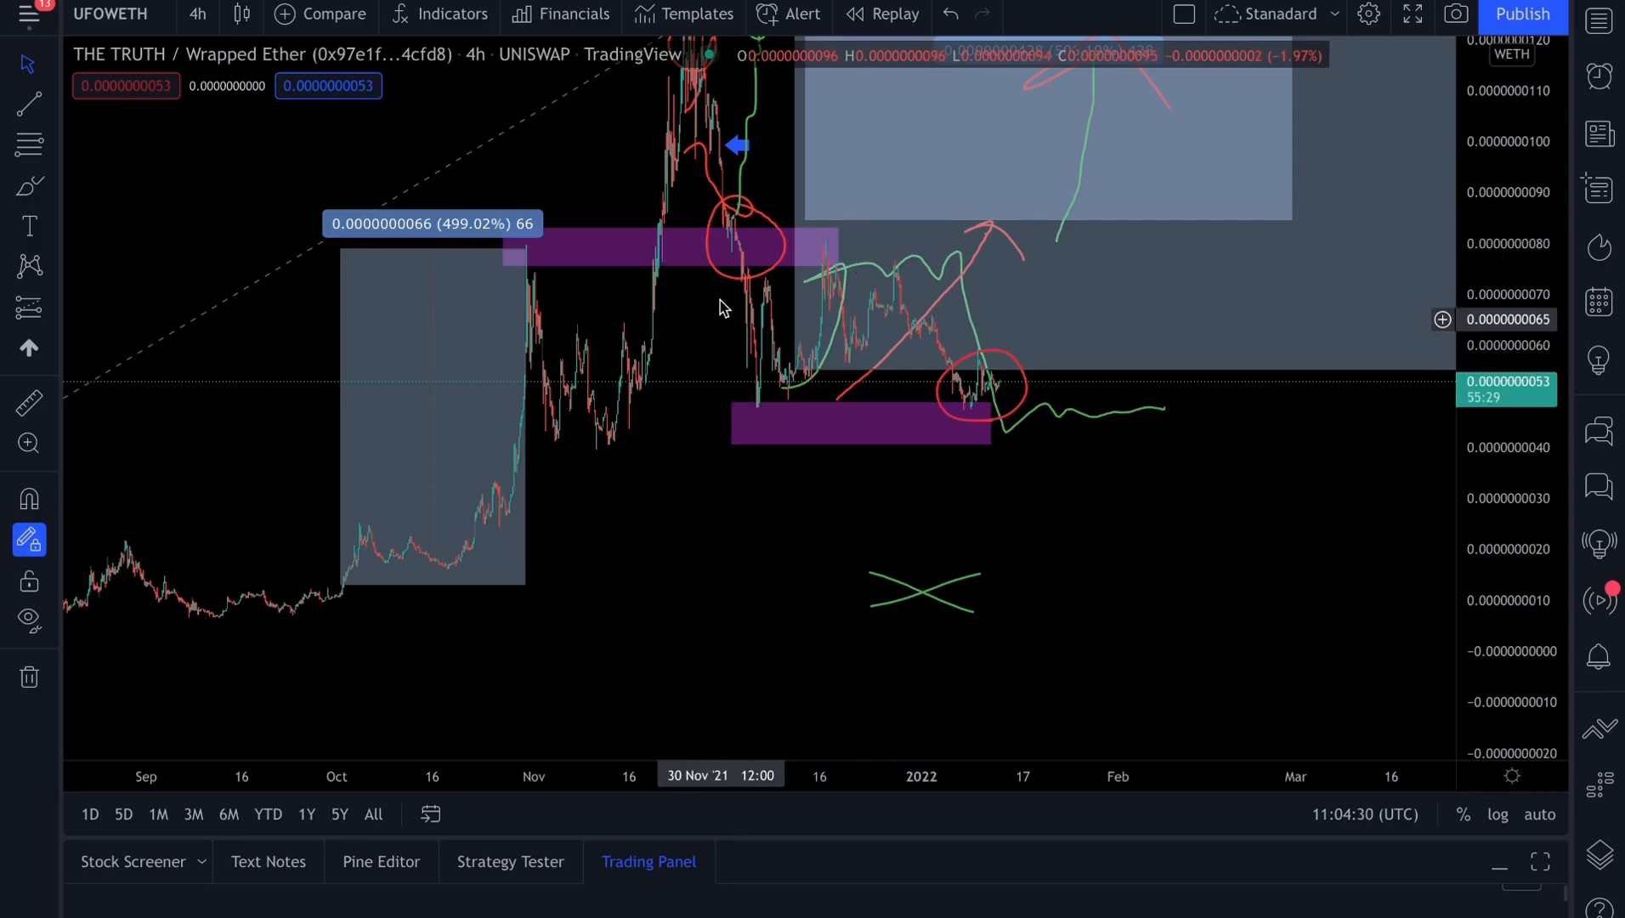
{"action": "mouse_move", "coordinate": [817, 256]}
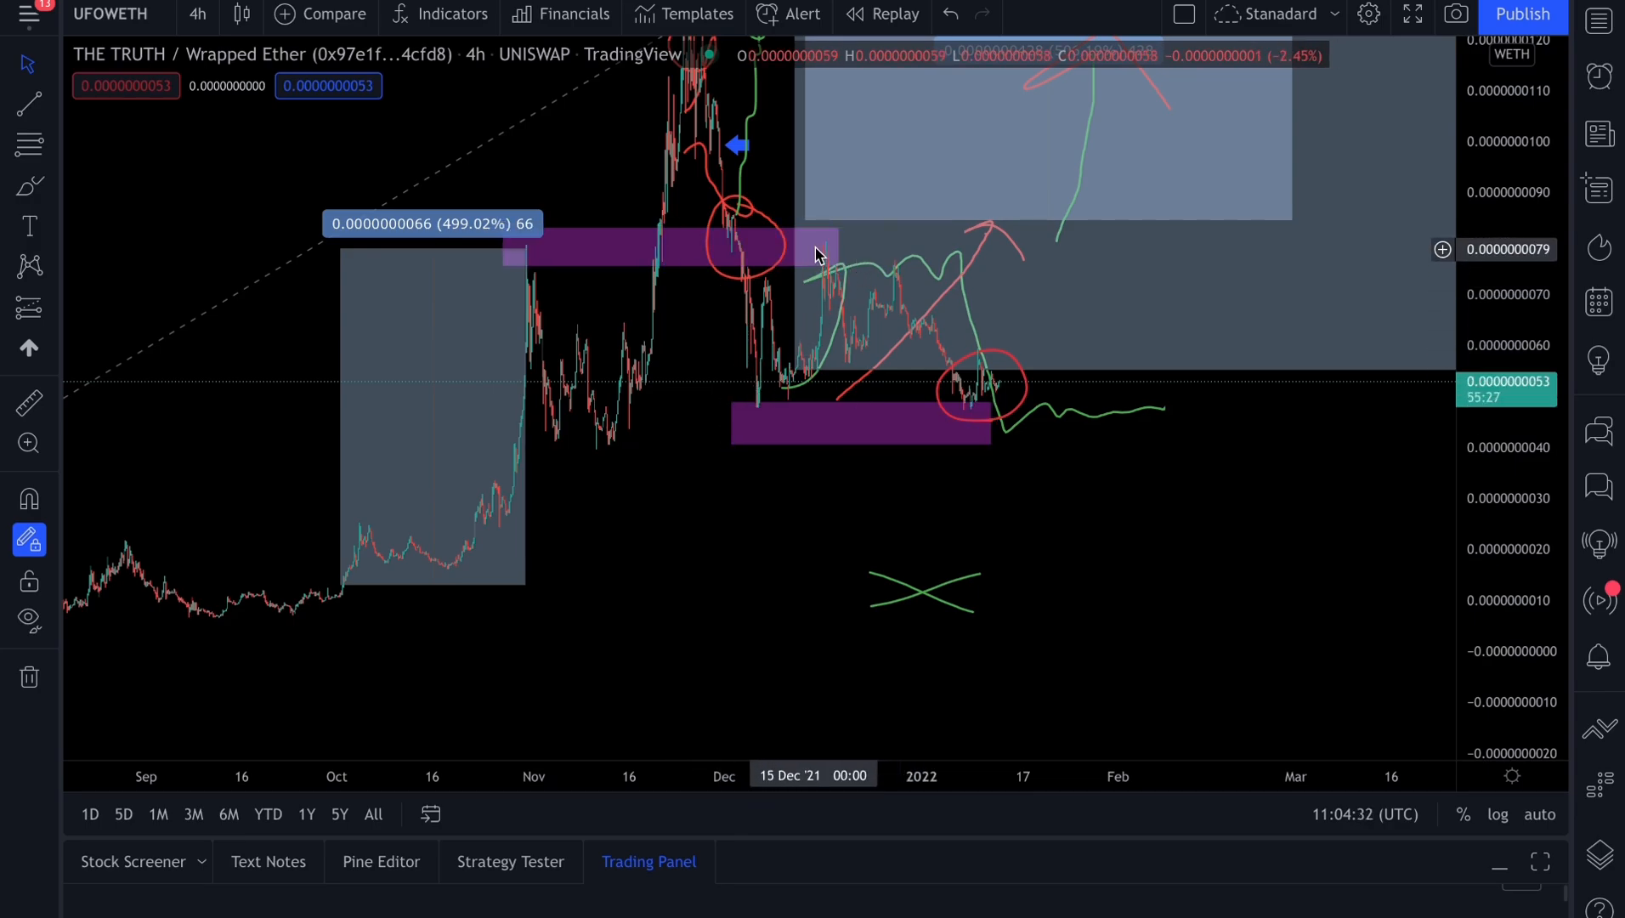
{"action": "mouse_move", "coordinate": [827, 300]}
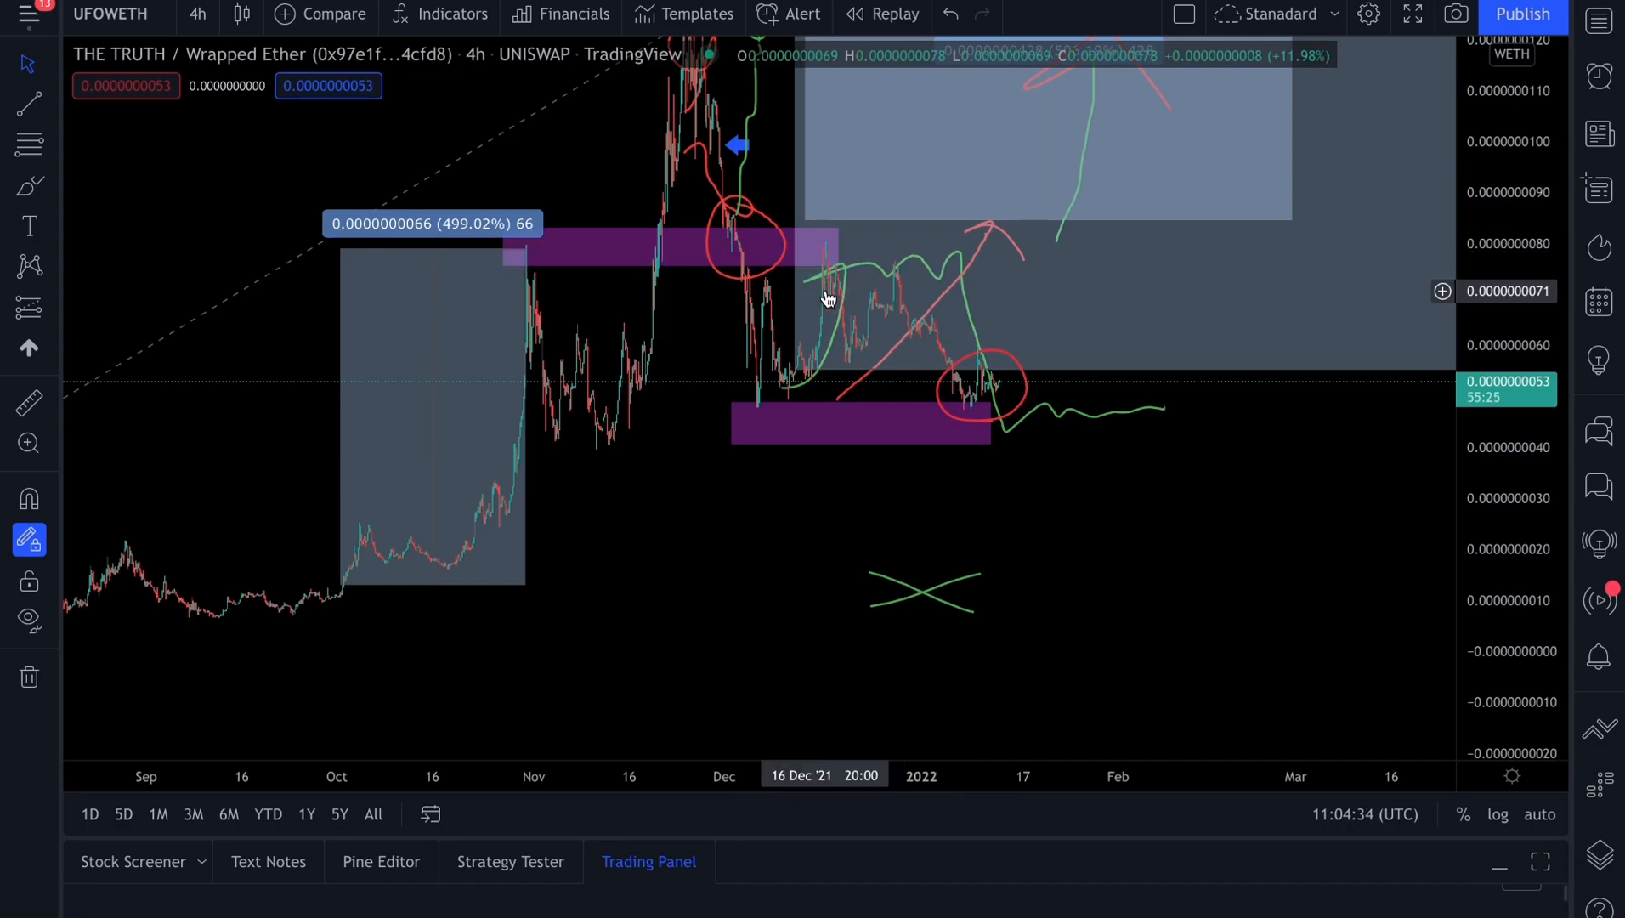
{"action": "mouse_move", "coordinate": [964, 356]}
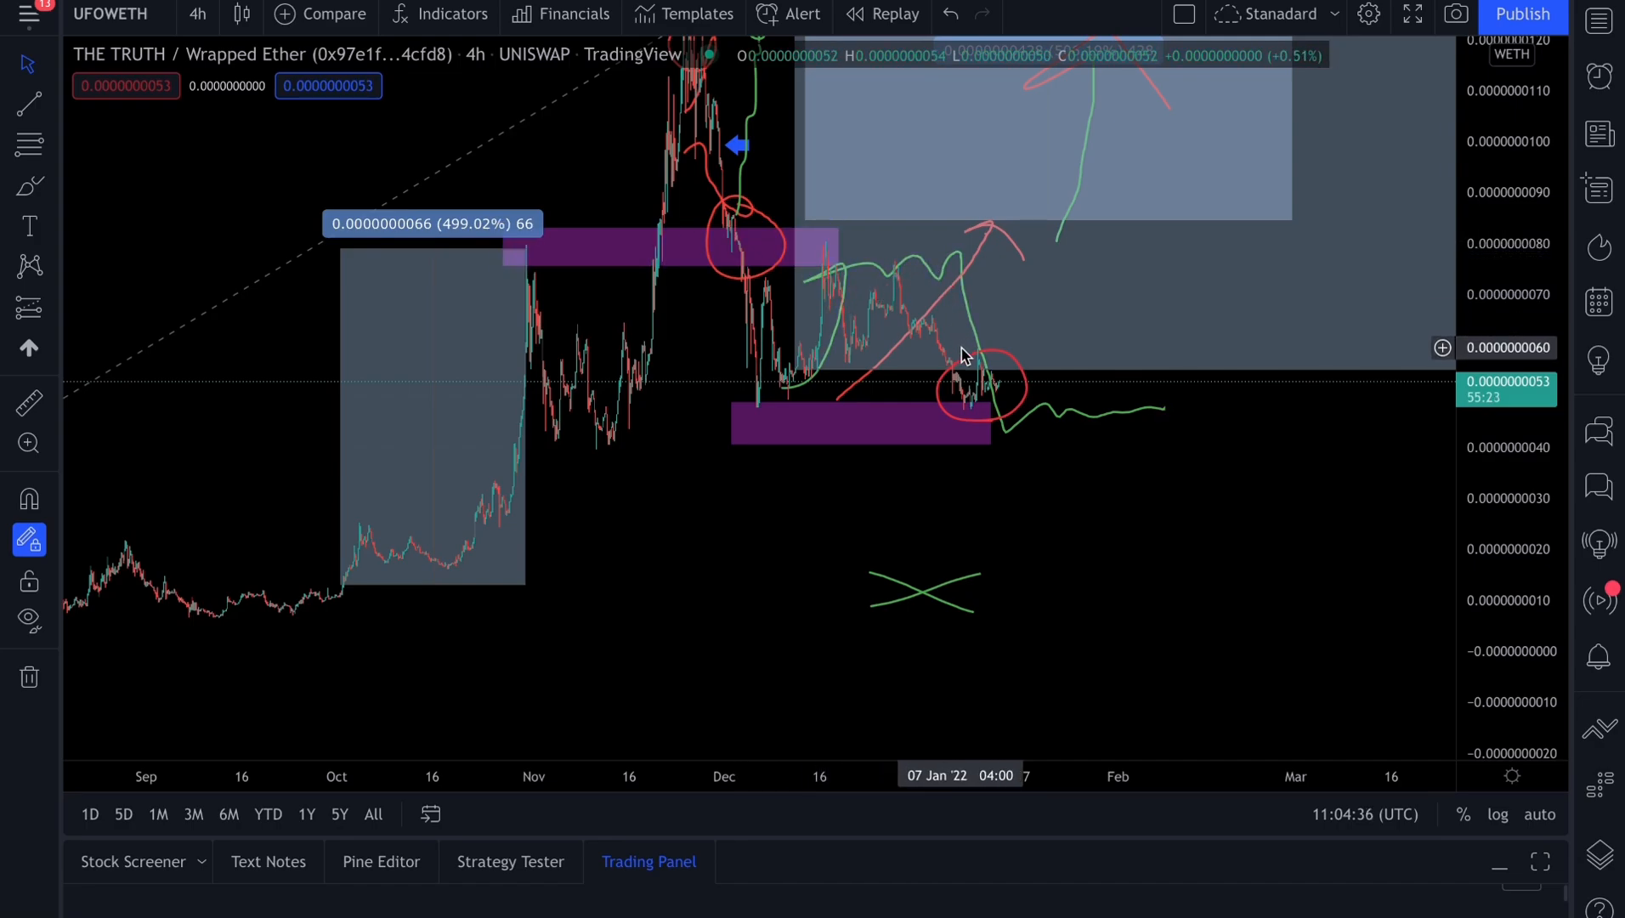
{"action": "mouse_move", "coordinate": [1031, 423]}
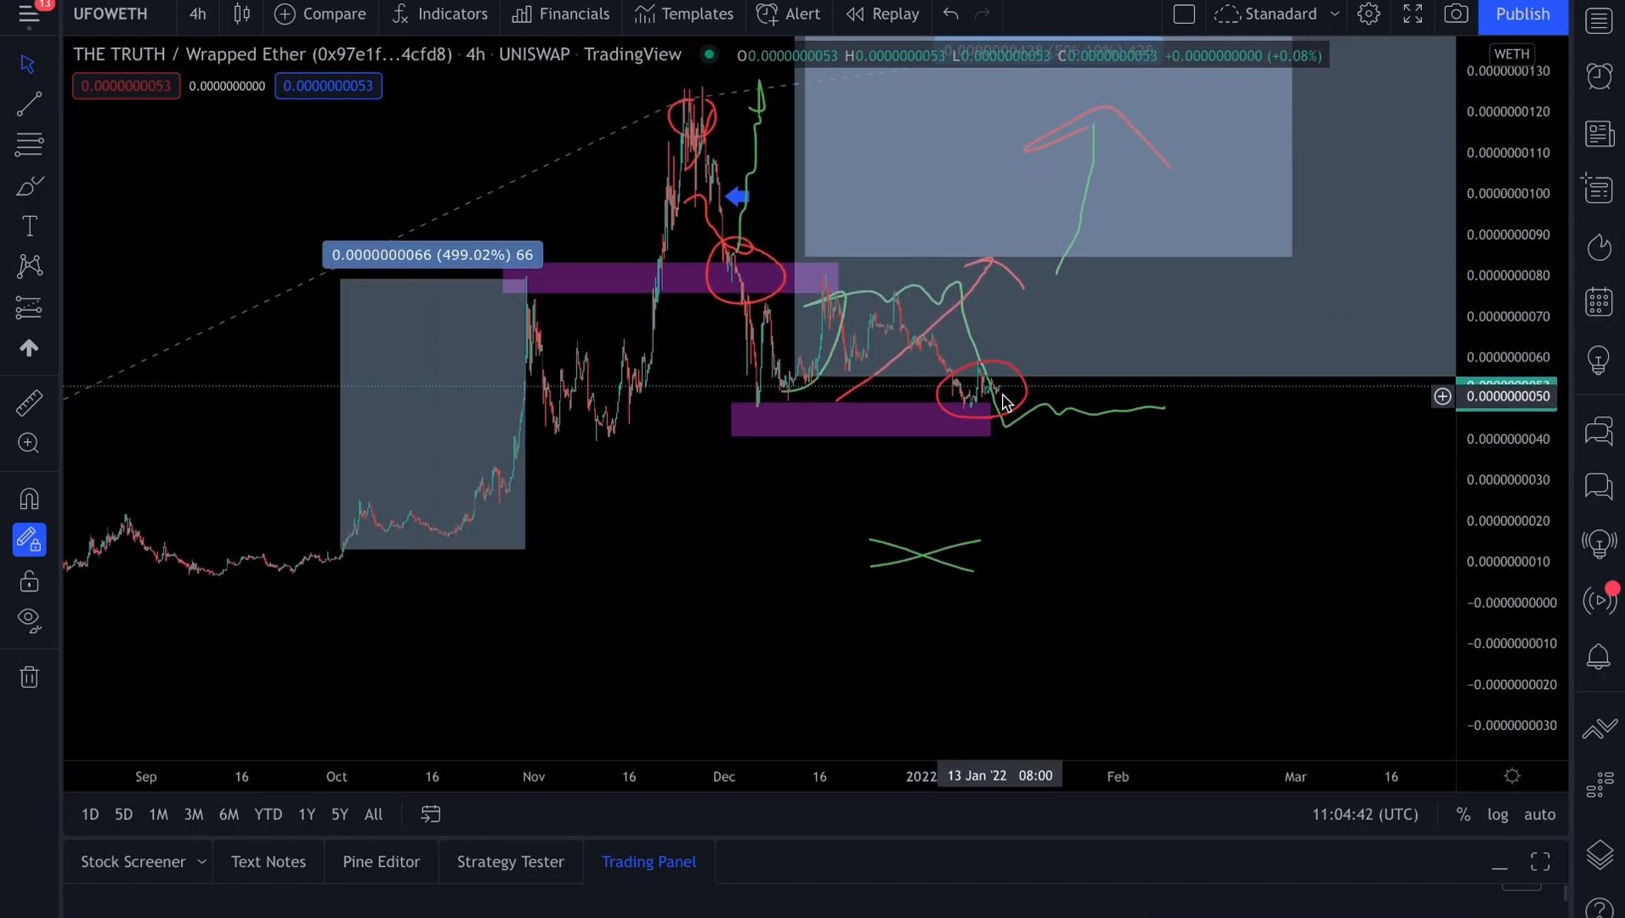
{"action": "mouse_move", "coordinate": [736, 497]}
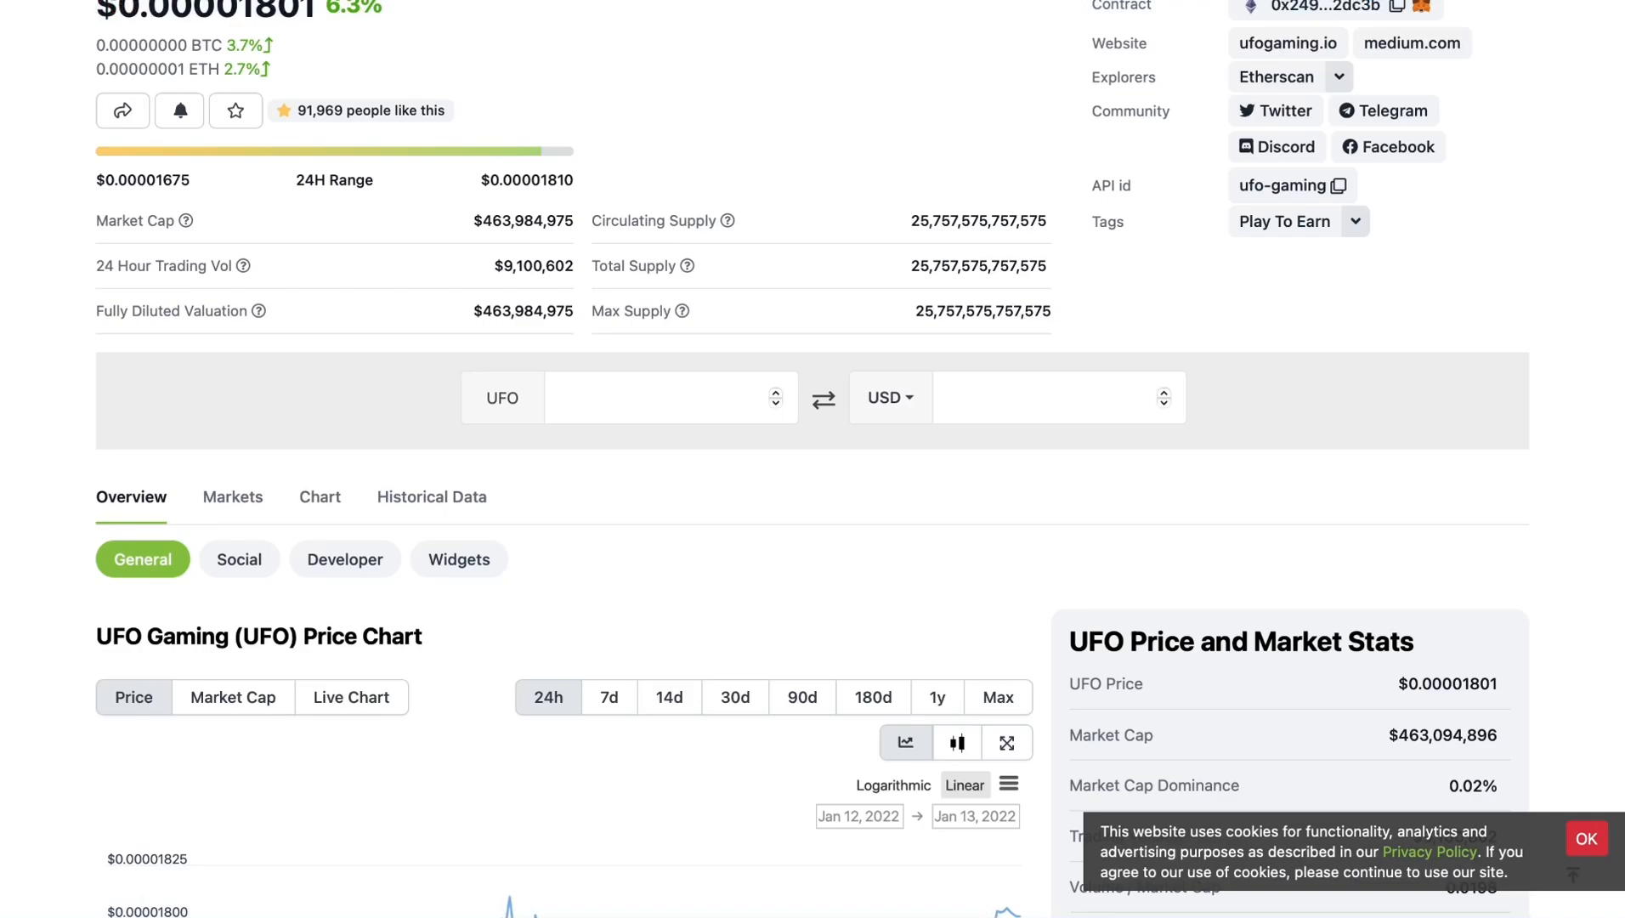
{"action": "scroll", "scroll_direction": "up", "scroll_amount": 3}
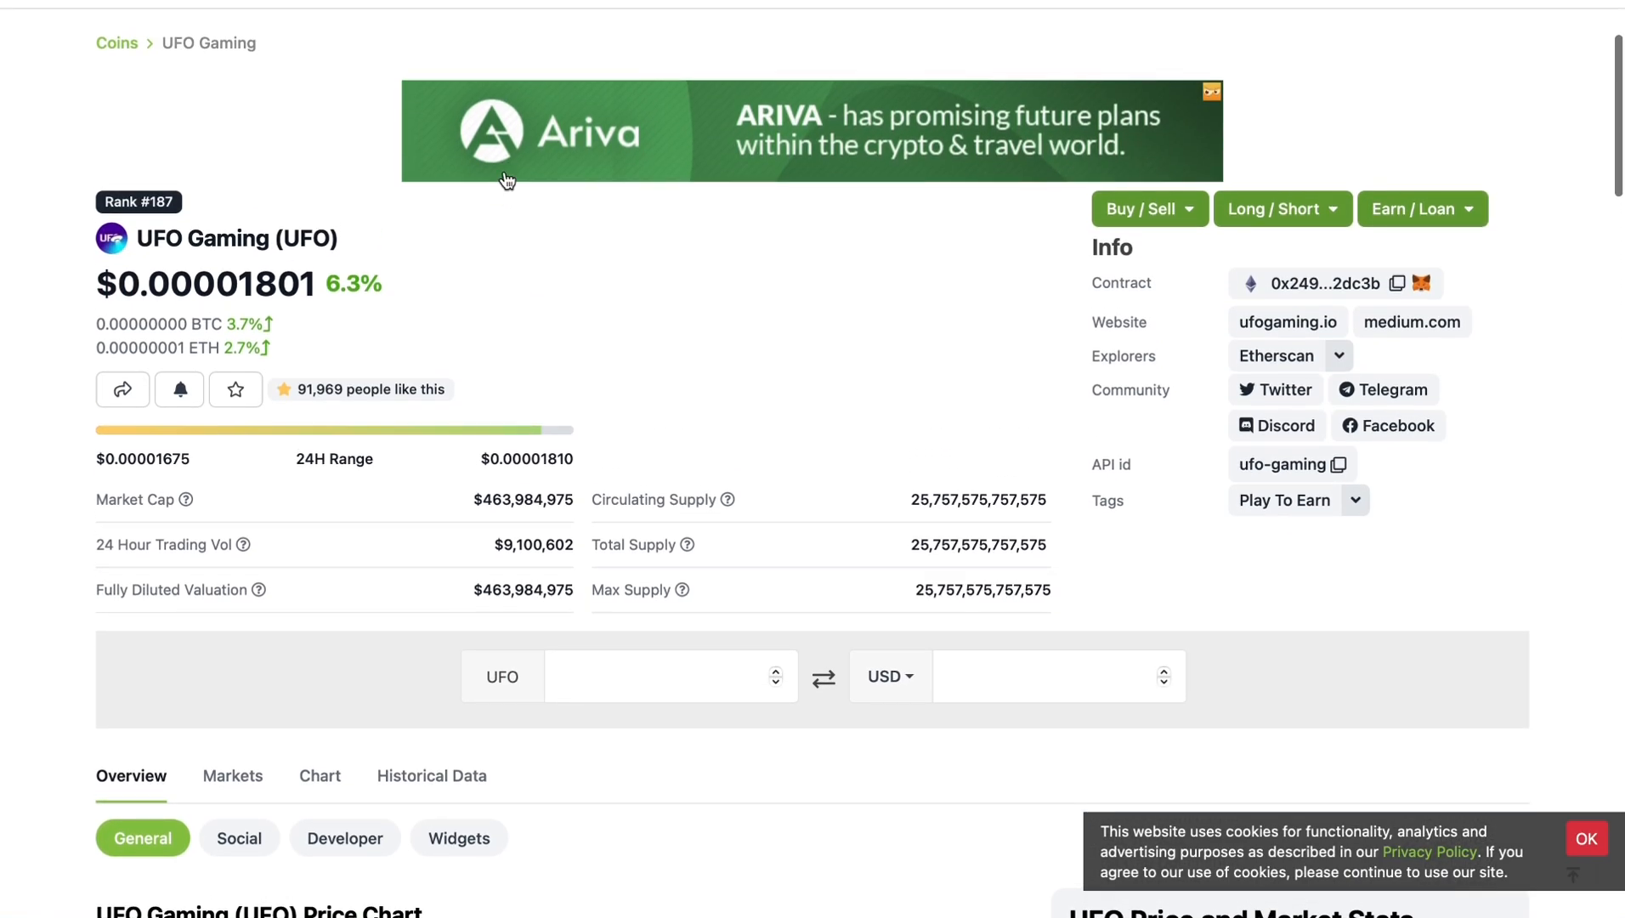
{"action": "mouse_move", "coordinate": [247, 242]}
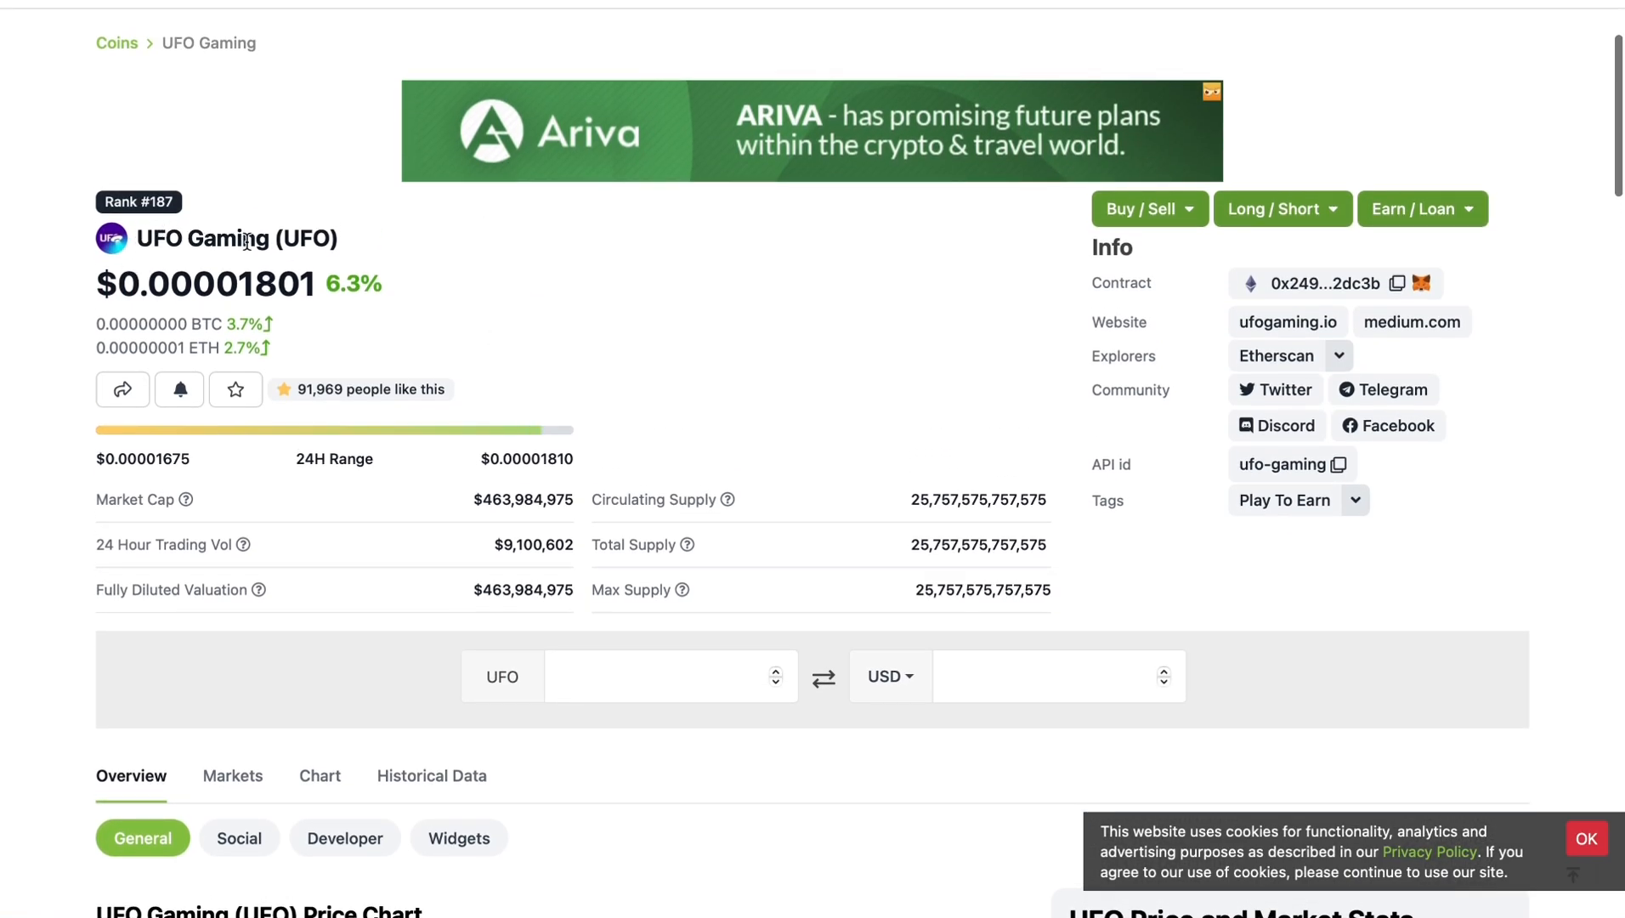
{"action": "mouse_move", "coordinate": [795, 358]}
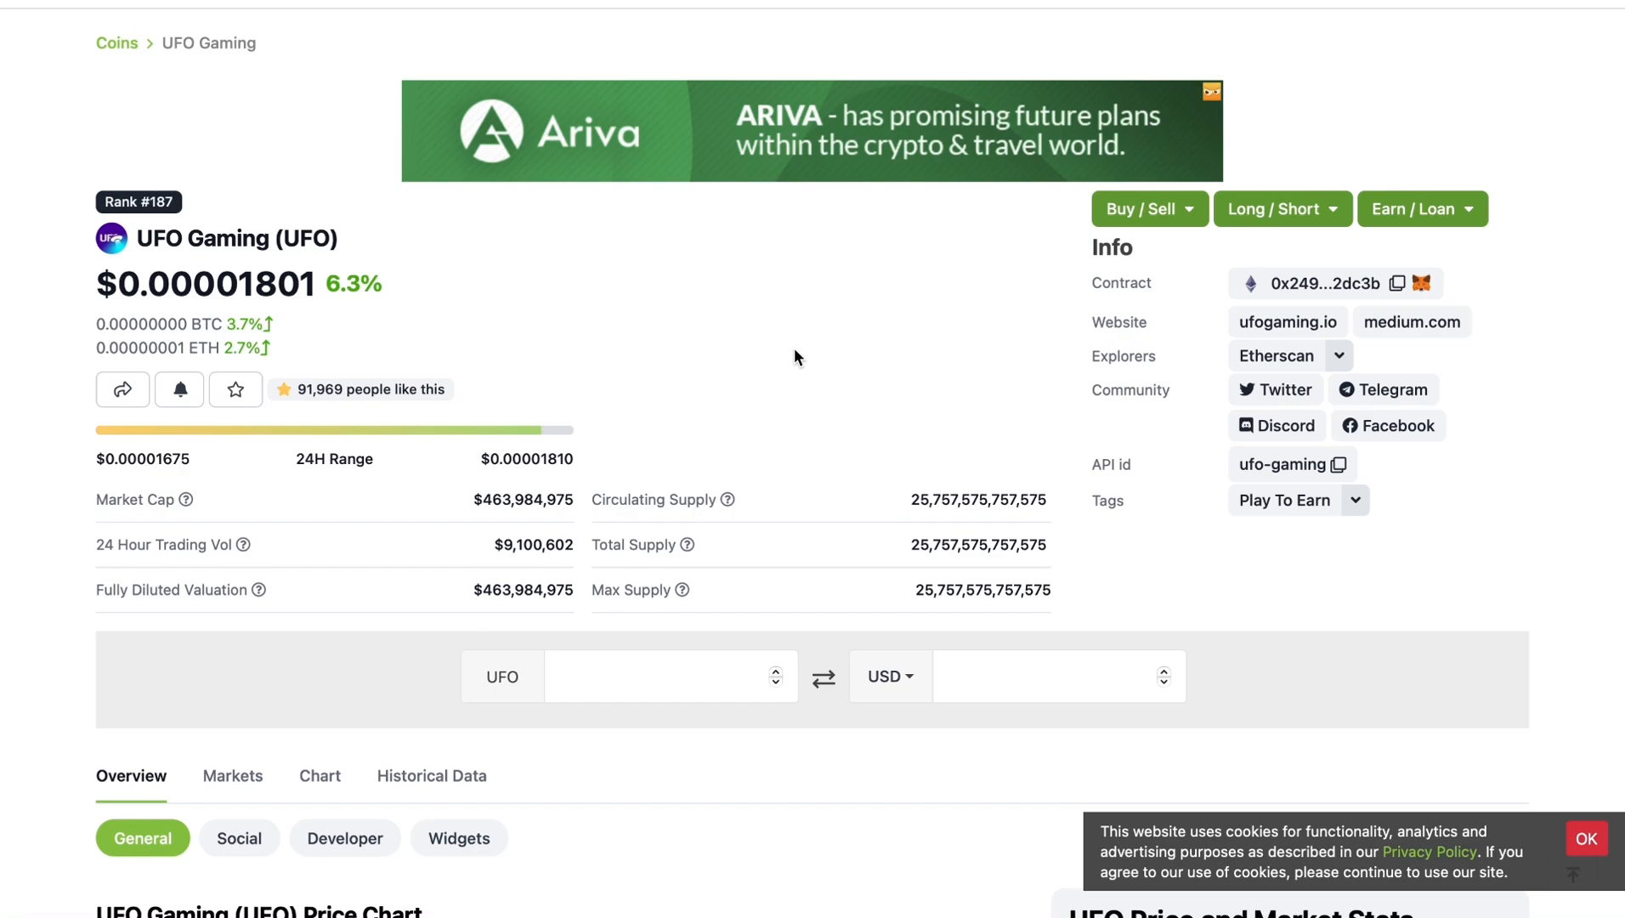
{"action": "mouse_move", "coordinate": [823, 293]}
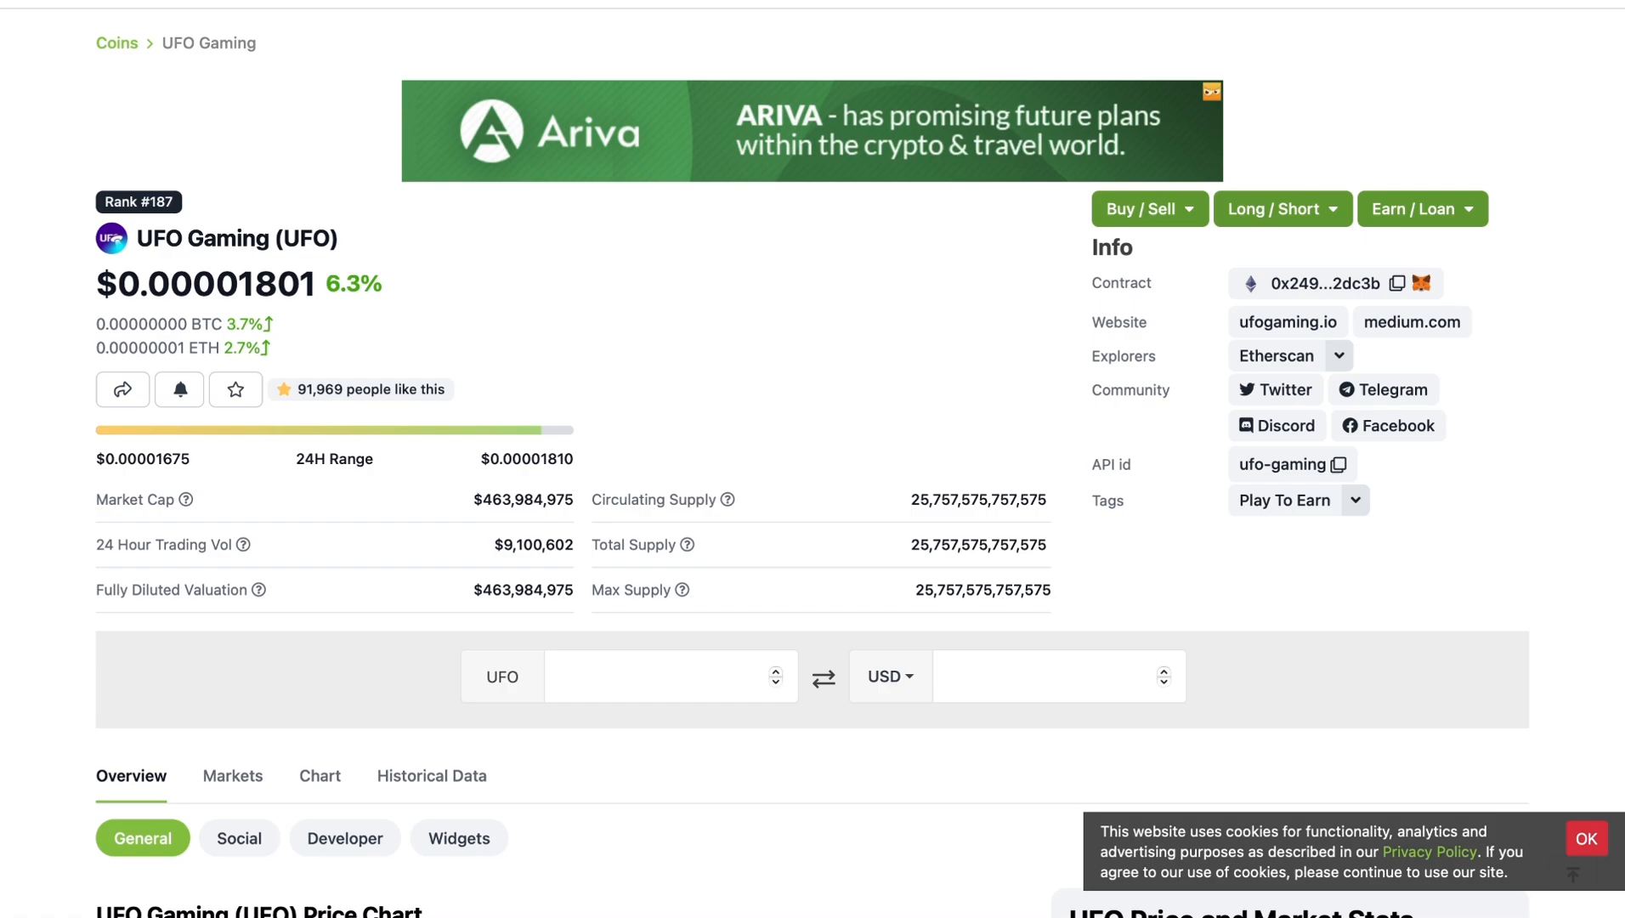
{"action": "scroll", "scroll_direction": "down", "scroll_amount": 3}
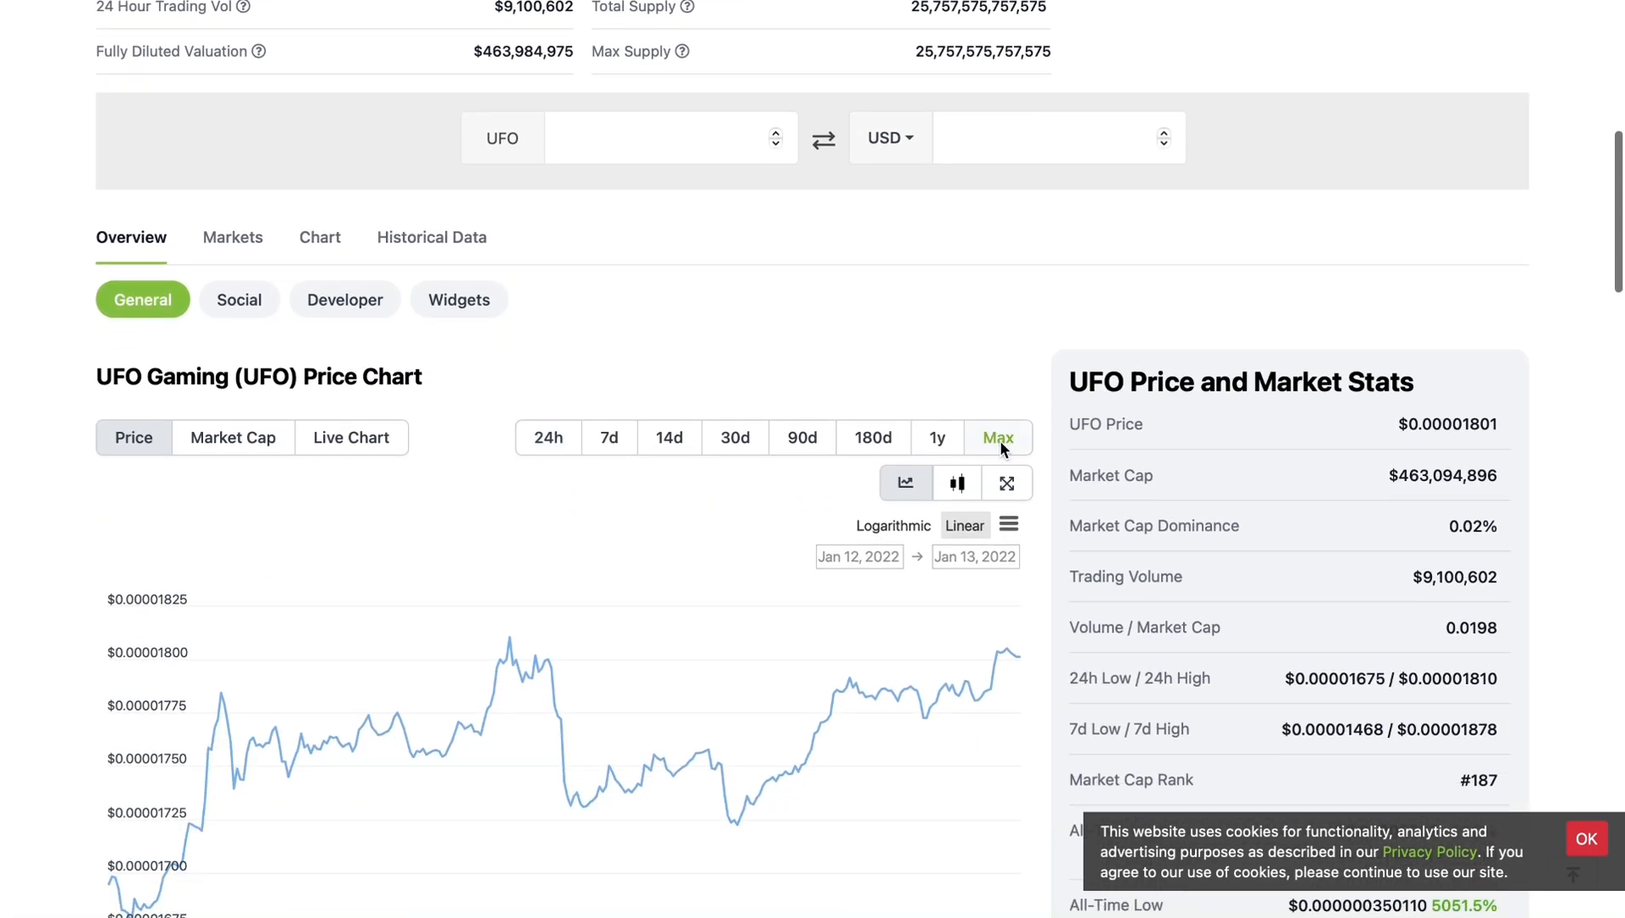
{"action": "scroll", "scroll_direction": "down", "scroll_amount": 3}
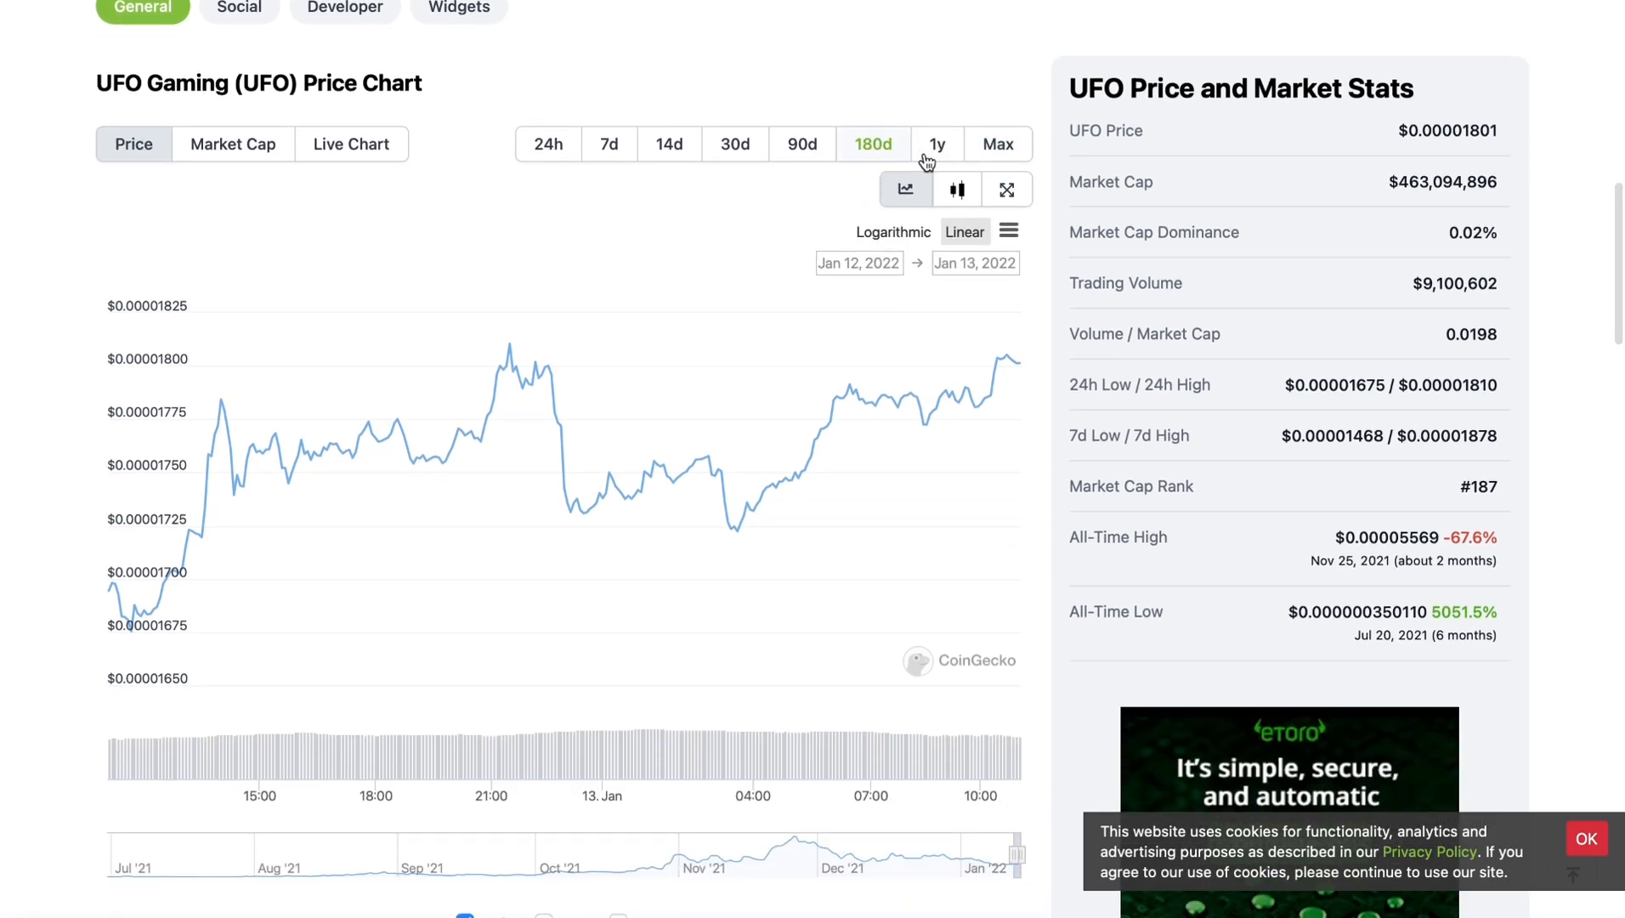
{"action": "scroll", "scroll_direction": "up", "scroll_amount": 3}
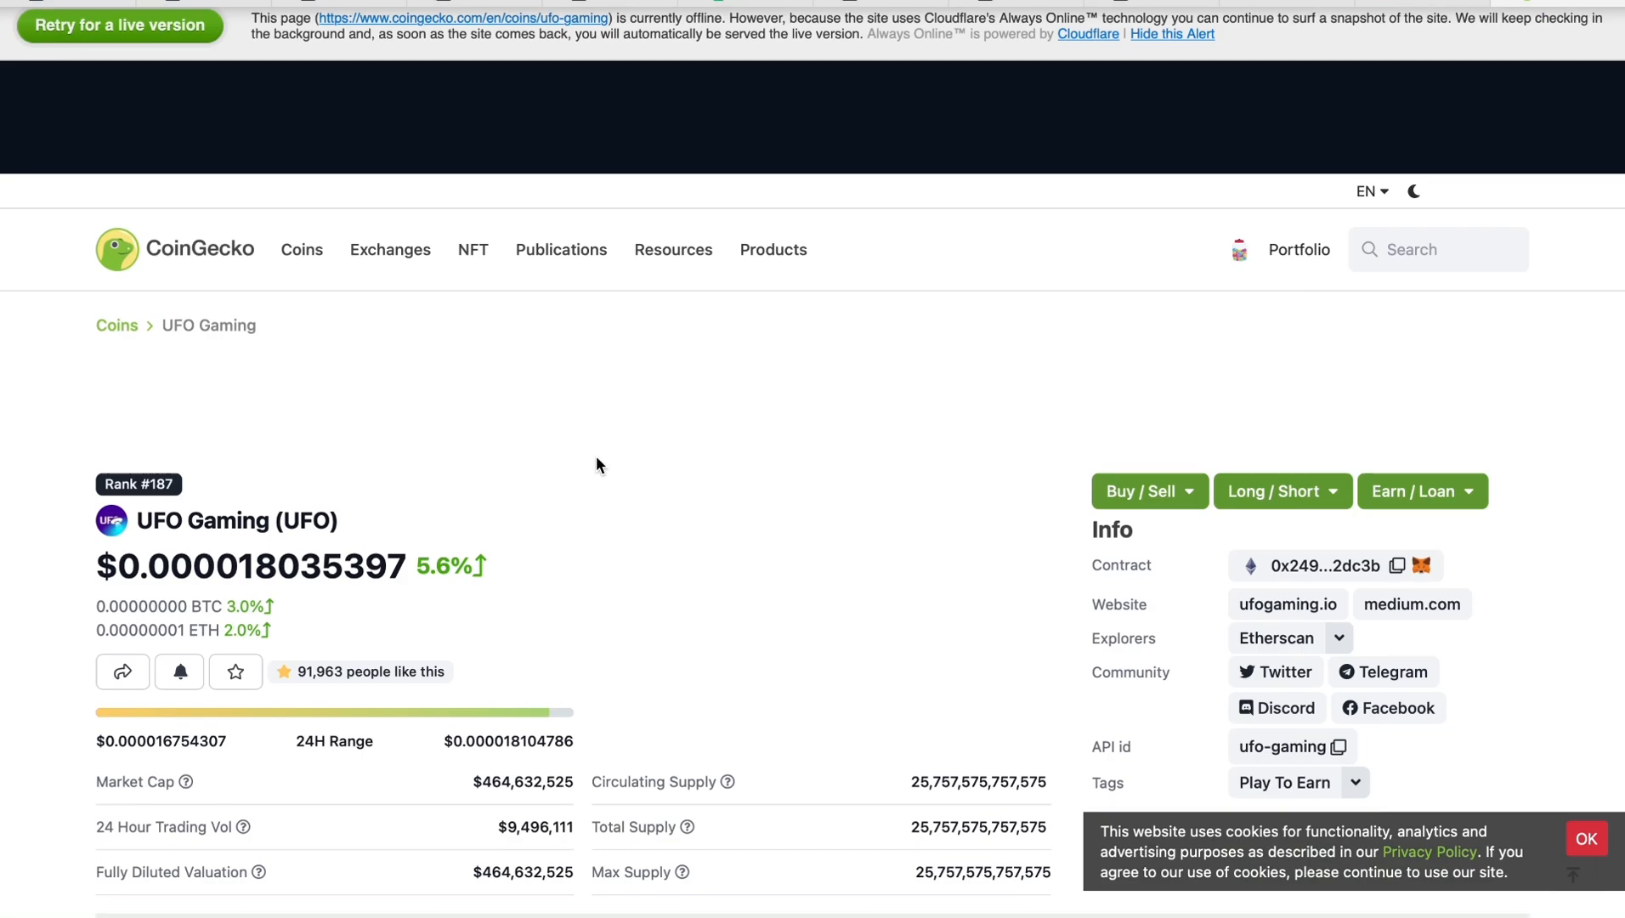
{"action": "scroll", "scroll_direction": "down", "scroll_amount": 3}
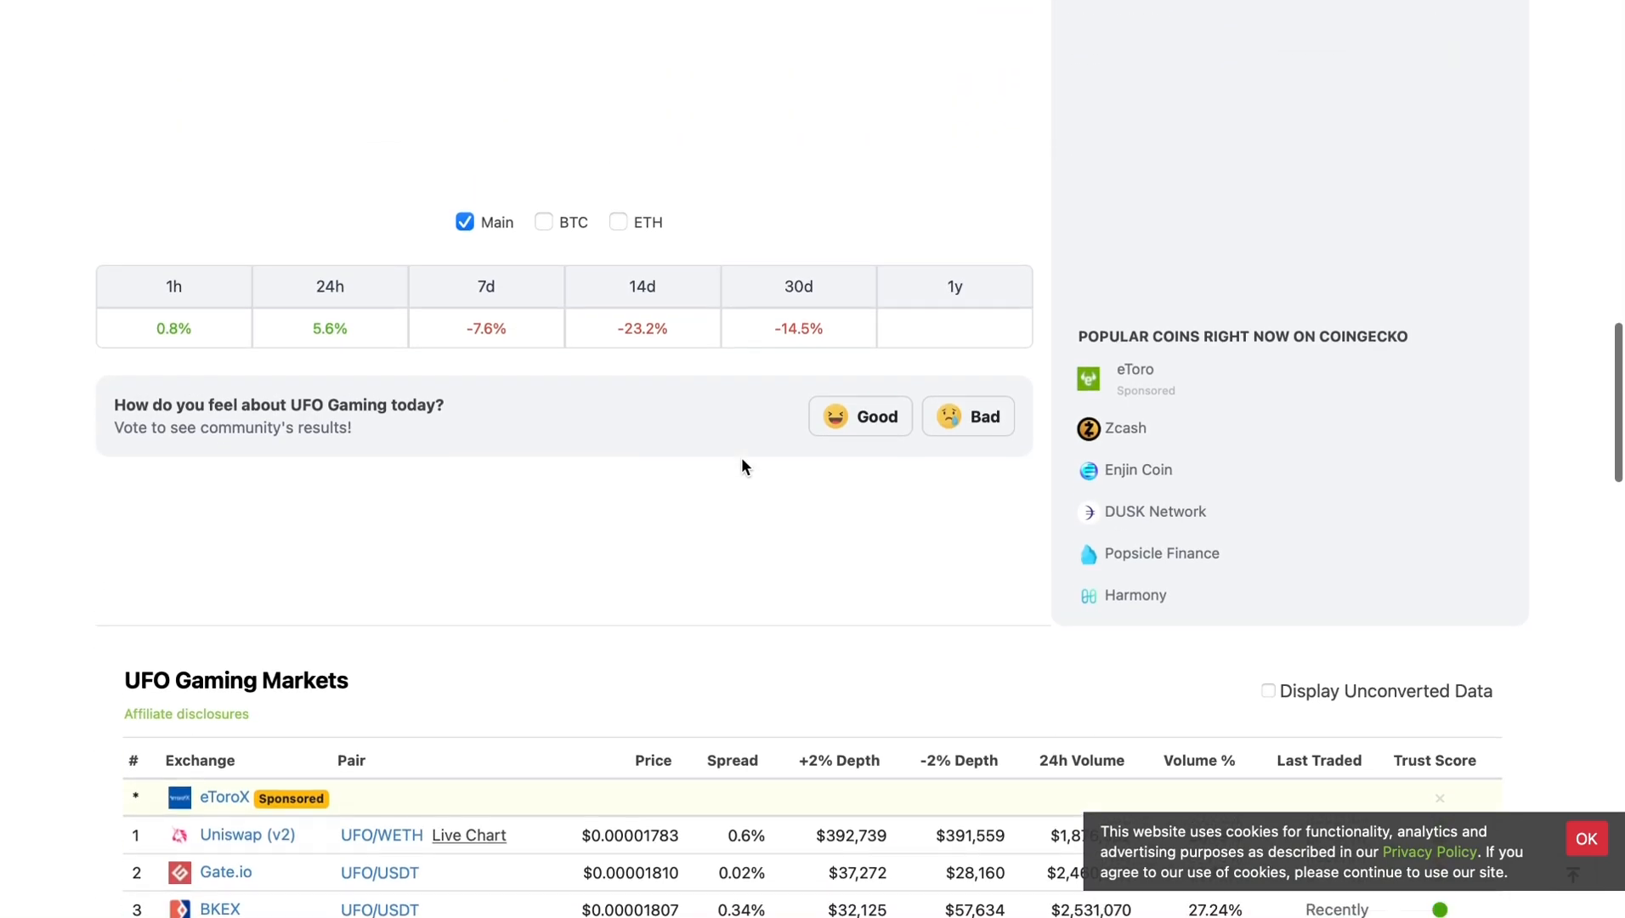
{"action": "scroll", "scroll_direction": "up", "scroll_amount": 3}
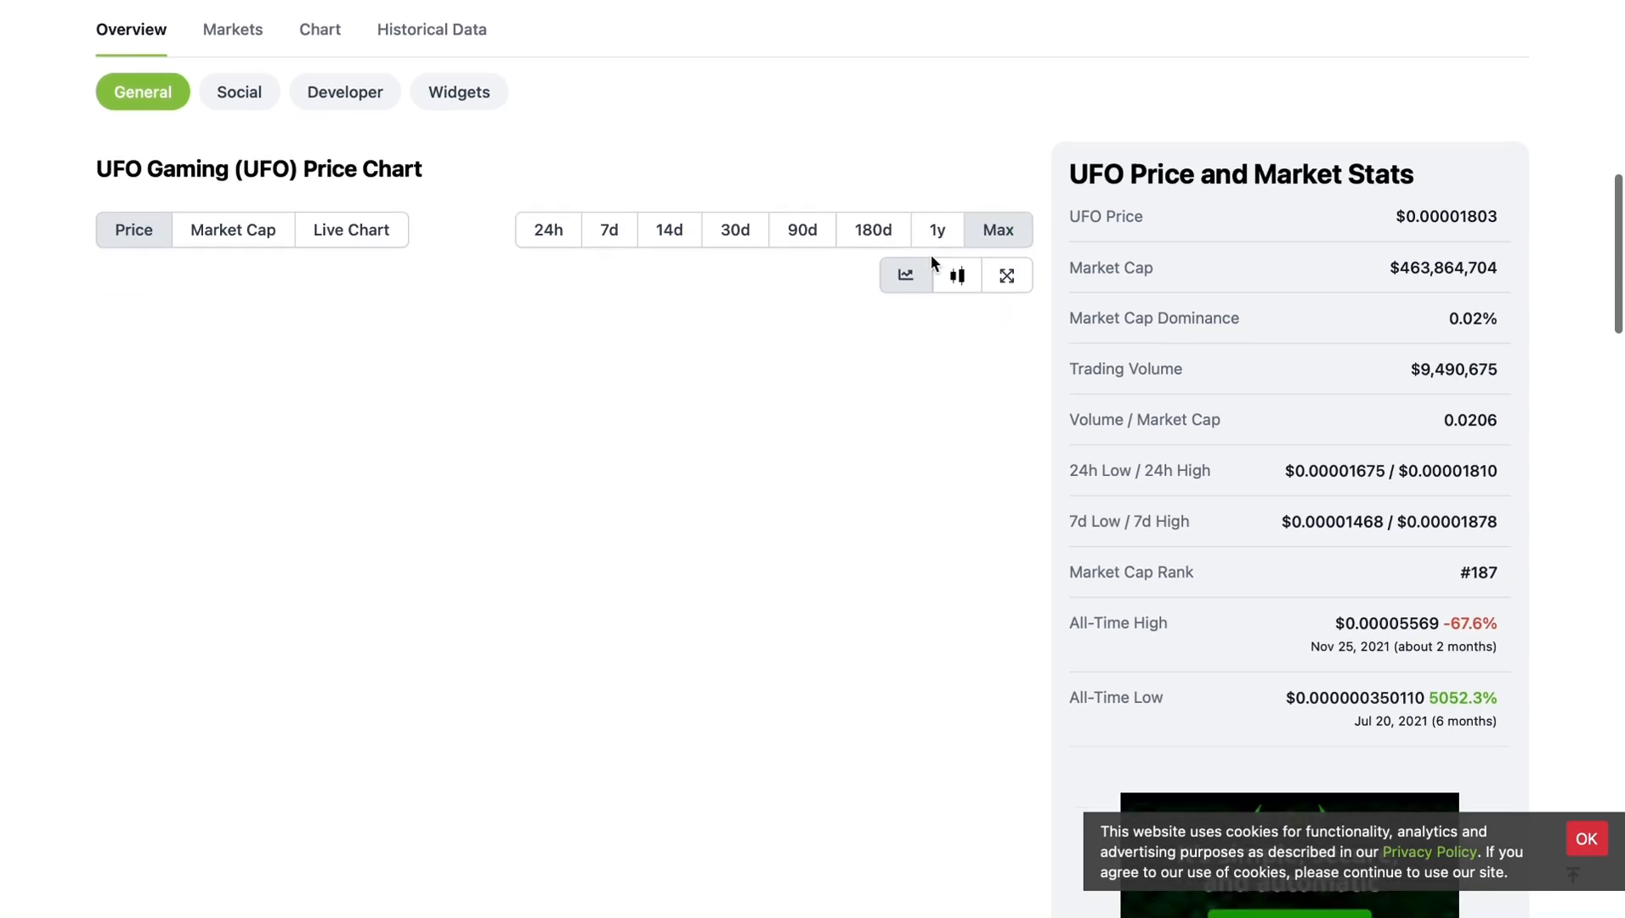
{"action": "scroll", "scroll_direction": "down", "scroll_amount": 3}
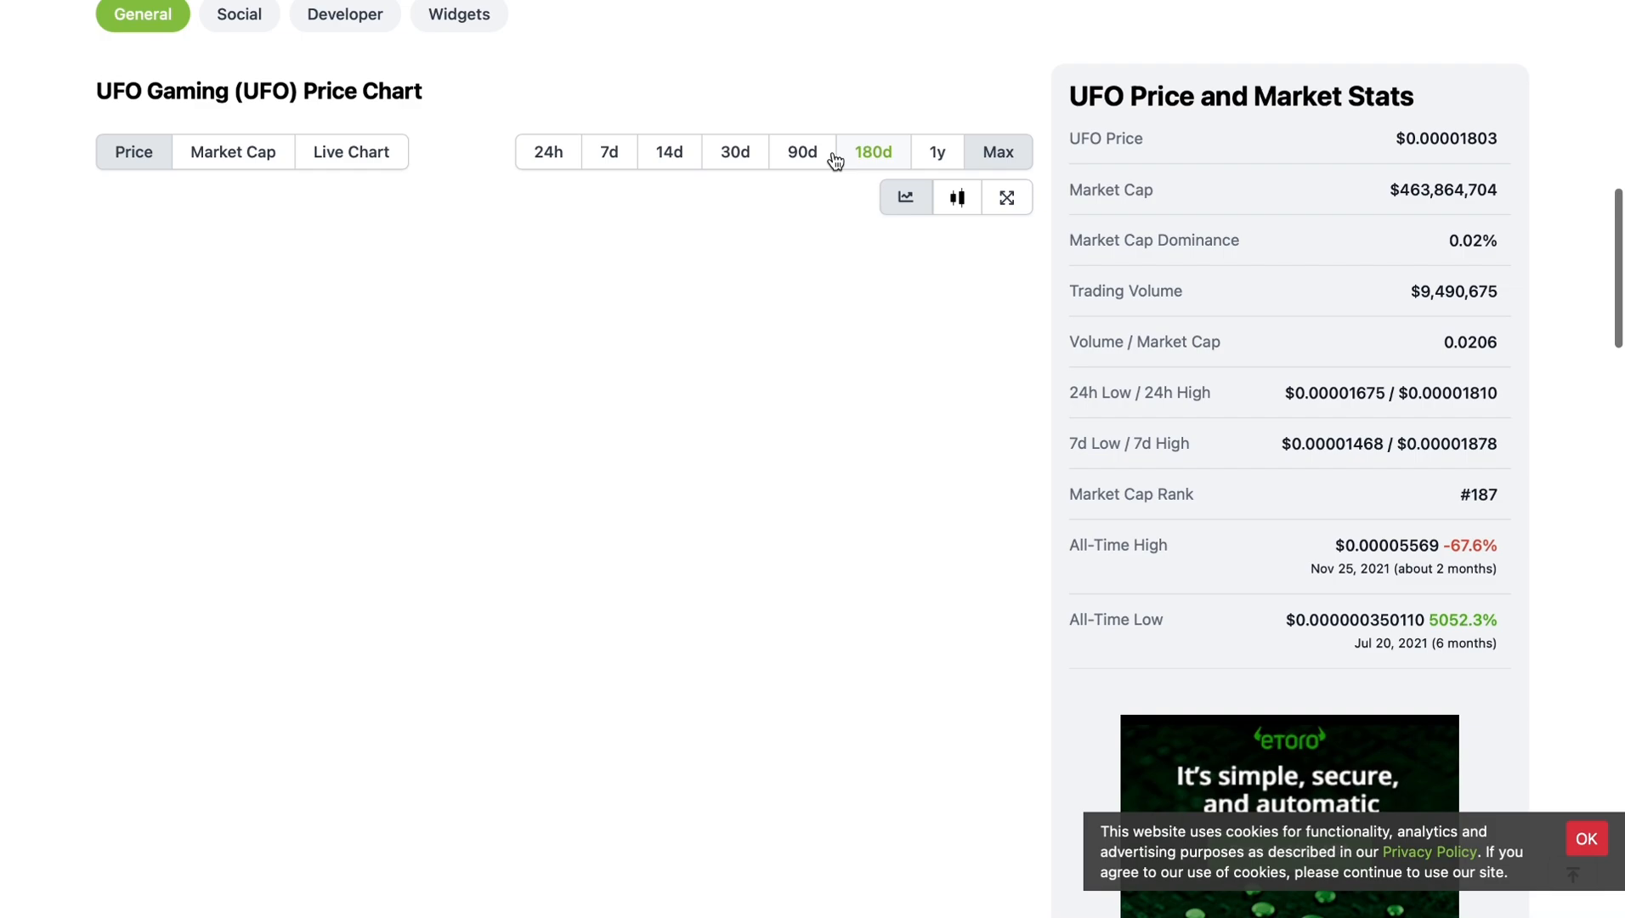
{"action": "scroll", "scroll_direction": "down", "scroll_amount": 3}
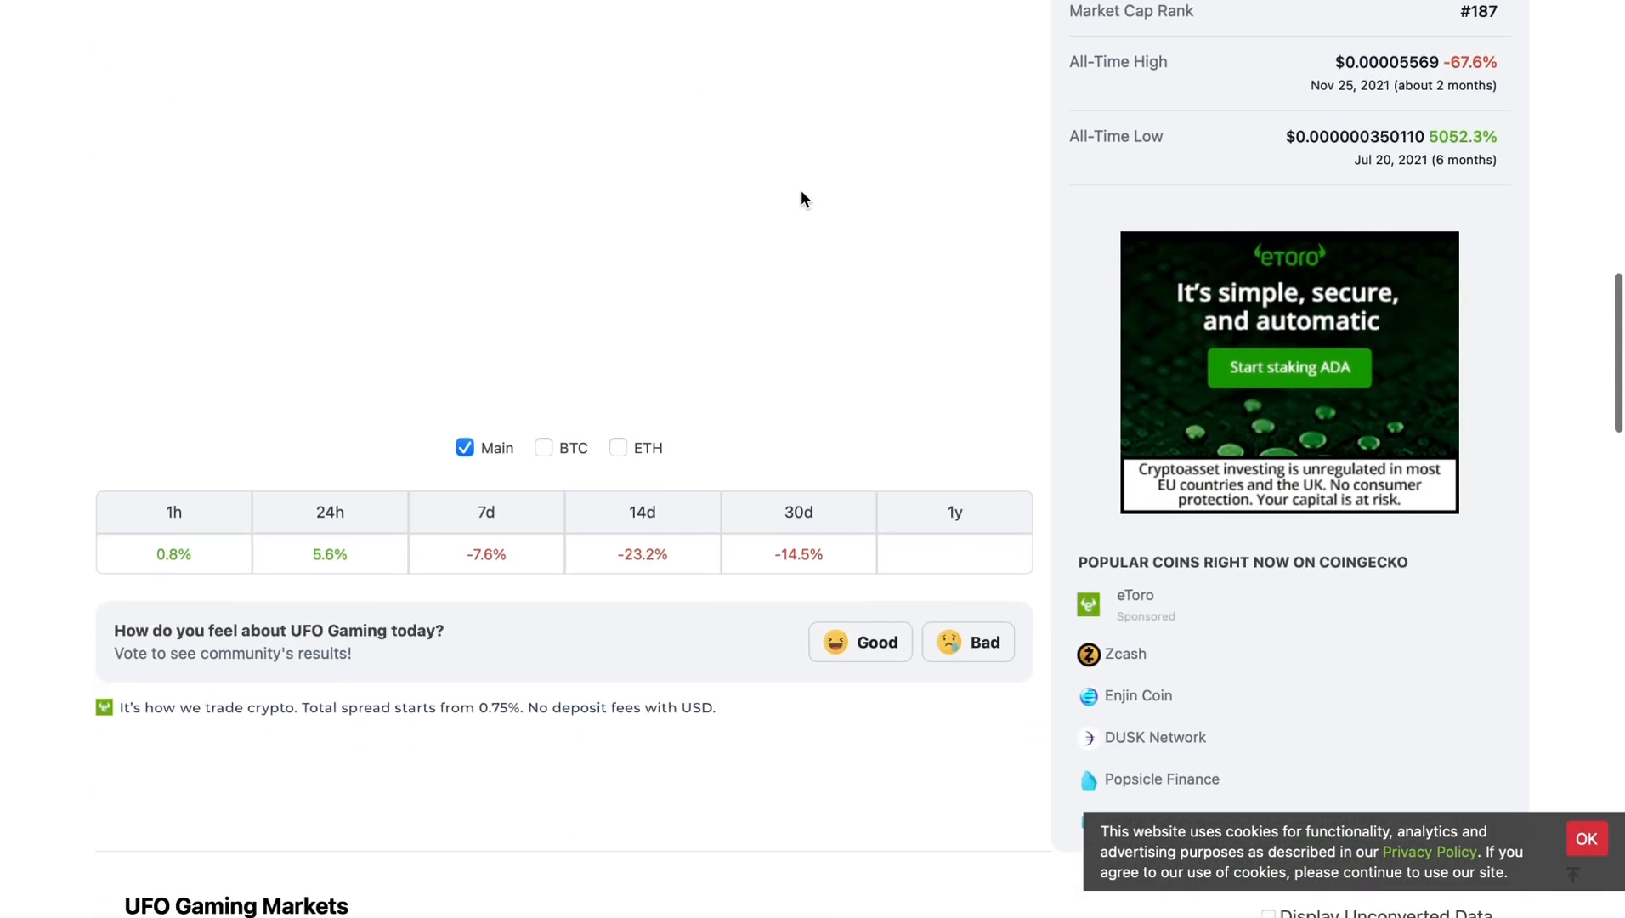
- Scroll down through the UFO Gaming markets and stats, then partway back up
{"action": "scroll", "scroll_direction": "up", "scroll_amount": 3}
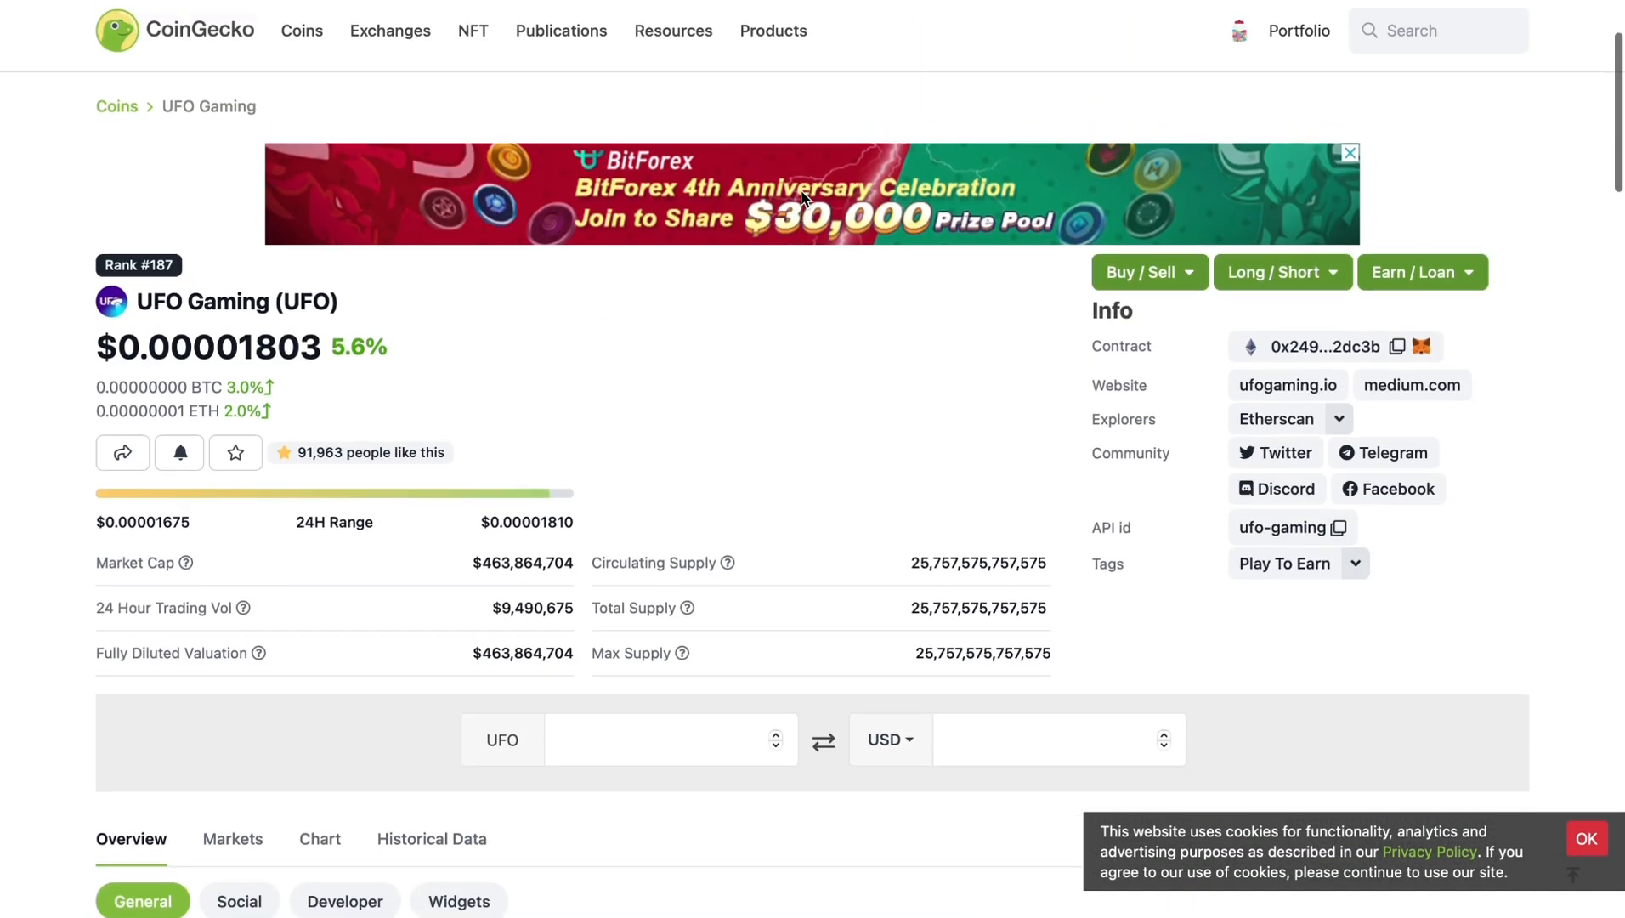
{"action": "scroll", "scroll_direction": "down", "scroll_amount": 3}
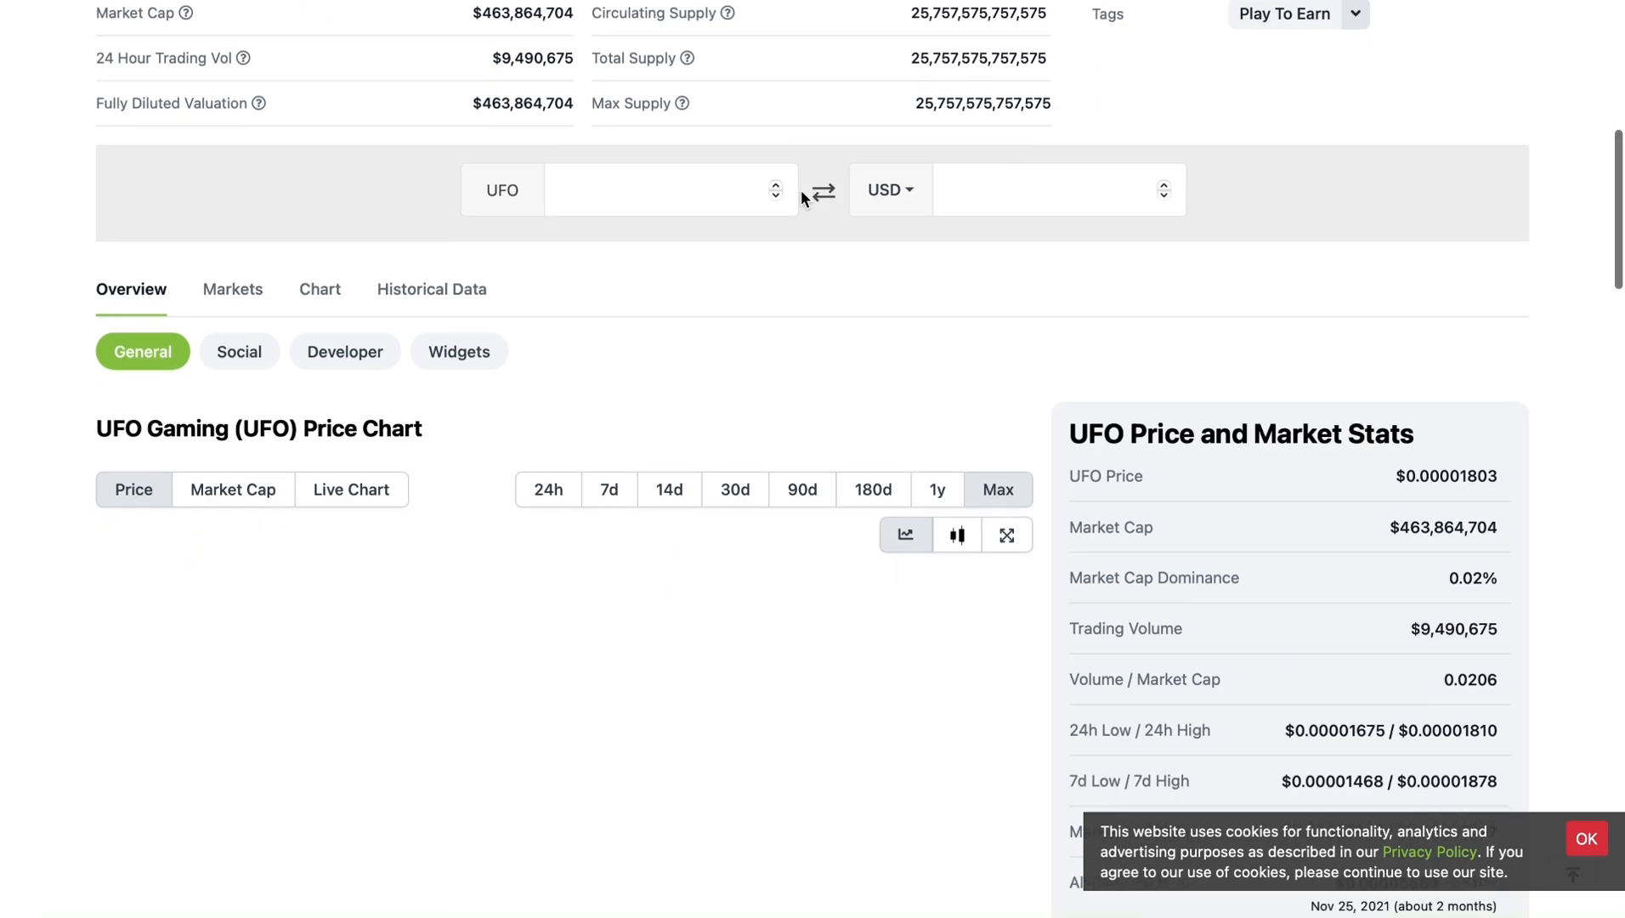
{"action": "scroll", "scroll_direction": "down", "scroll_amount": 3}
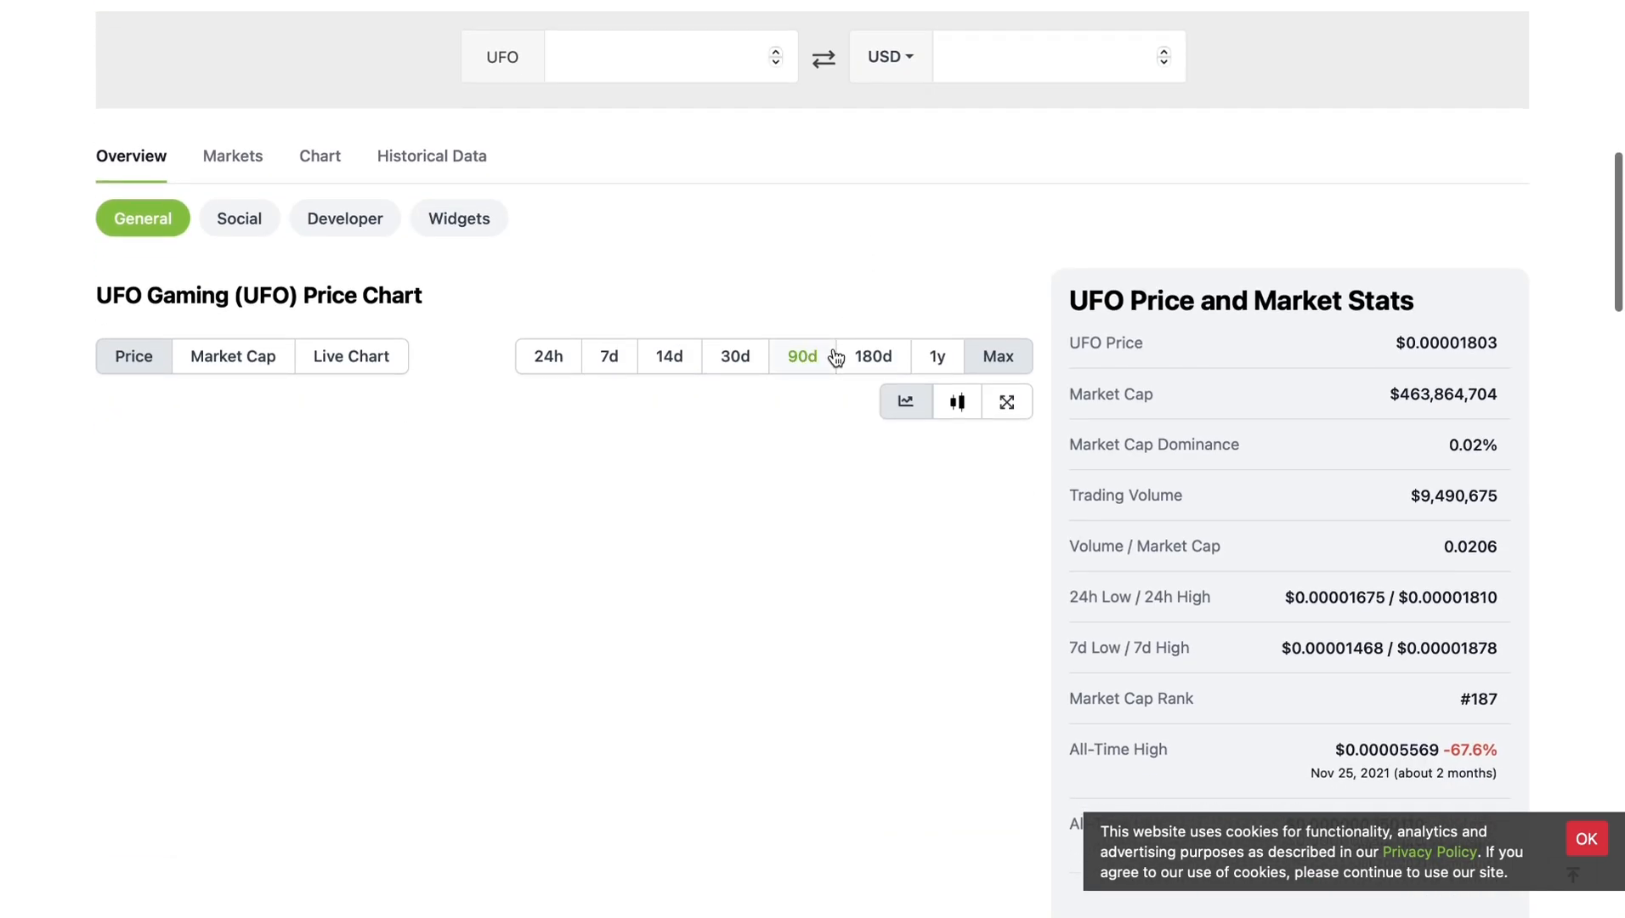
{"action": "scroll", "scroll_direction": "down", "scroll_amount": 3}
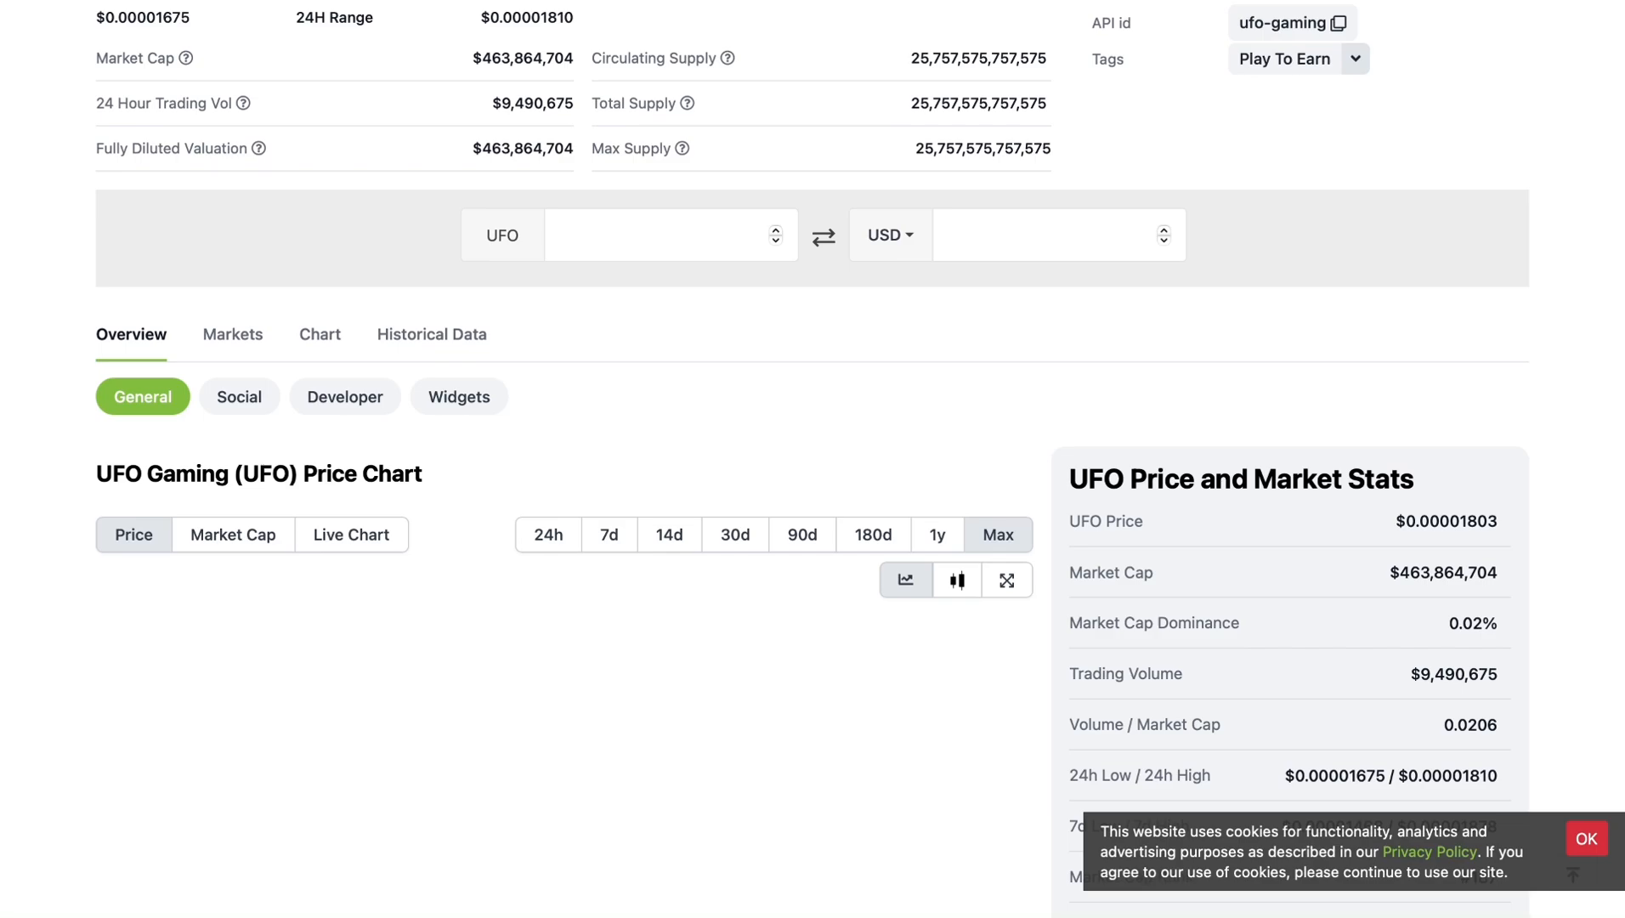
{"action": "scroll", "scroll_direction": "down", "scroll_amount": 3}
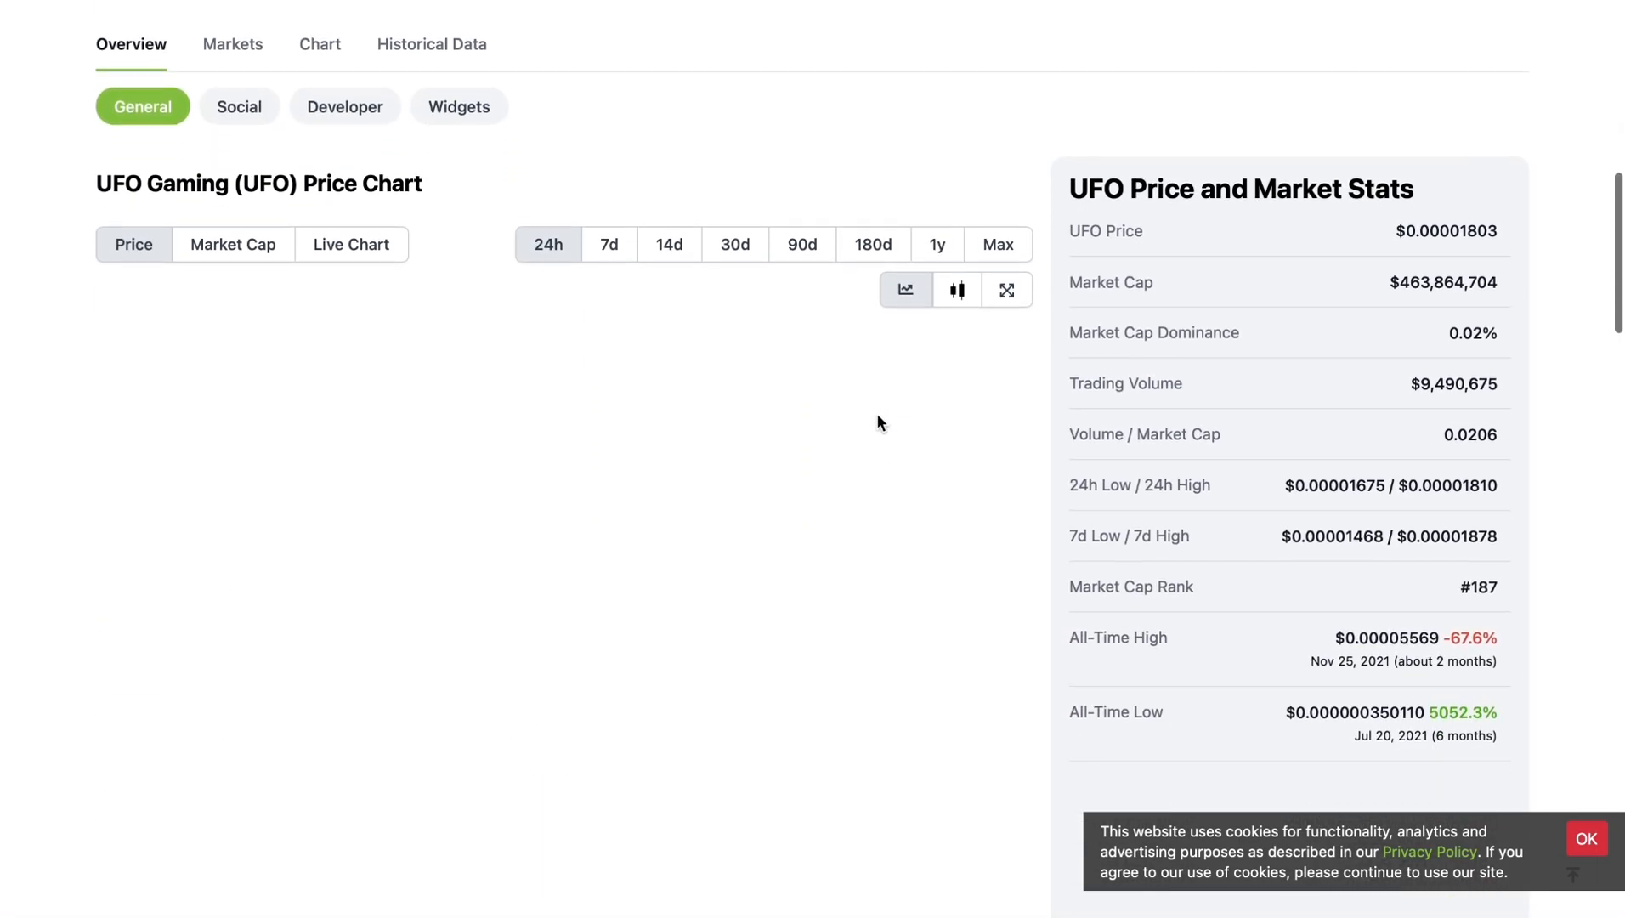
{"action": "scroll", "scroll_direction": "down", "scroll_amount": 3}
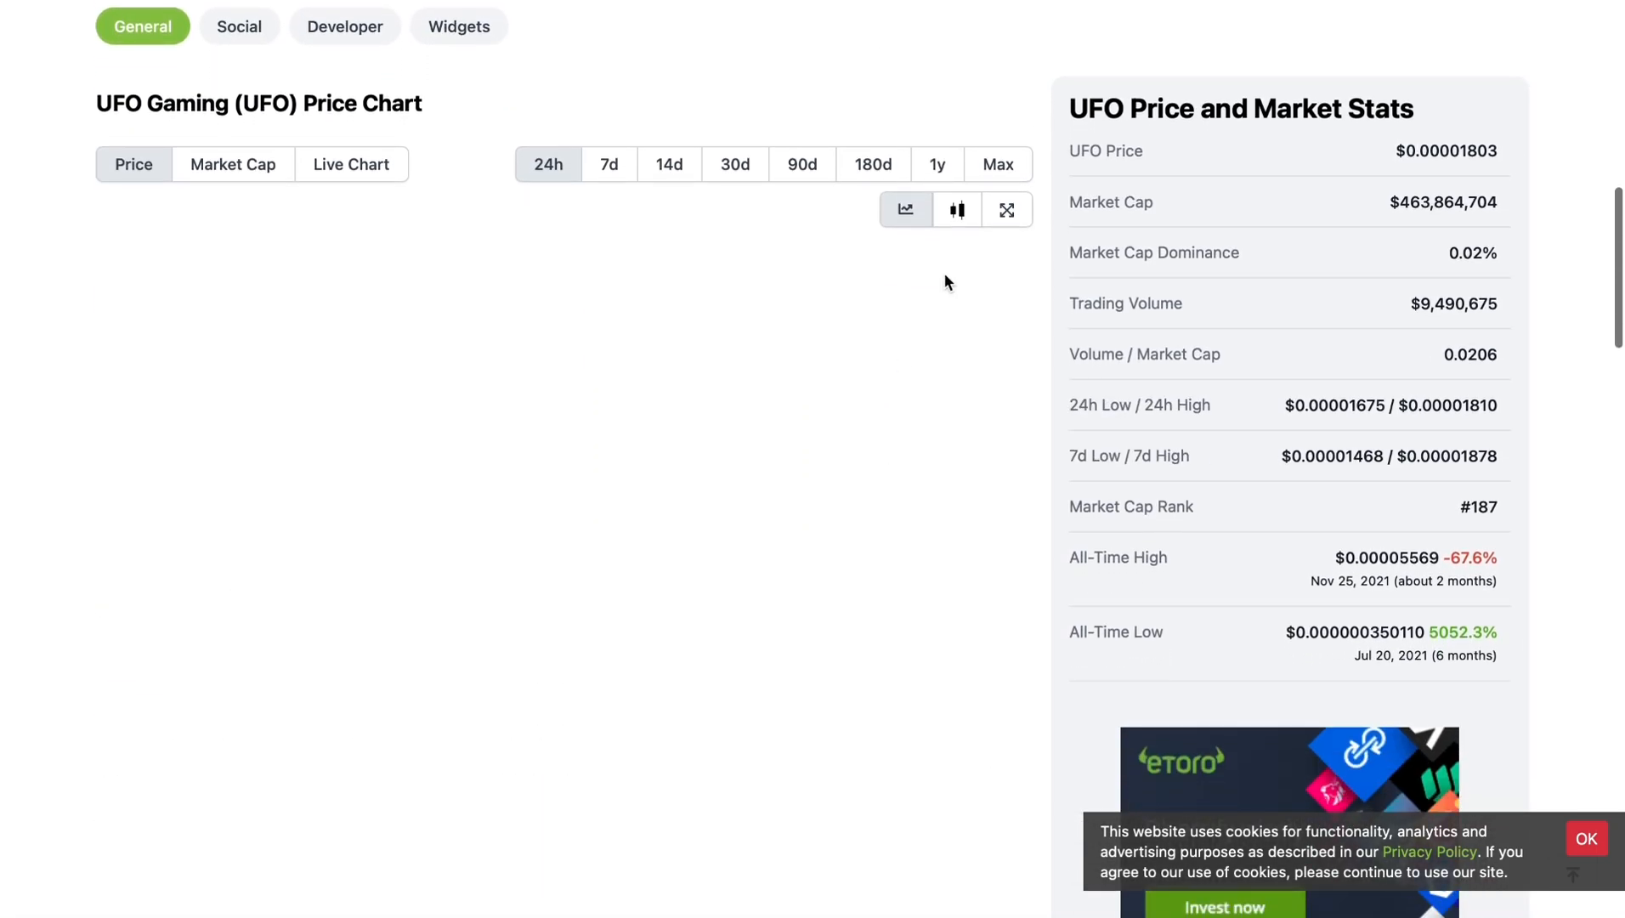
{"action": "scroll", "scroll_direction": "up", "scroll_amount": 3}
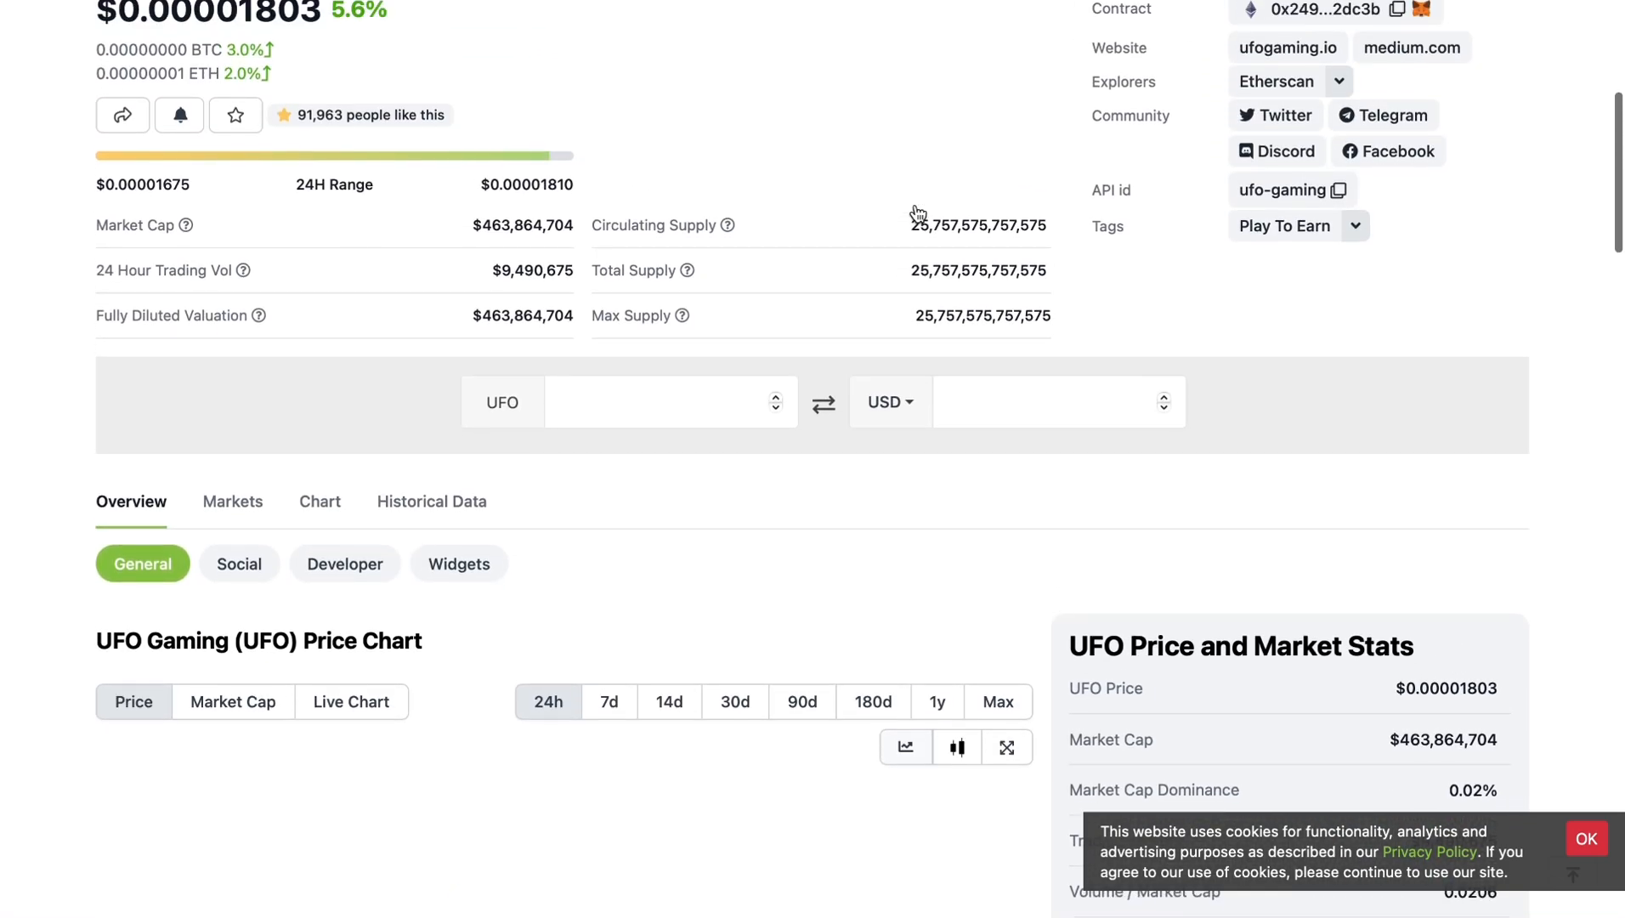
{"action": "scroll", "scroll_direction": "up", "scroll_amount": 3}
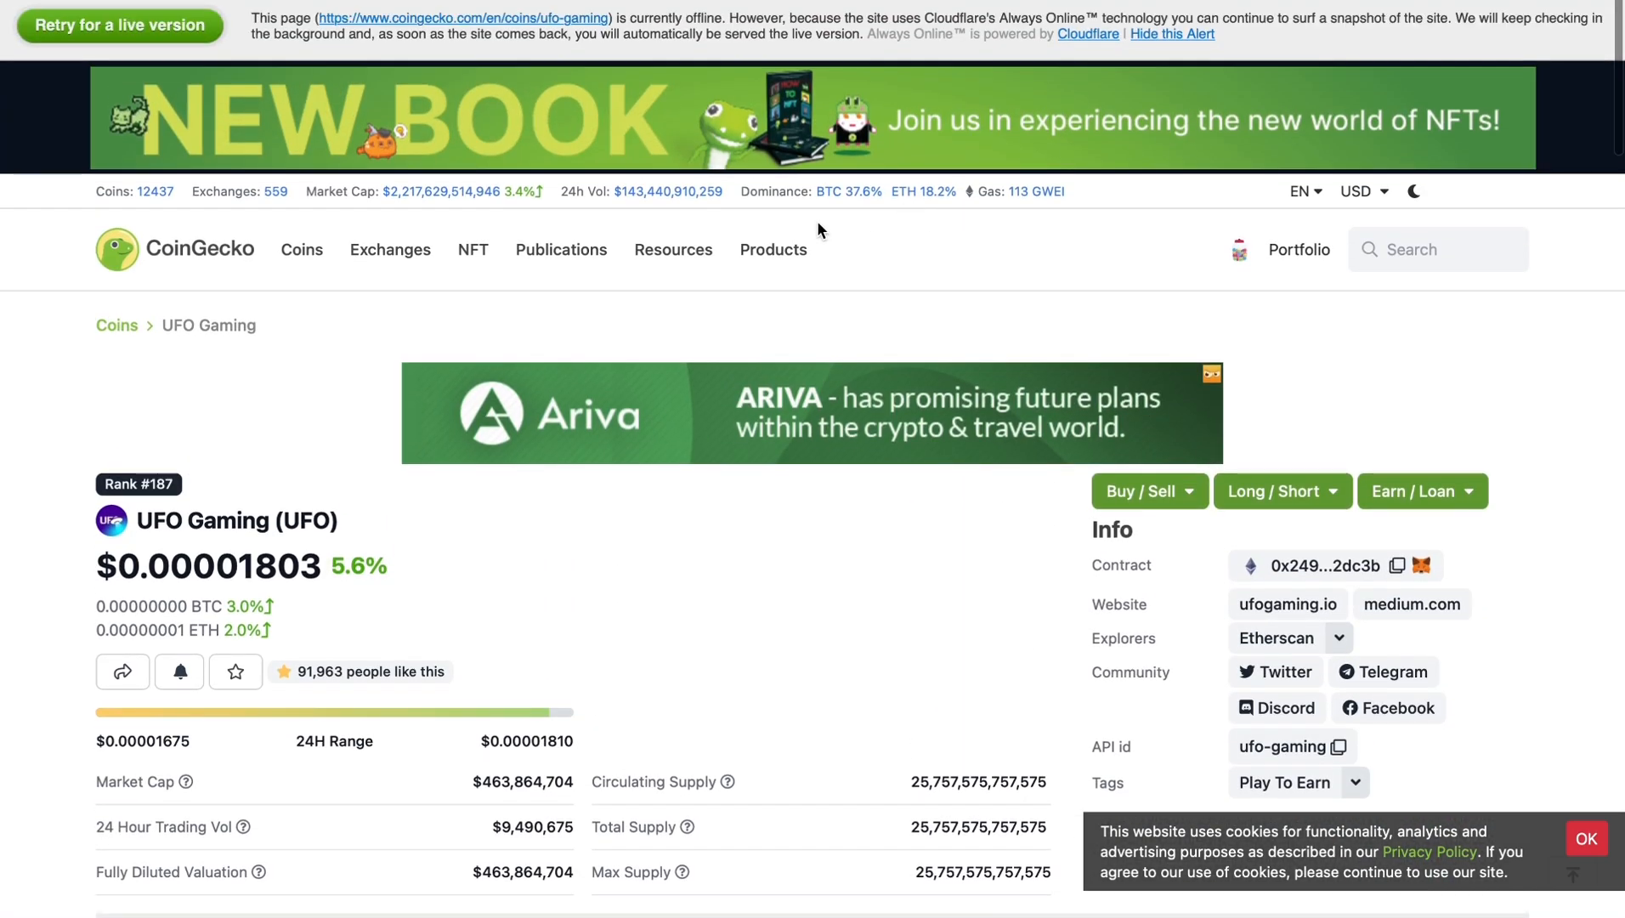
{"action": "mouse_move", "coordinate": [1099, 12]}
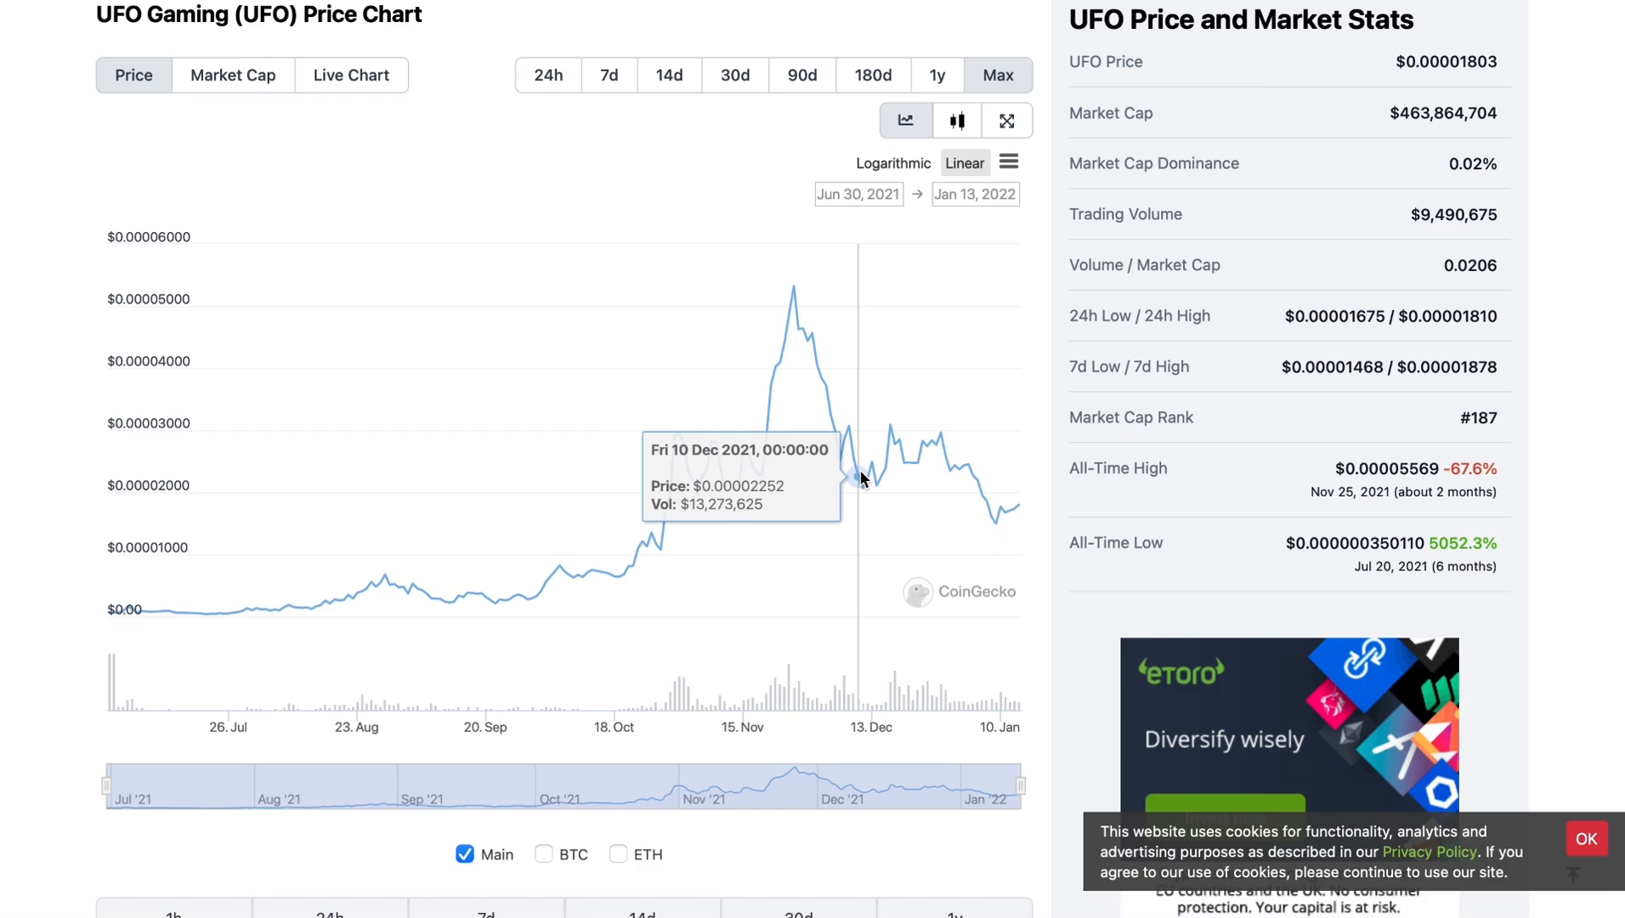
{"action": "mouse_move", "coordinate": [795, 190]}
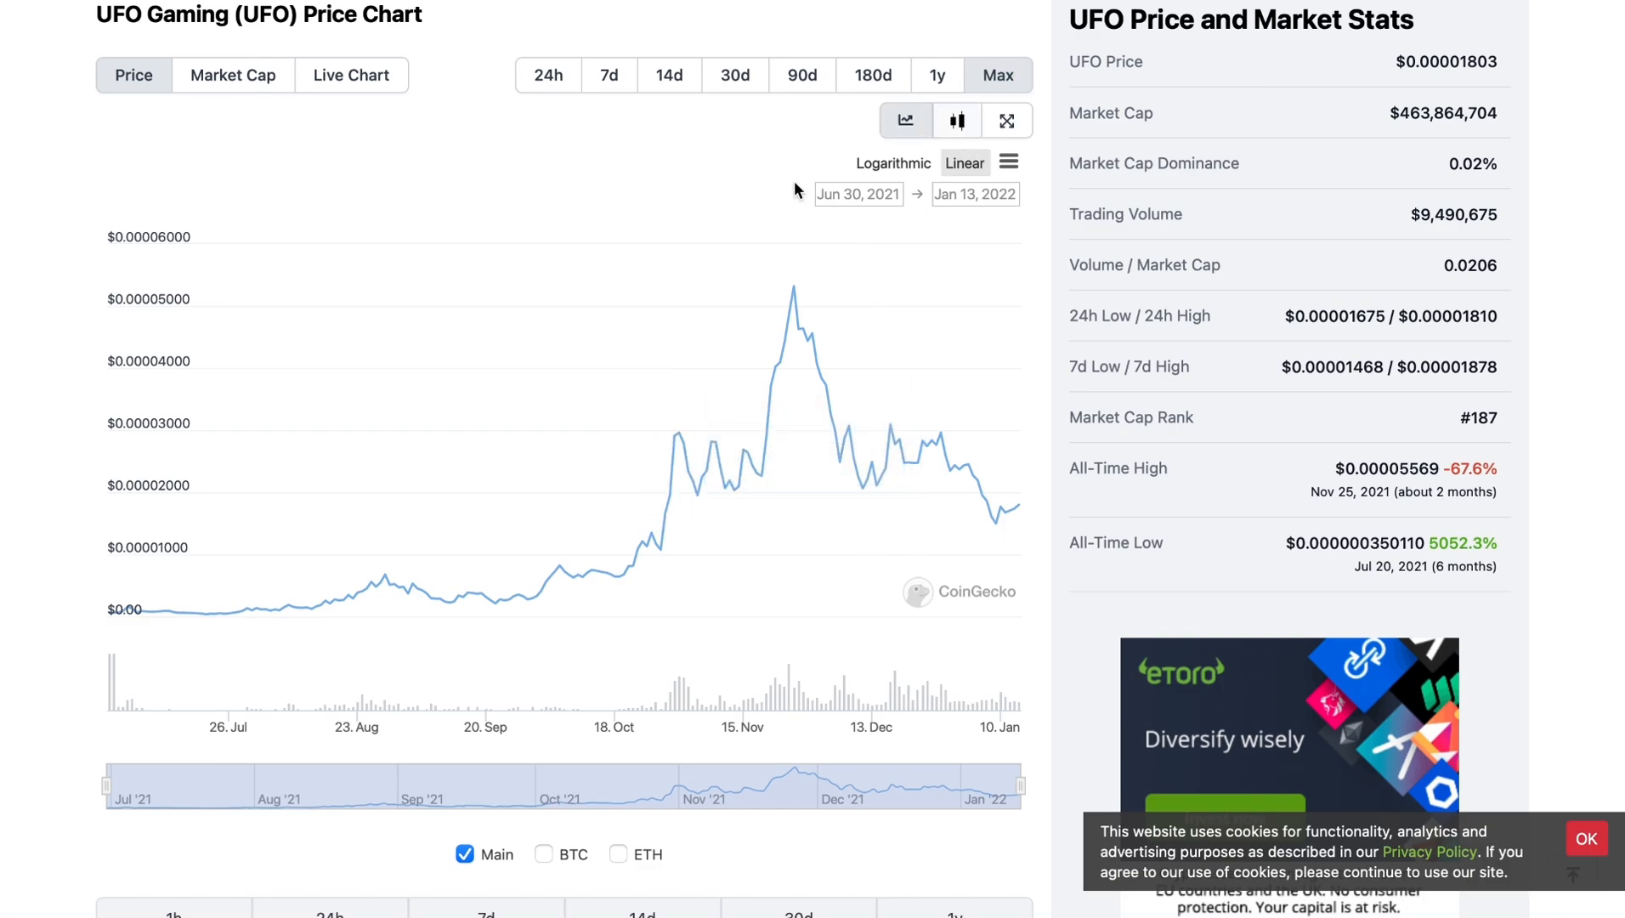
{"action": "mouse_move", "coordinate": [112, 604]}
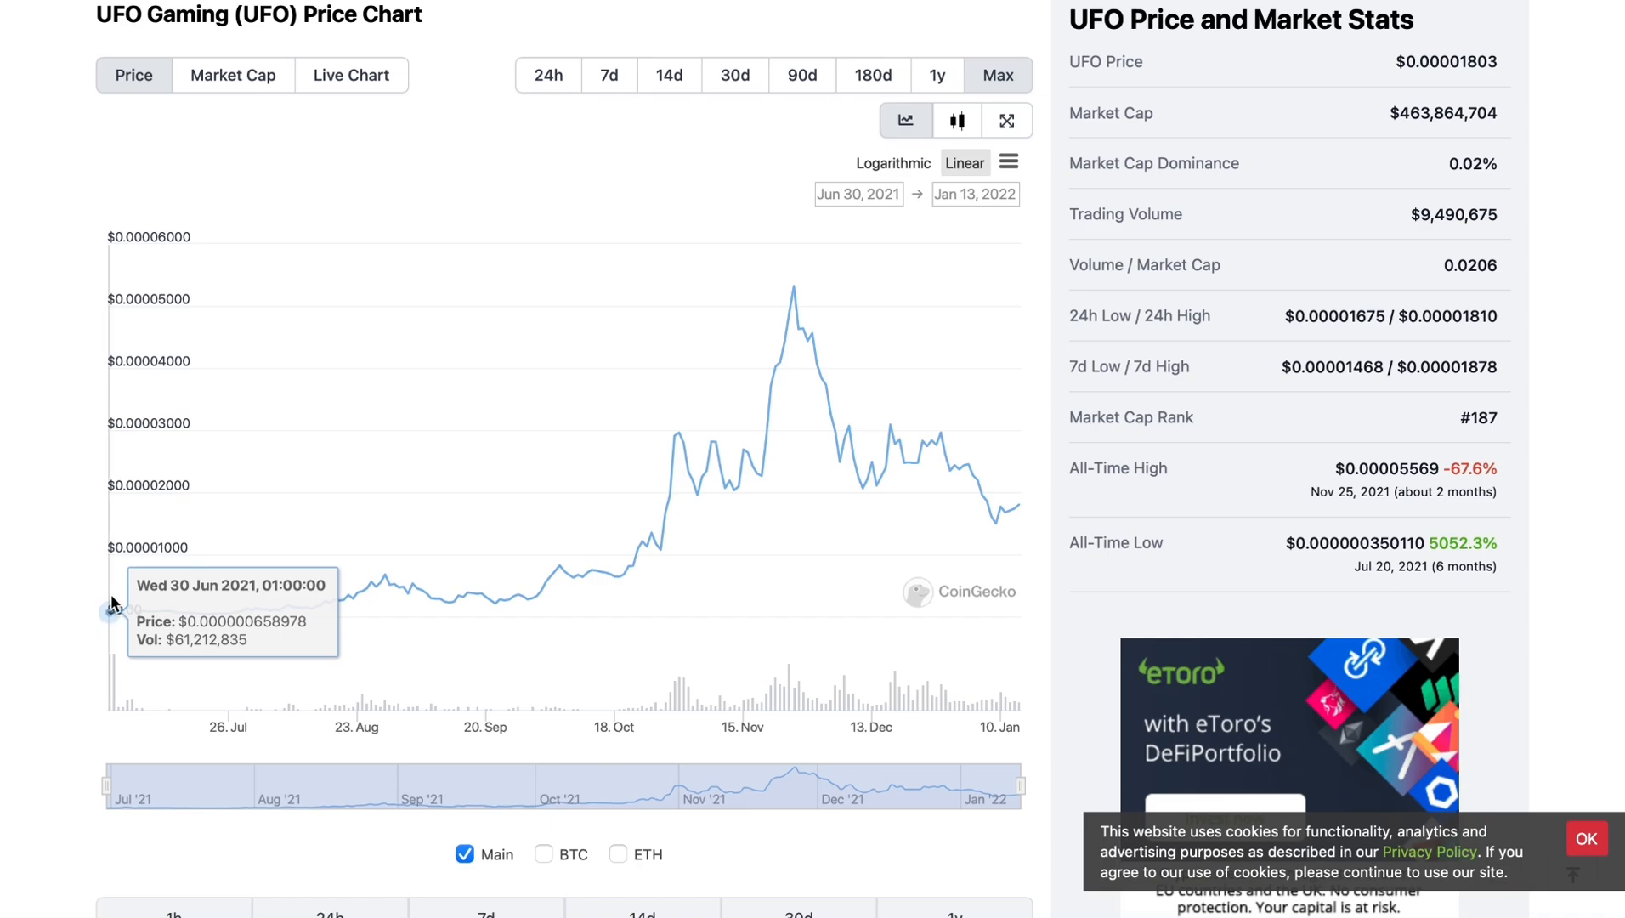
{"action": "mouse_move", "coordinate": [274, 611]}
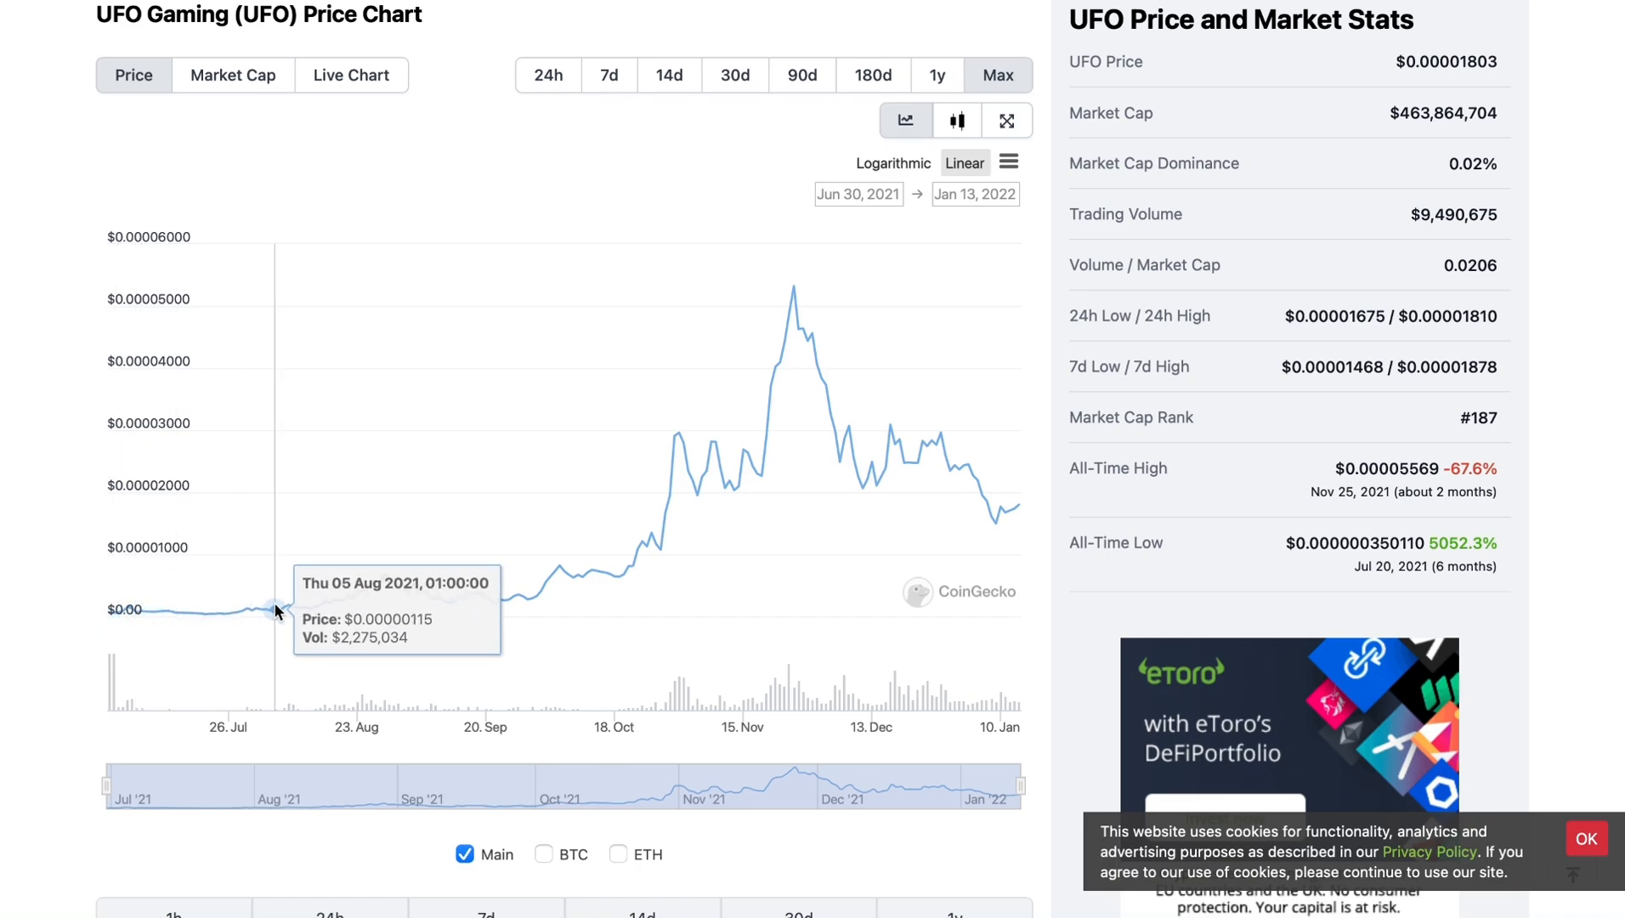
{"action": "mouse_move", "coordinate": [169, 609]}
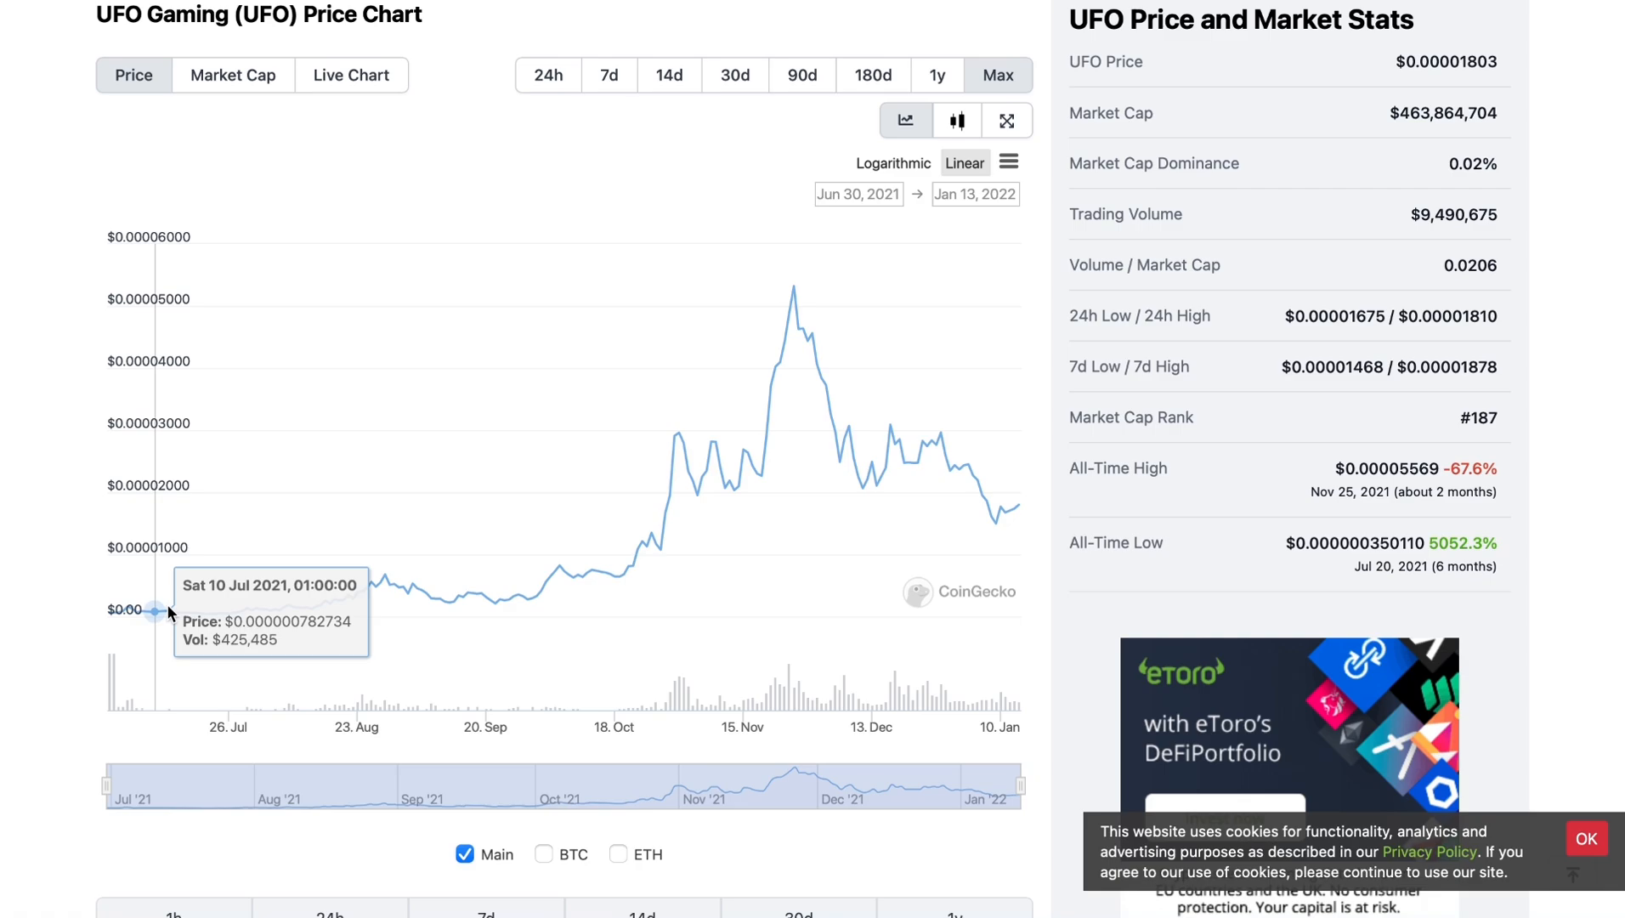
{"action": "mouse_move", "coordinate": [666, 518]}
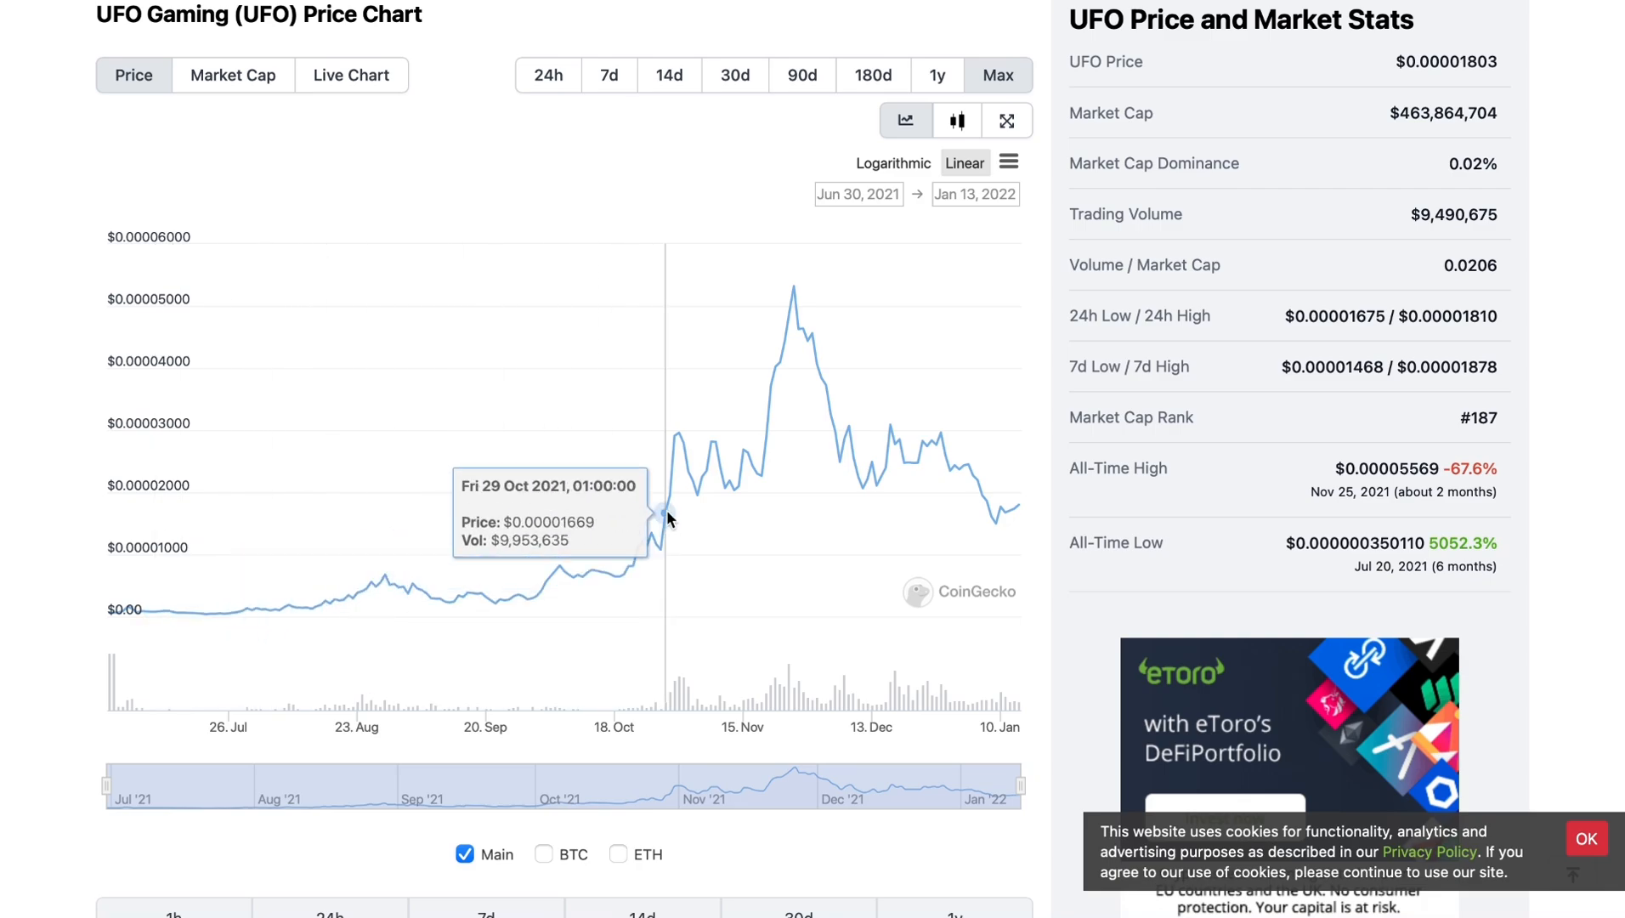
{"action": "mouse_move", "coordinate": [790, 328]}
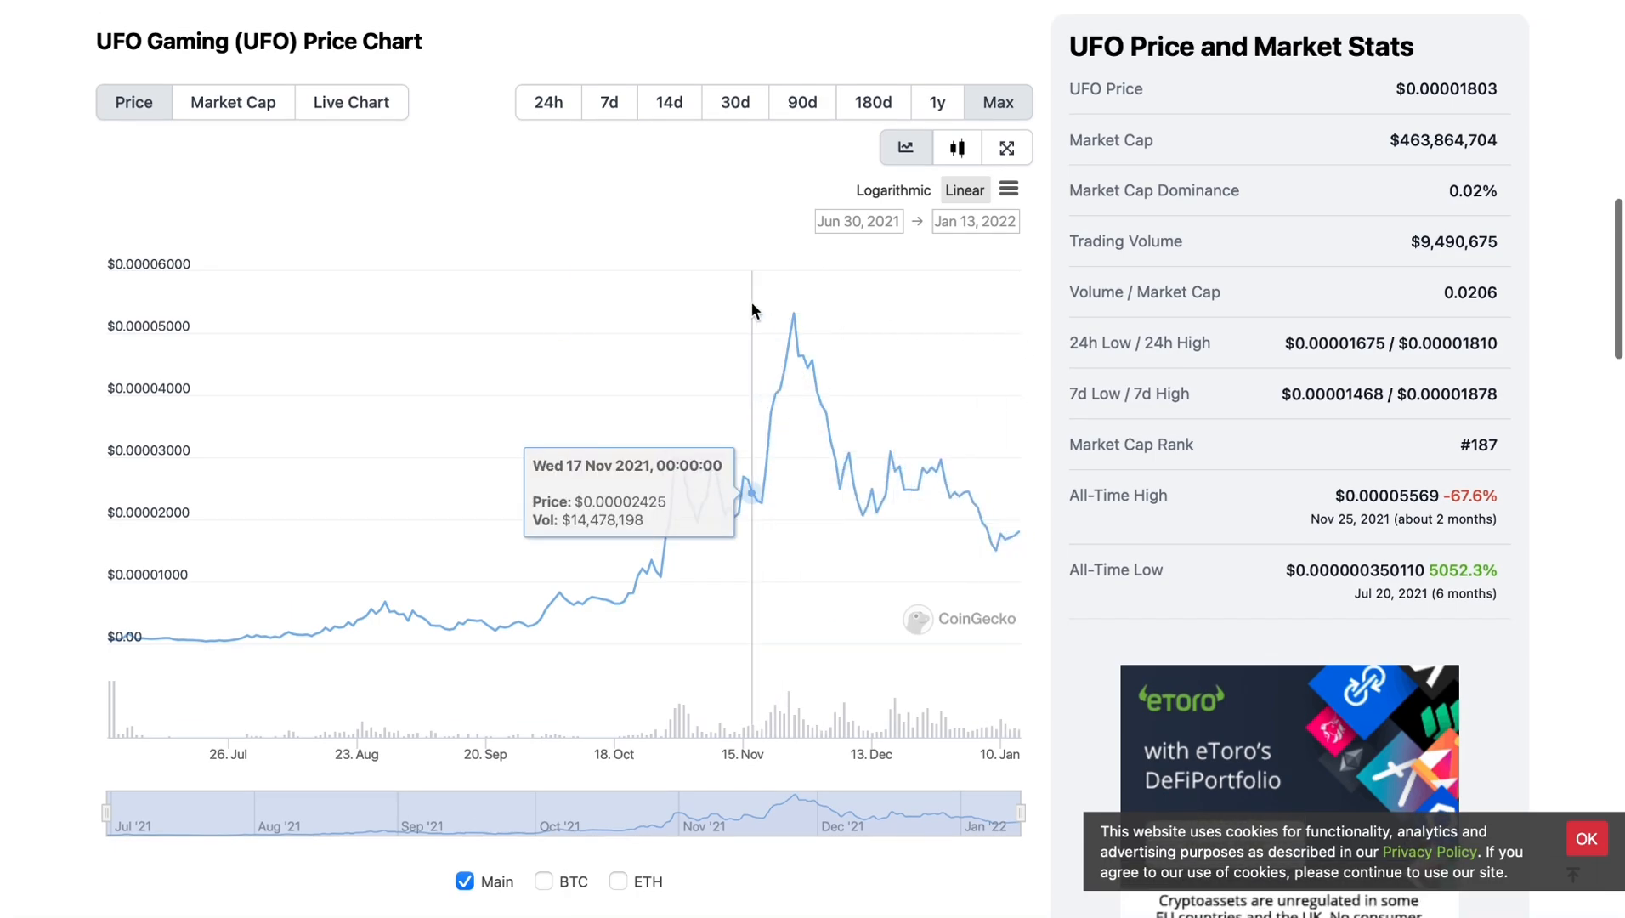
{"action": "mouse_move", "coordinate": [812, 375]}
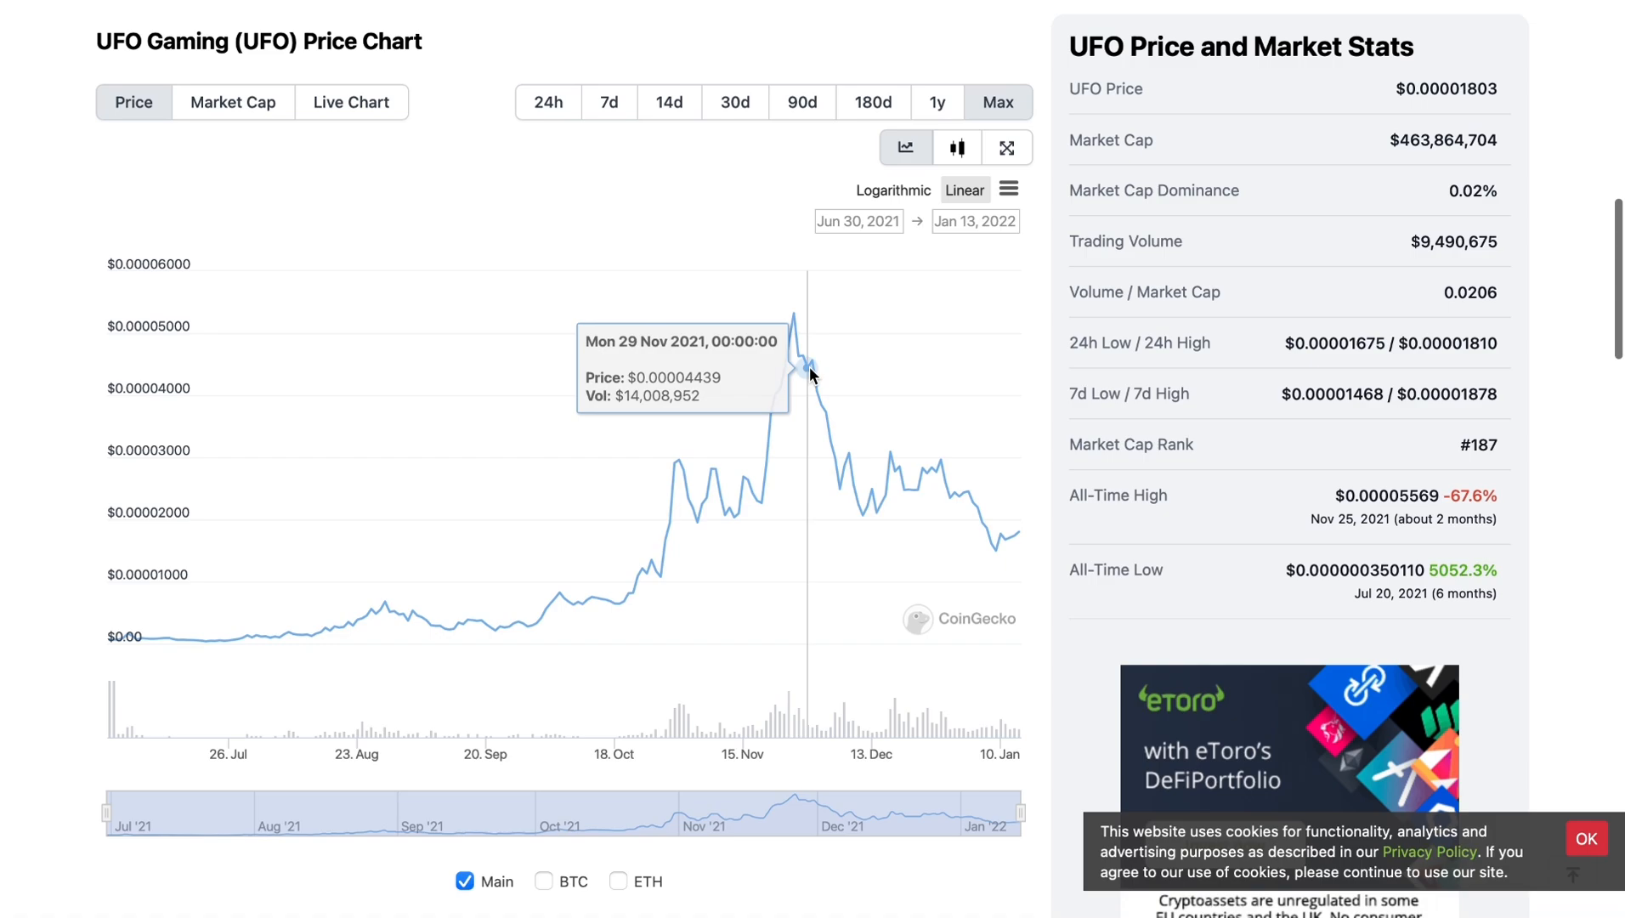
{"action": "mouse_move", "coordinate": [795, 302]}
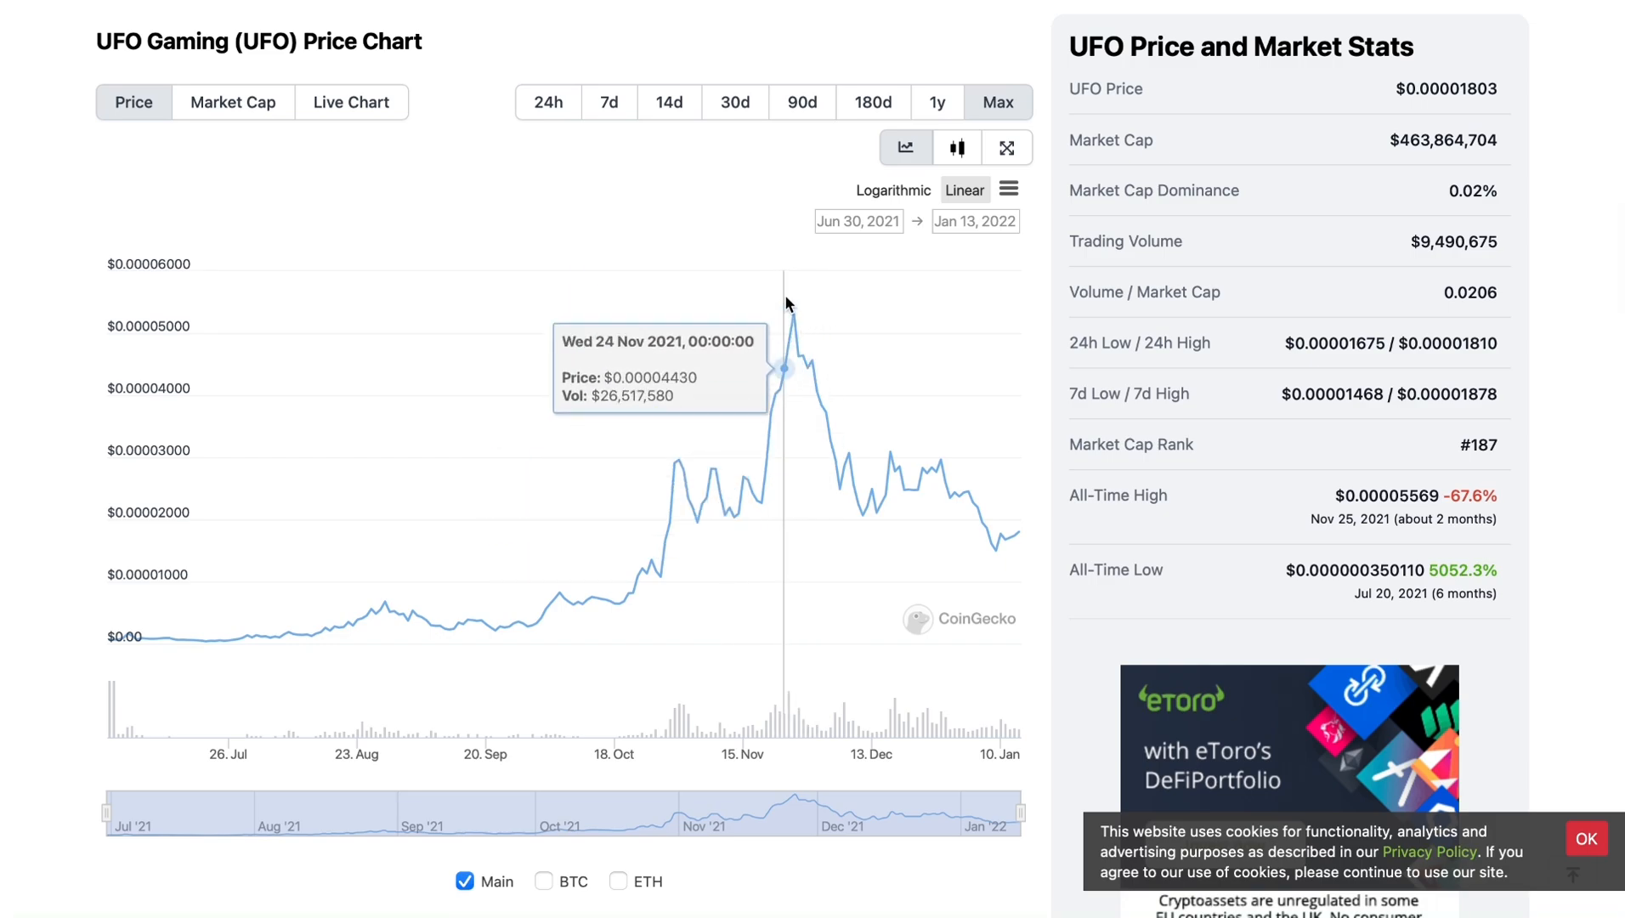
{"action": "scroll", "scroll_direction": "up", "scroll_amount": 3}
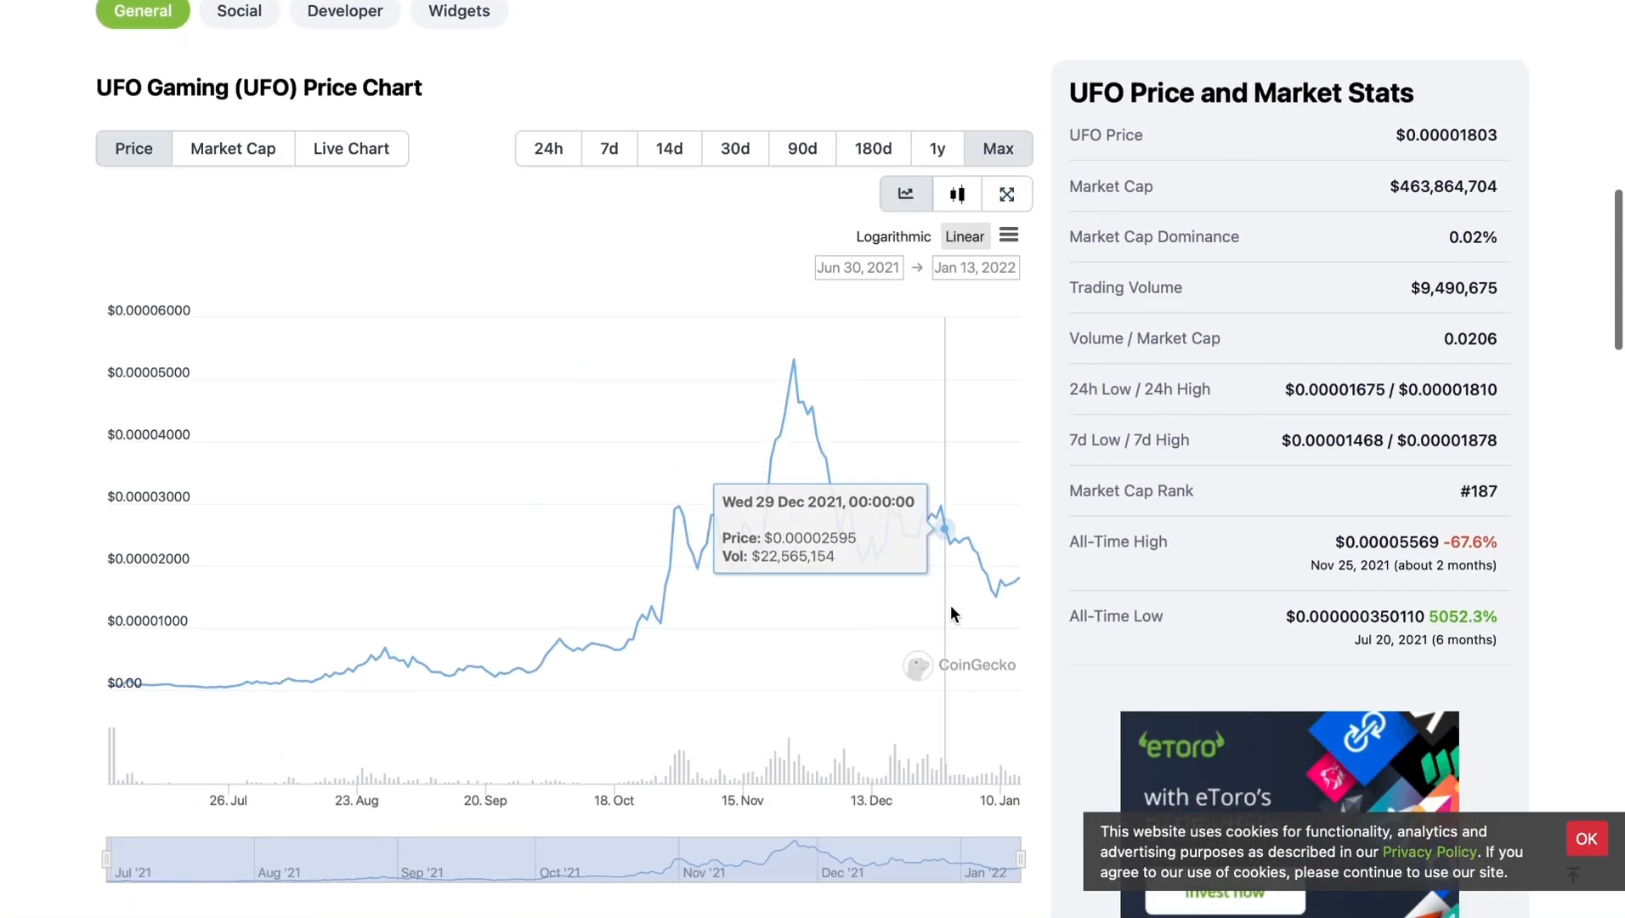
- Return to the UFO Gaming header showing the $0.00001803 price and supply figures
{"action": "scroll", "scroll_direction": "up", "scroll_amount": 3}
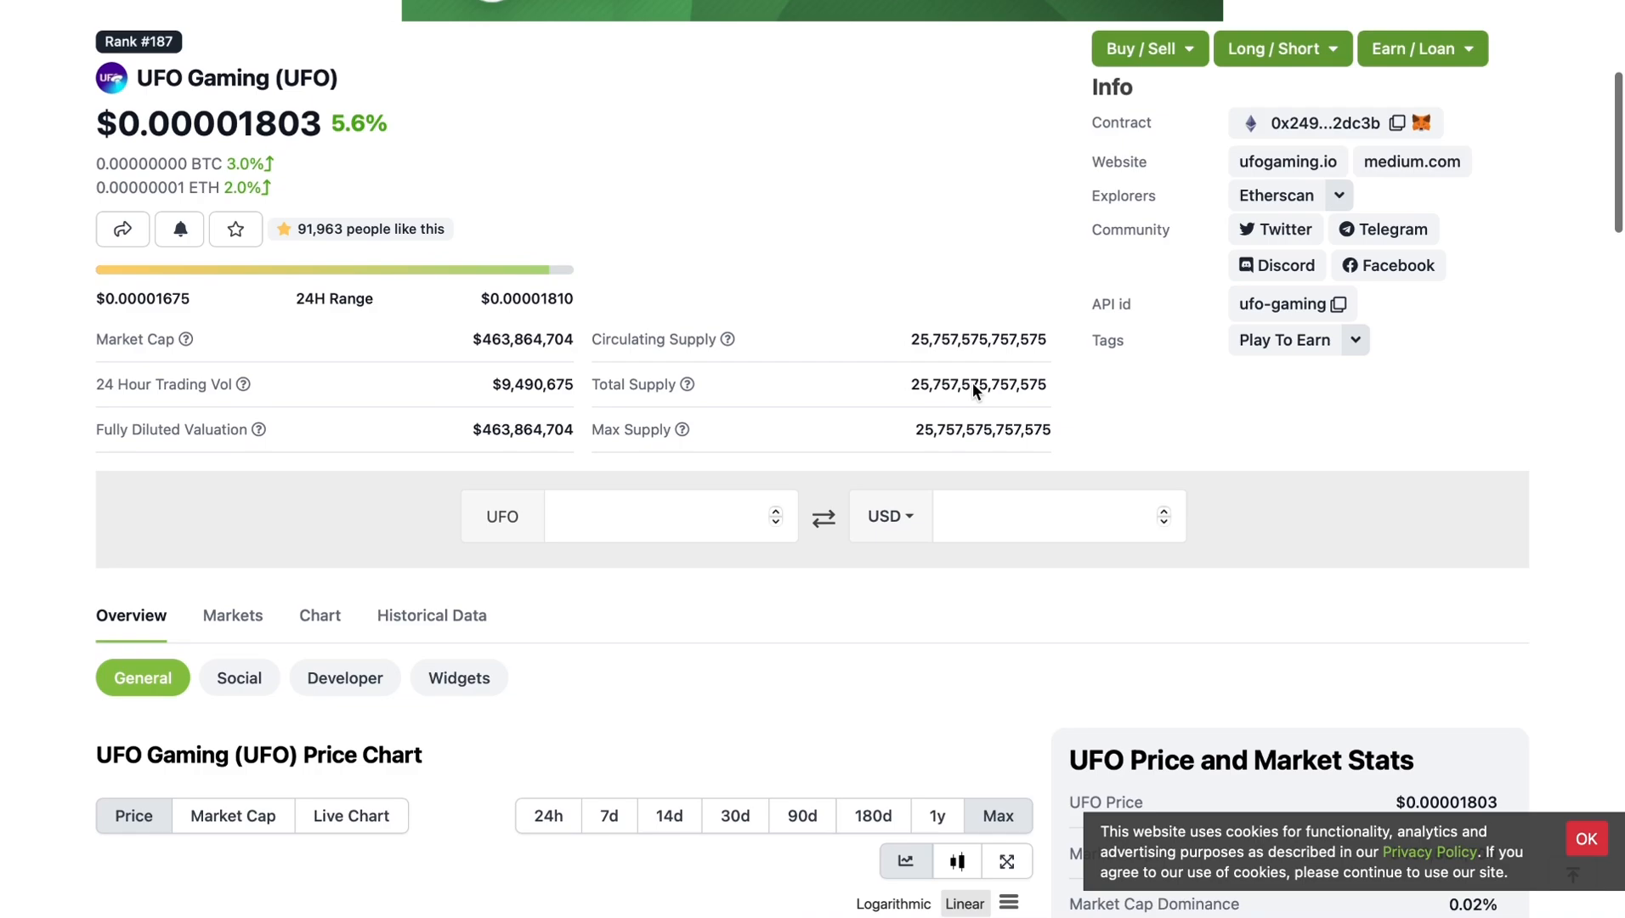
{"action": "scroll", "scroll_direction": "up", "scroll_amount": 3}
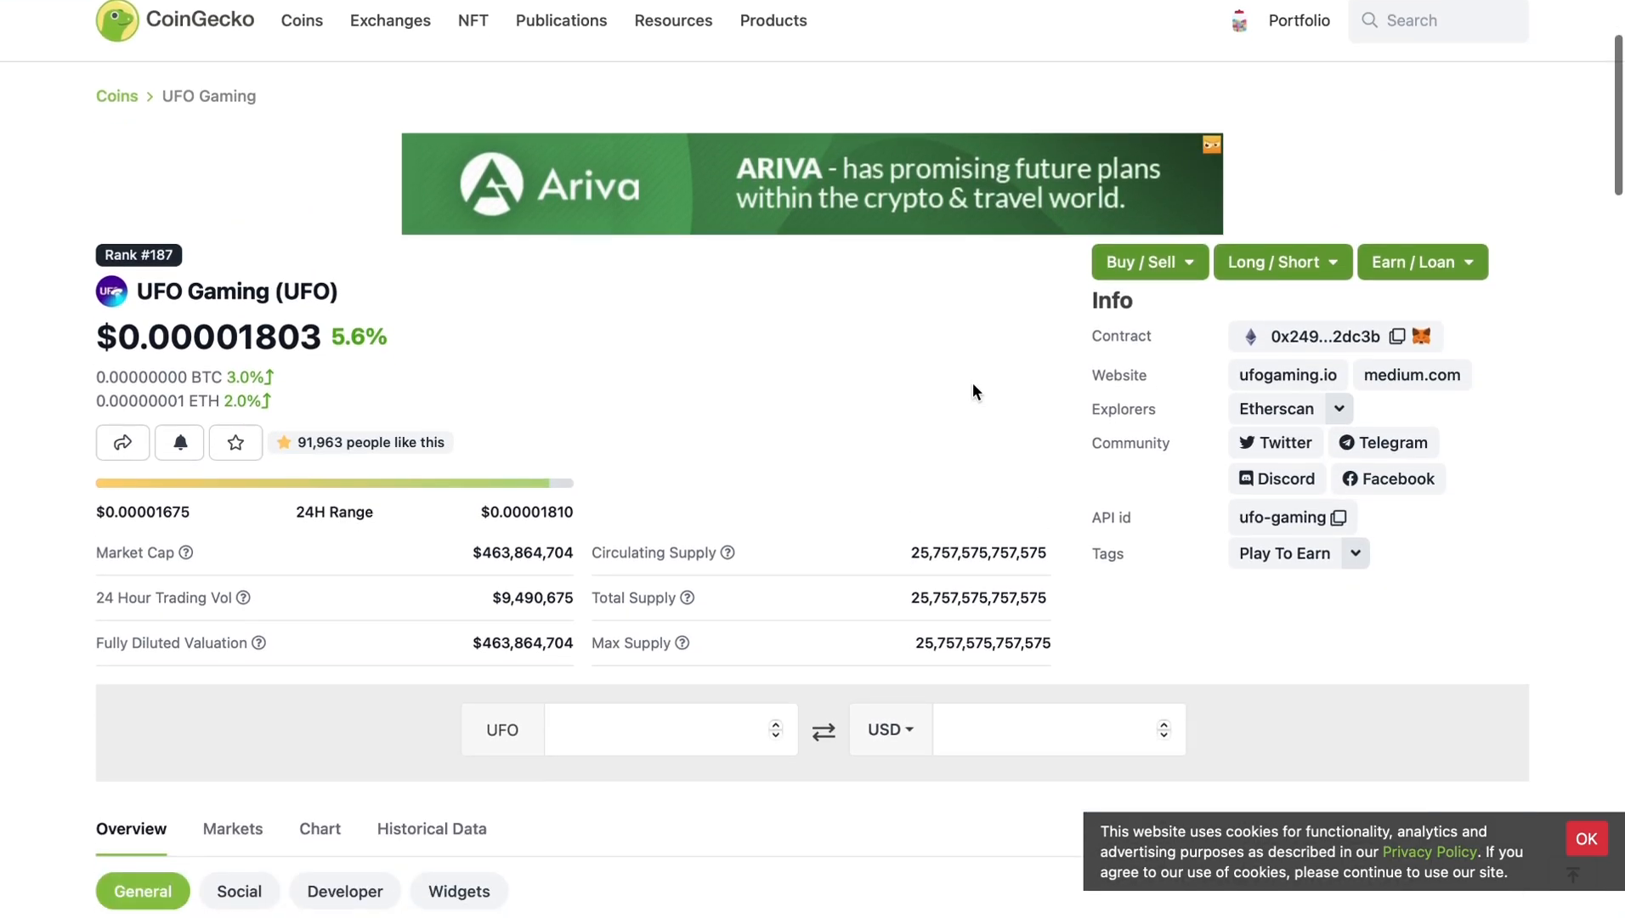
{"action": "scroll", "scroll_direction": "down", "scroll_amount": 3}
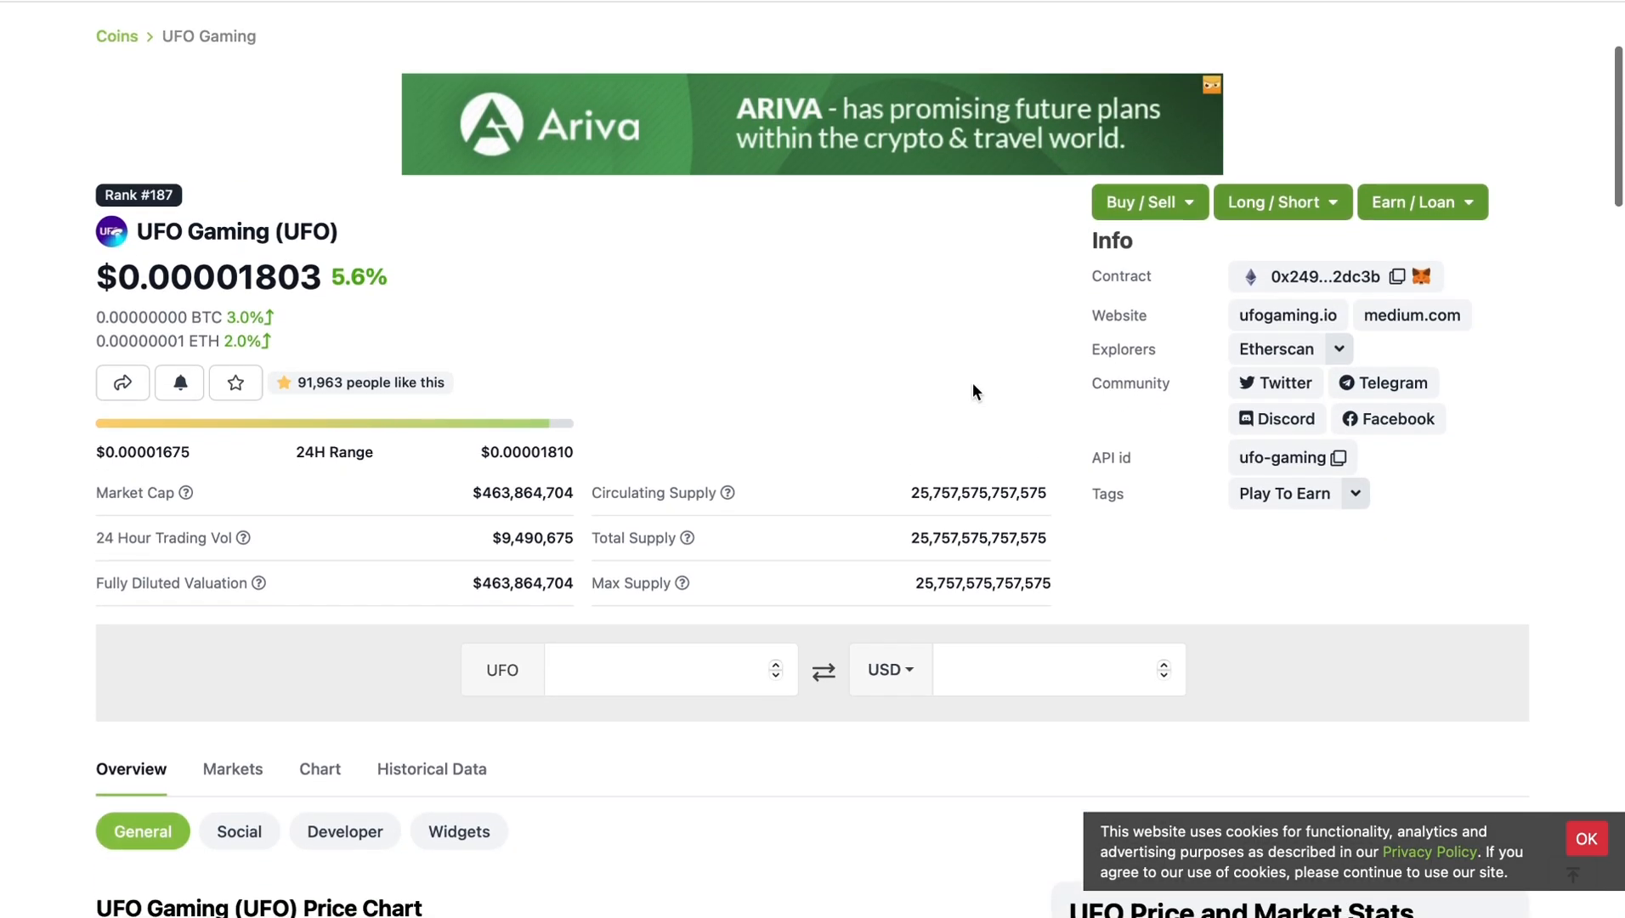
{"action": "mouse_move", "coordinate": [506, 212]}
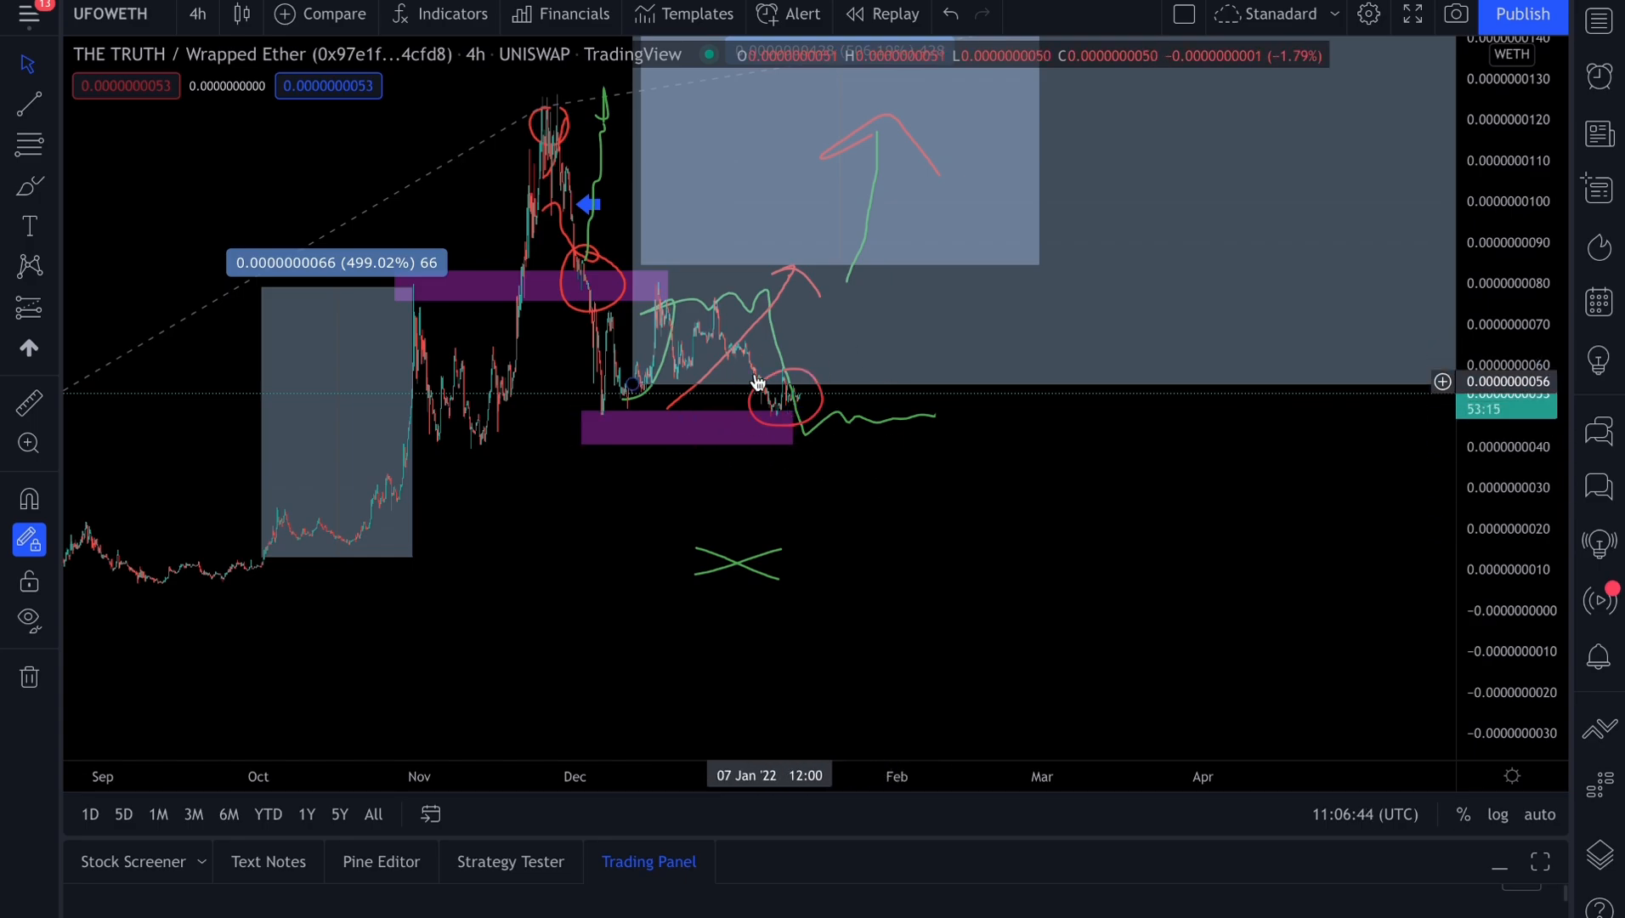
{"action": "mouse_move", "coordinate": [757, 549]}
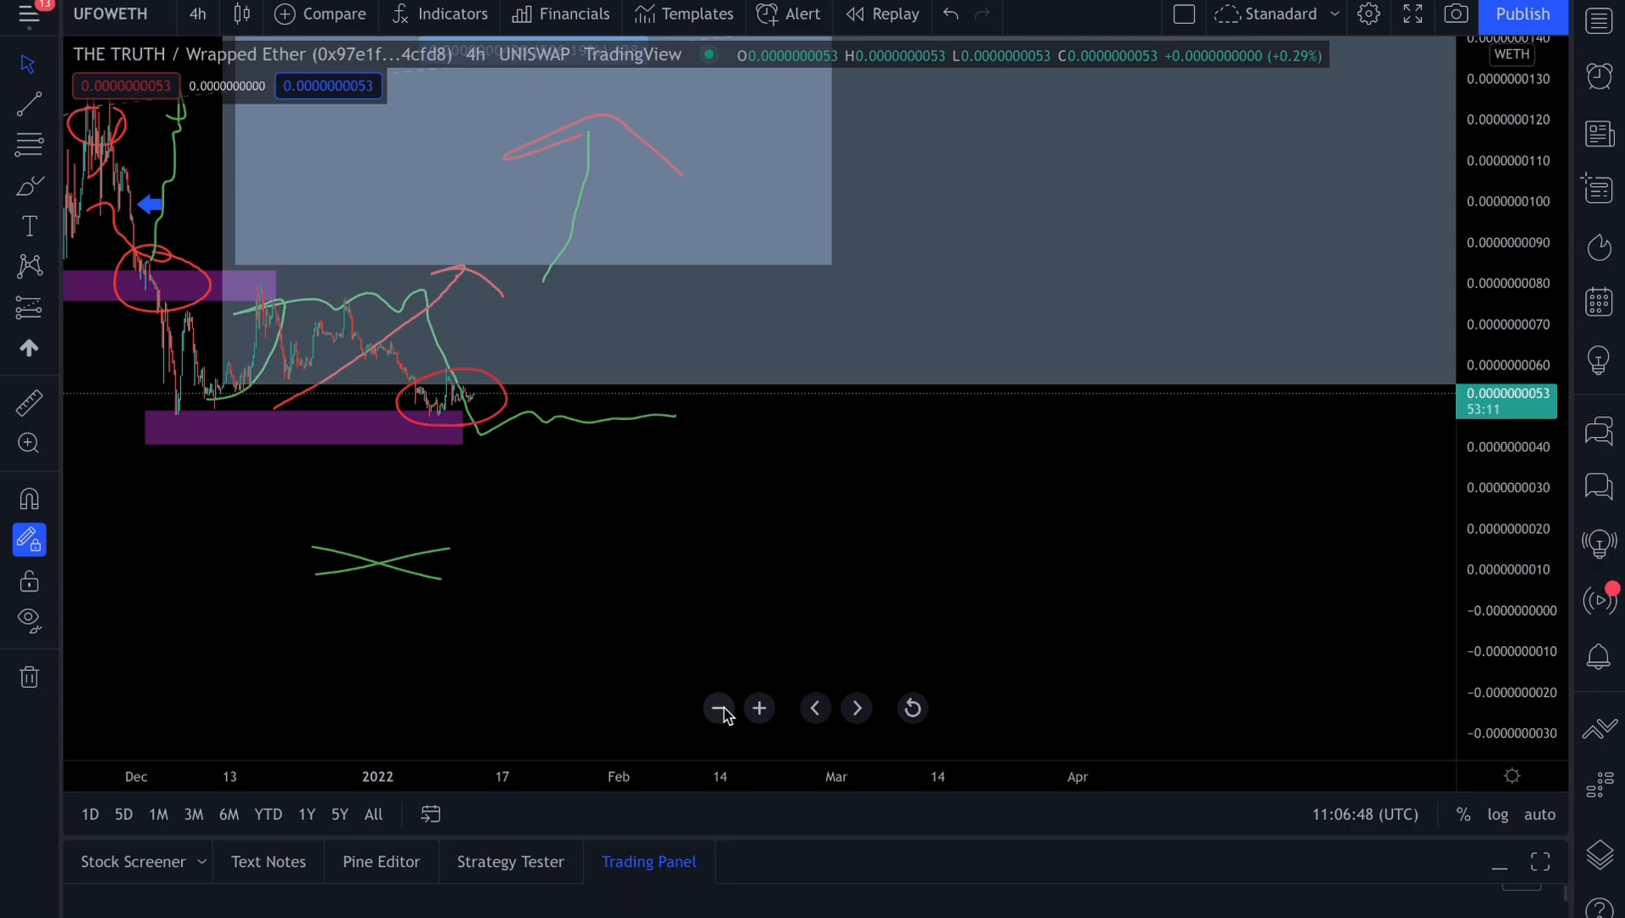
- Zoom out the annotated 4h chart to show price history from July onward
{"action": "left_click", "coordinate": [759, 708]}
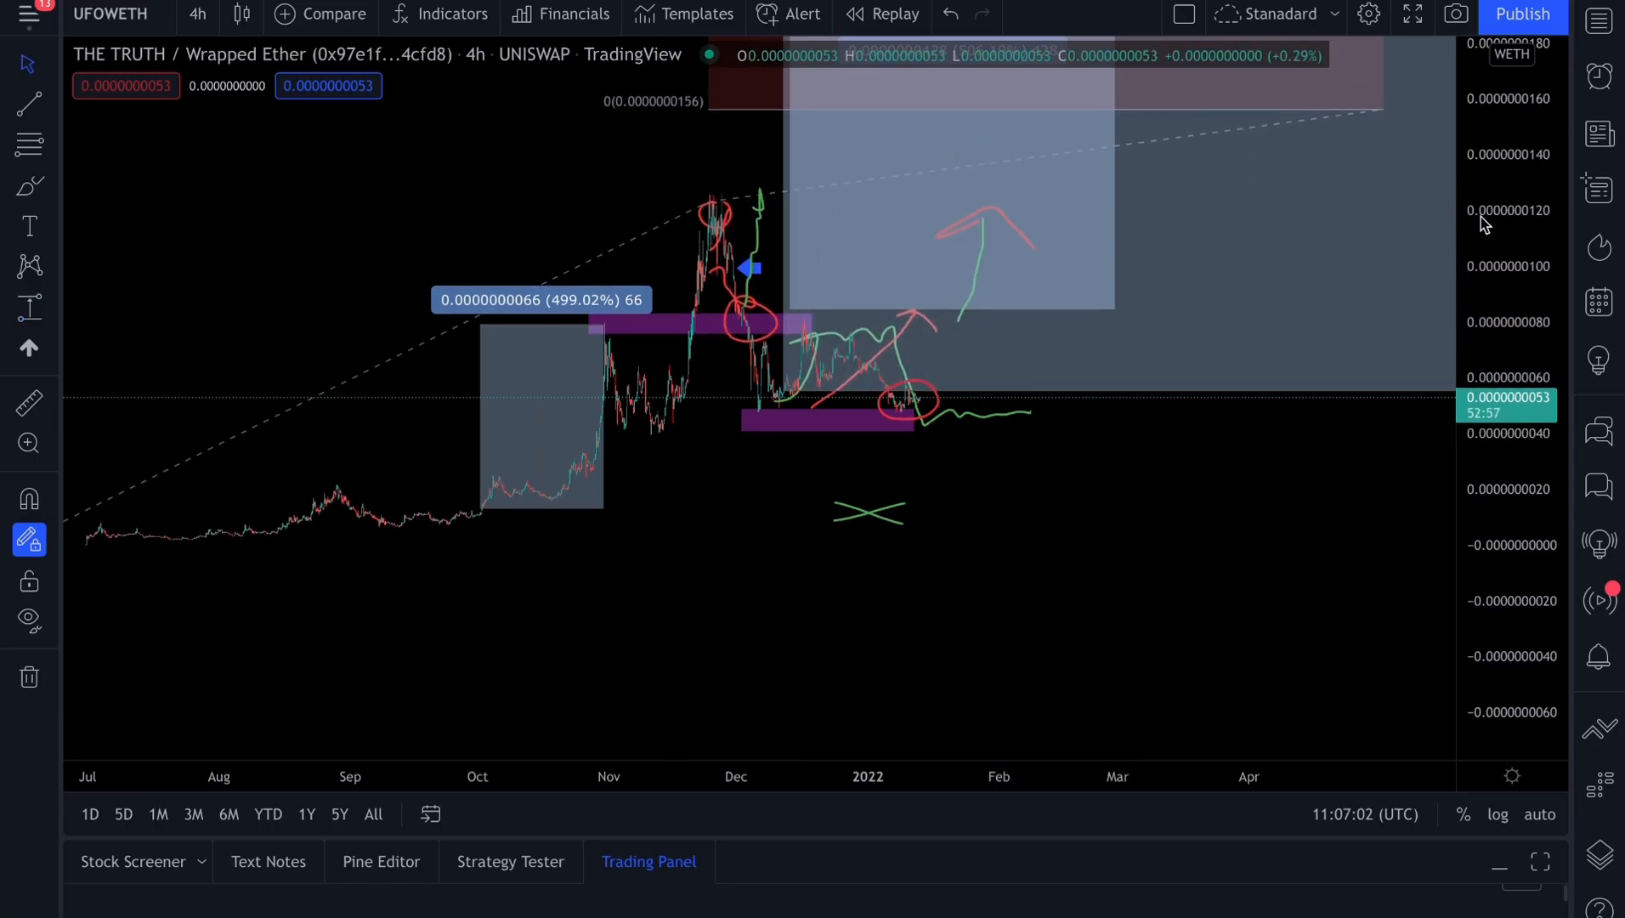
{"action": "mouse_move", "coordinate": [1063, 473]}
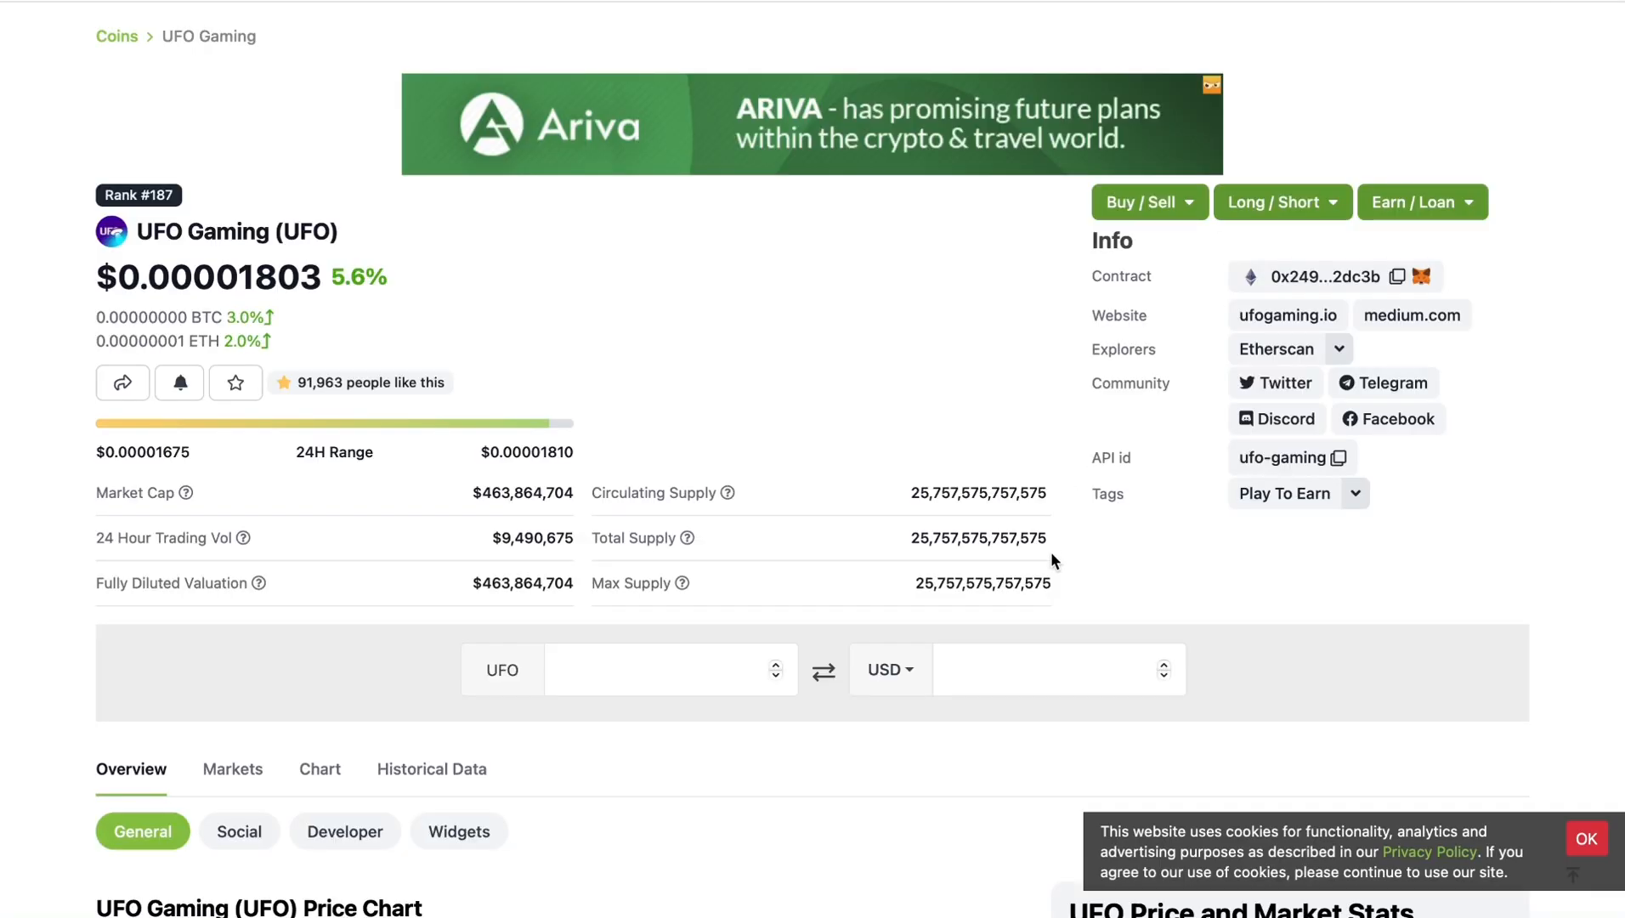
{"action": "scroll", "scroll_direction": "down", "scroll_amount": 3}
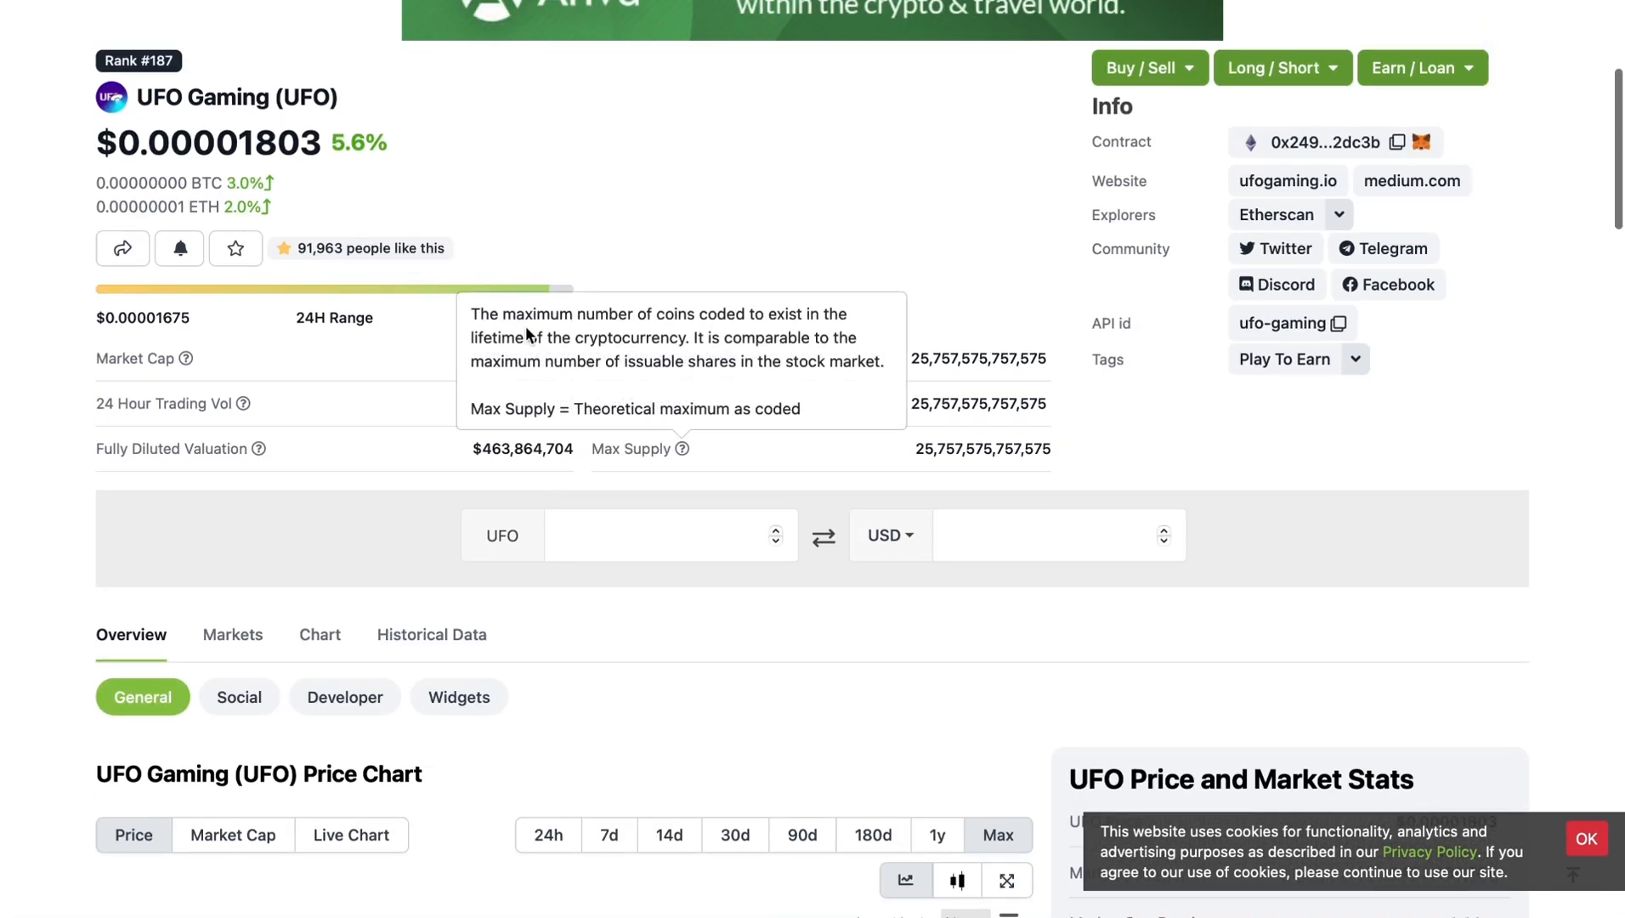
{"action": "mouse_move", "coordinate": [596, 431]}
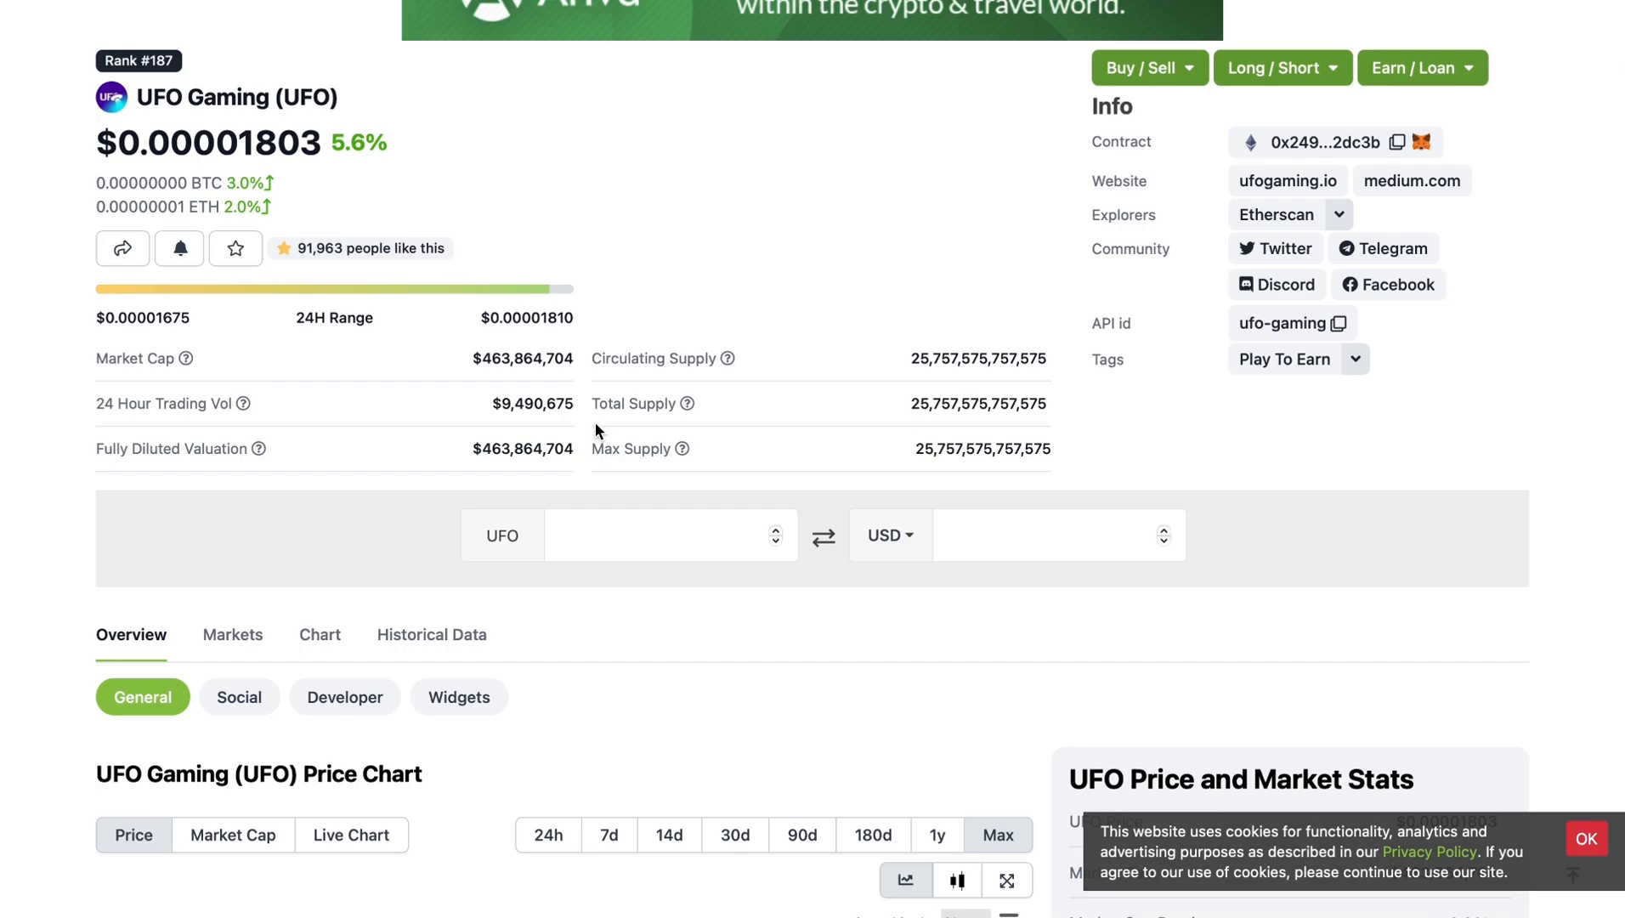
{"action": "scroll", "scroll_direction": "down", "scroll_amount": 3}
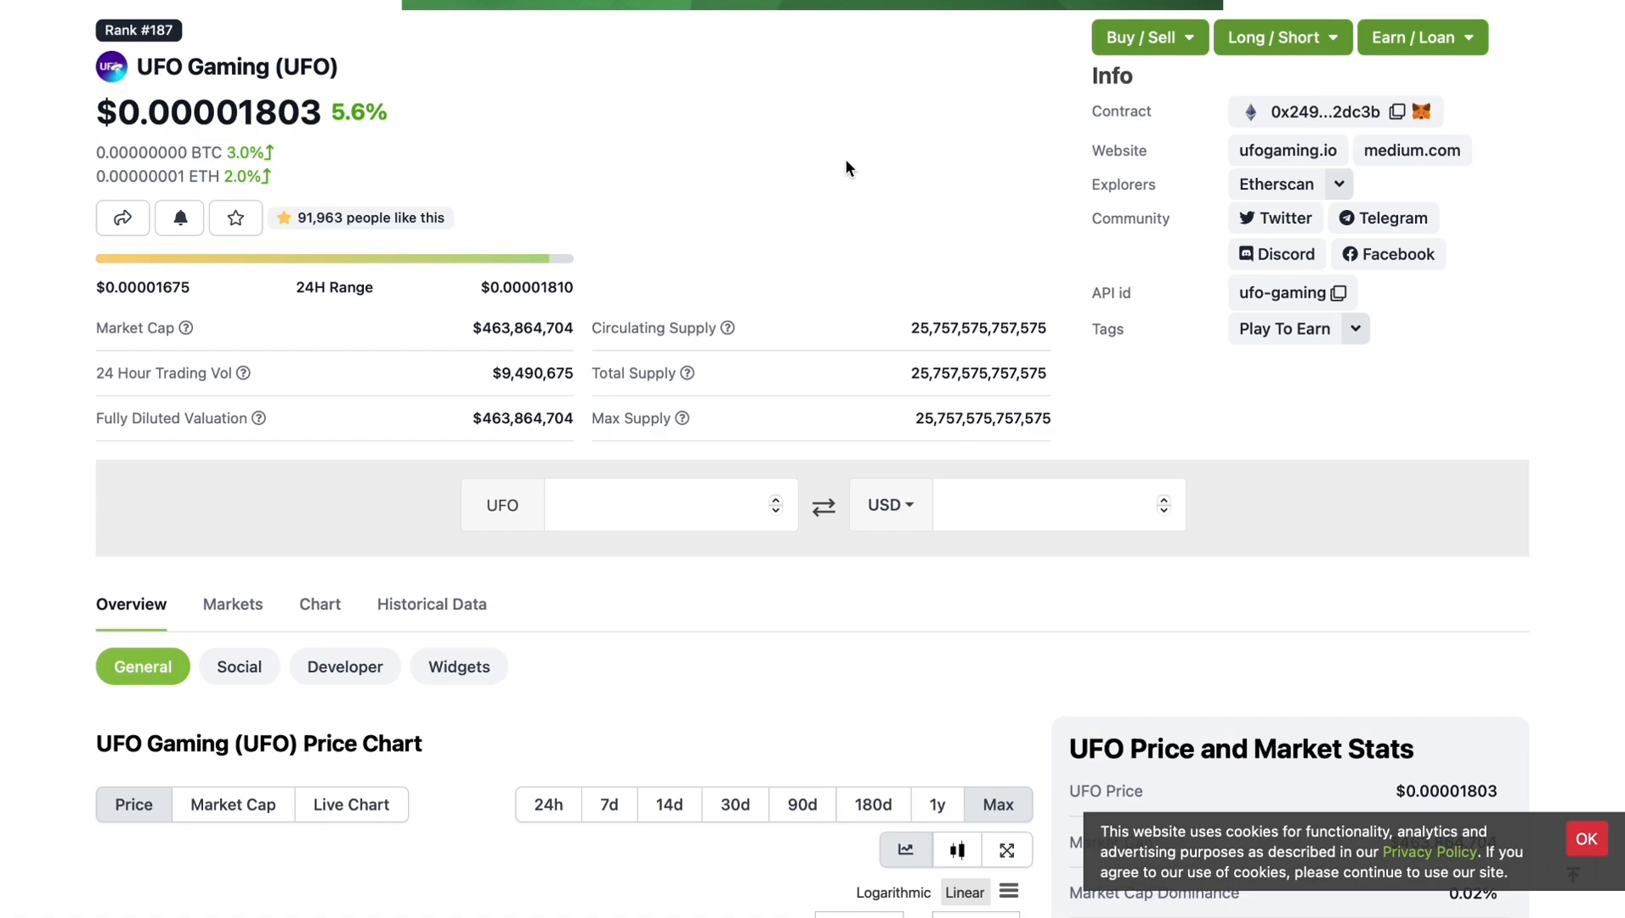
{"action": "scroll", "scroll_direction": "down", "scroll_amount": 3}
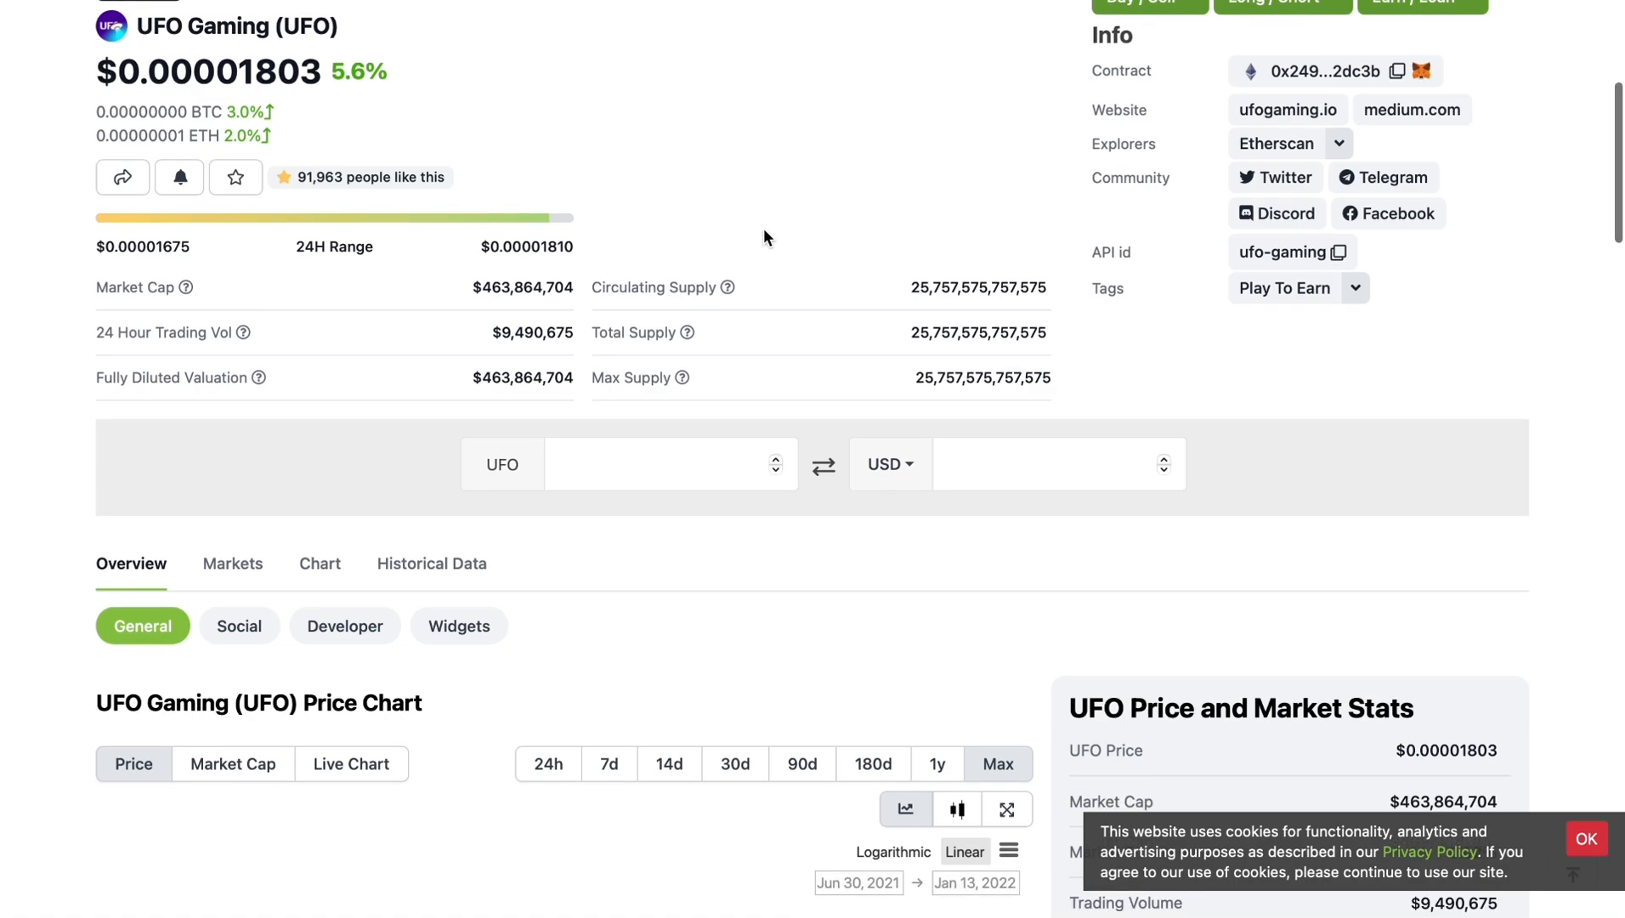
{"action": "scroll", "scroll_direction": "up", "scroll_amount": 3}
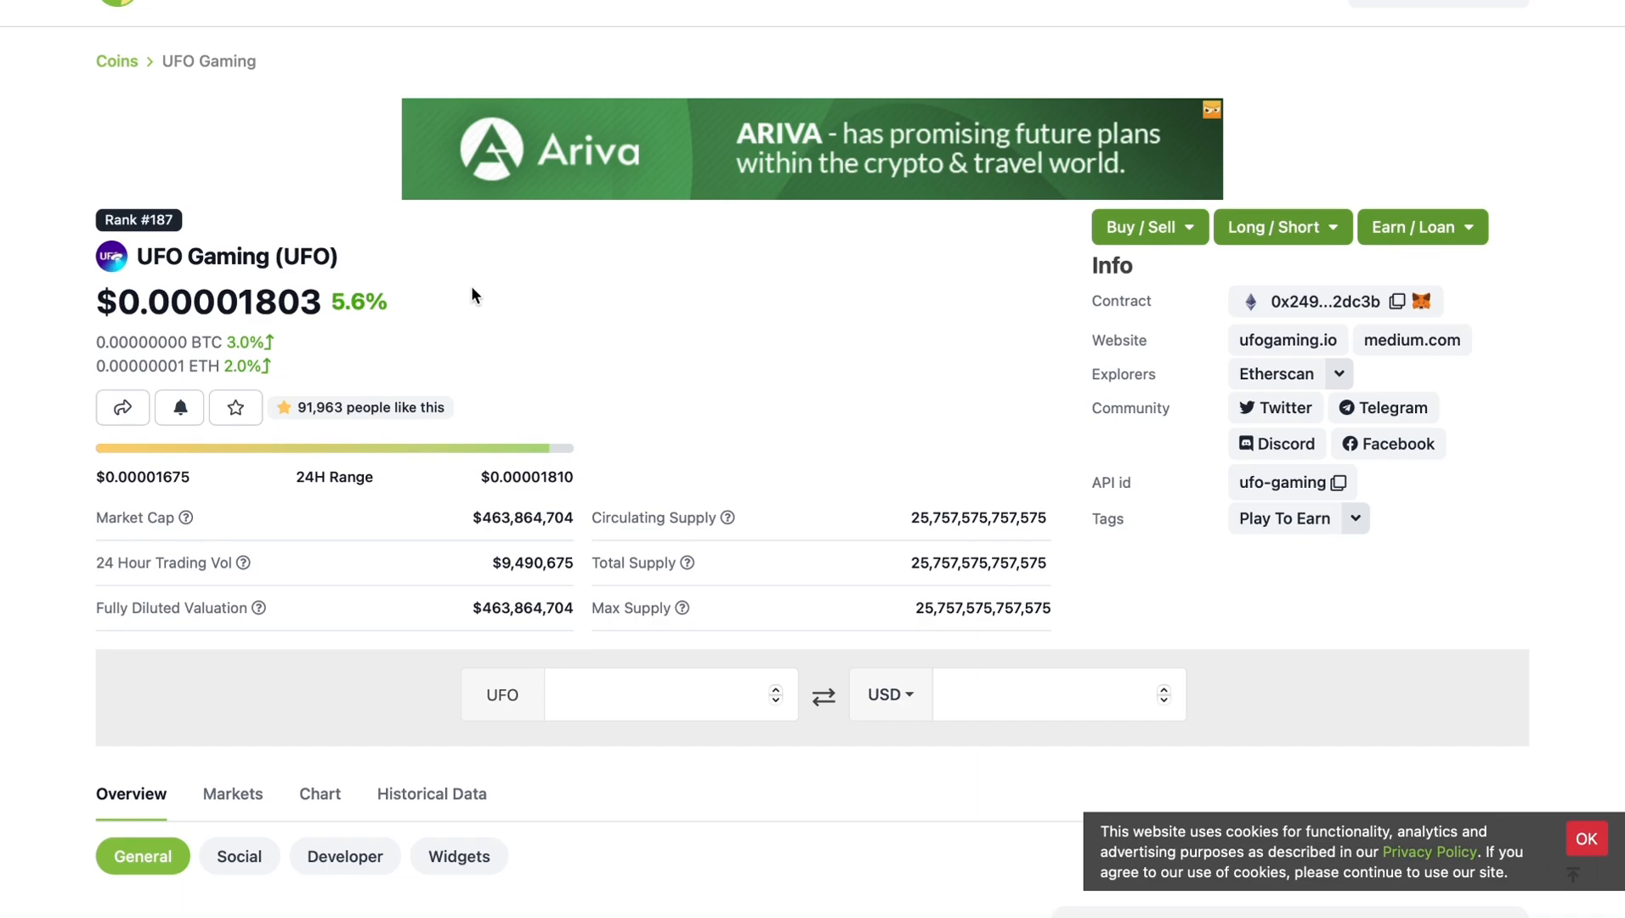
{"action": "mouse_move", "coordinate": [573, 198]}
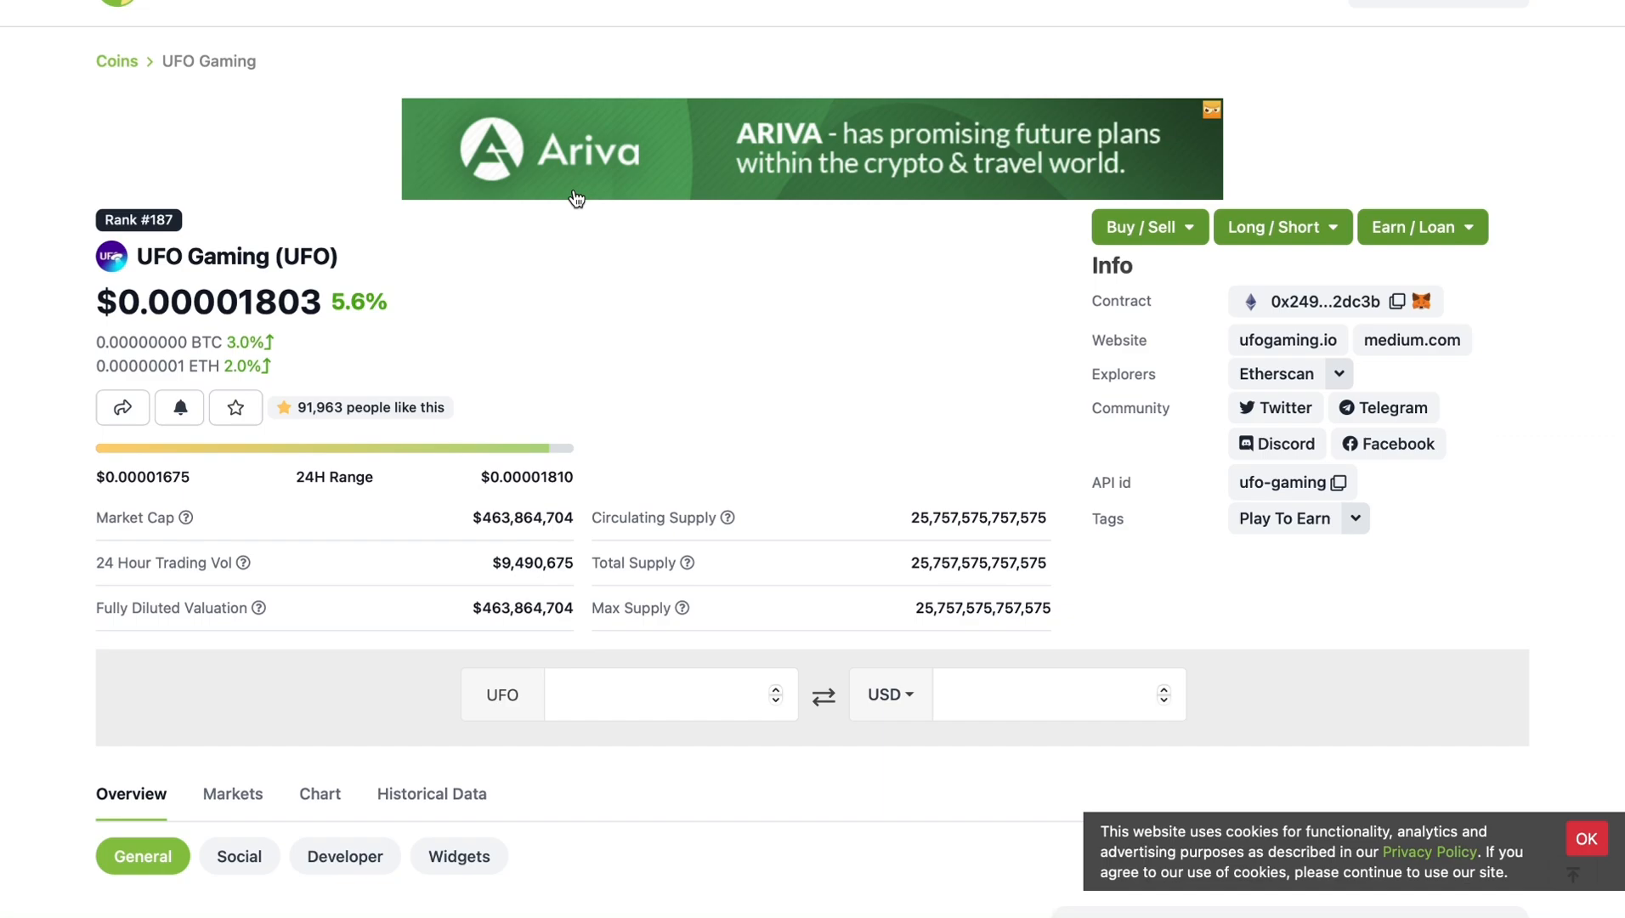
{"action": "mouse_move", "coordinate": [424, 107]}
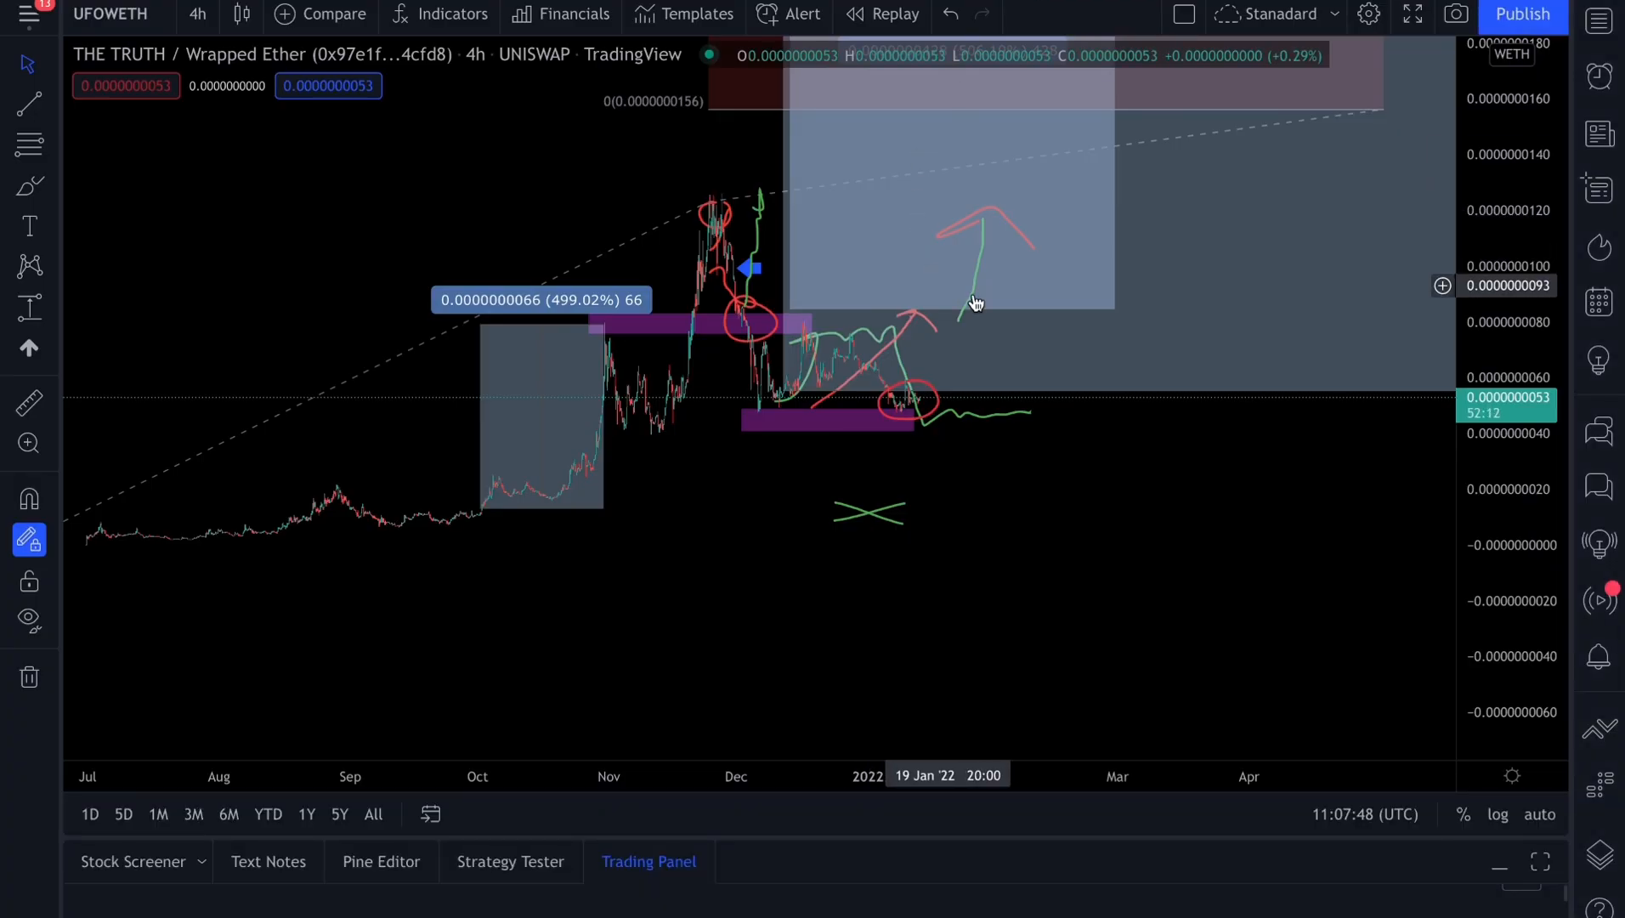
{"action": "left_click", "coordinate": [869, 511]}
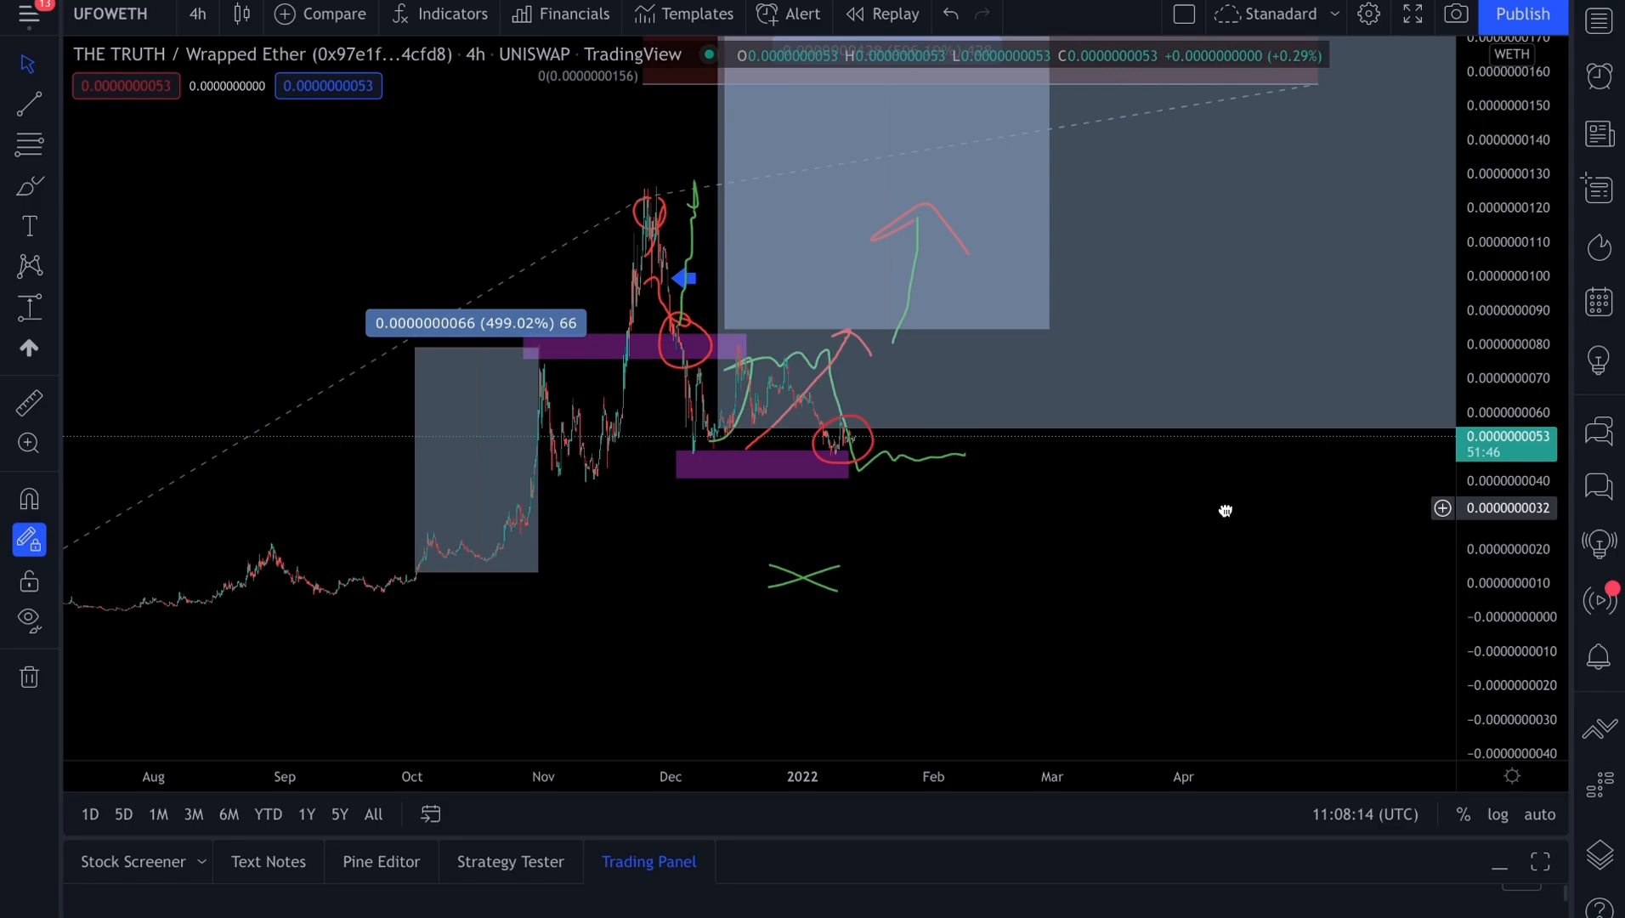
{"action": "mouse_move", "coordinate": [887, 222]}
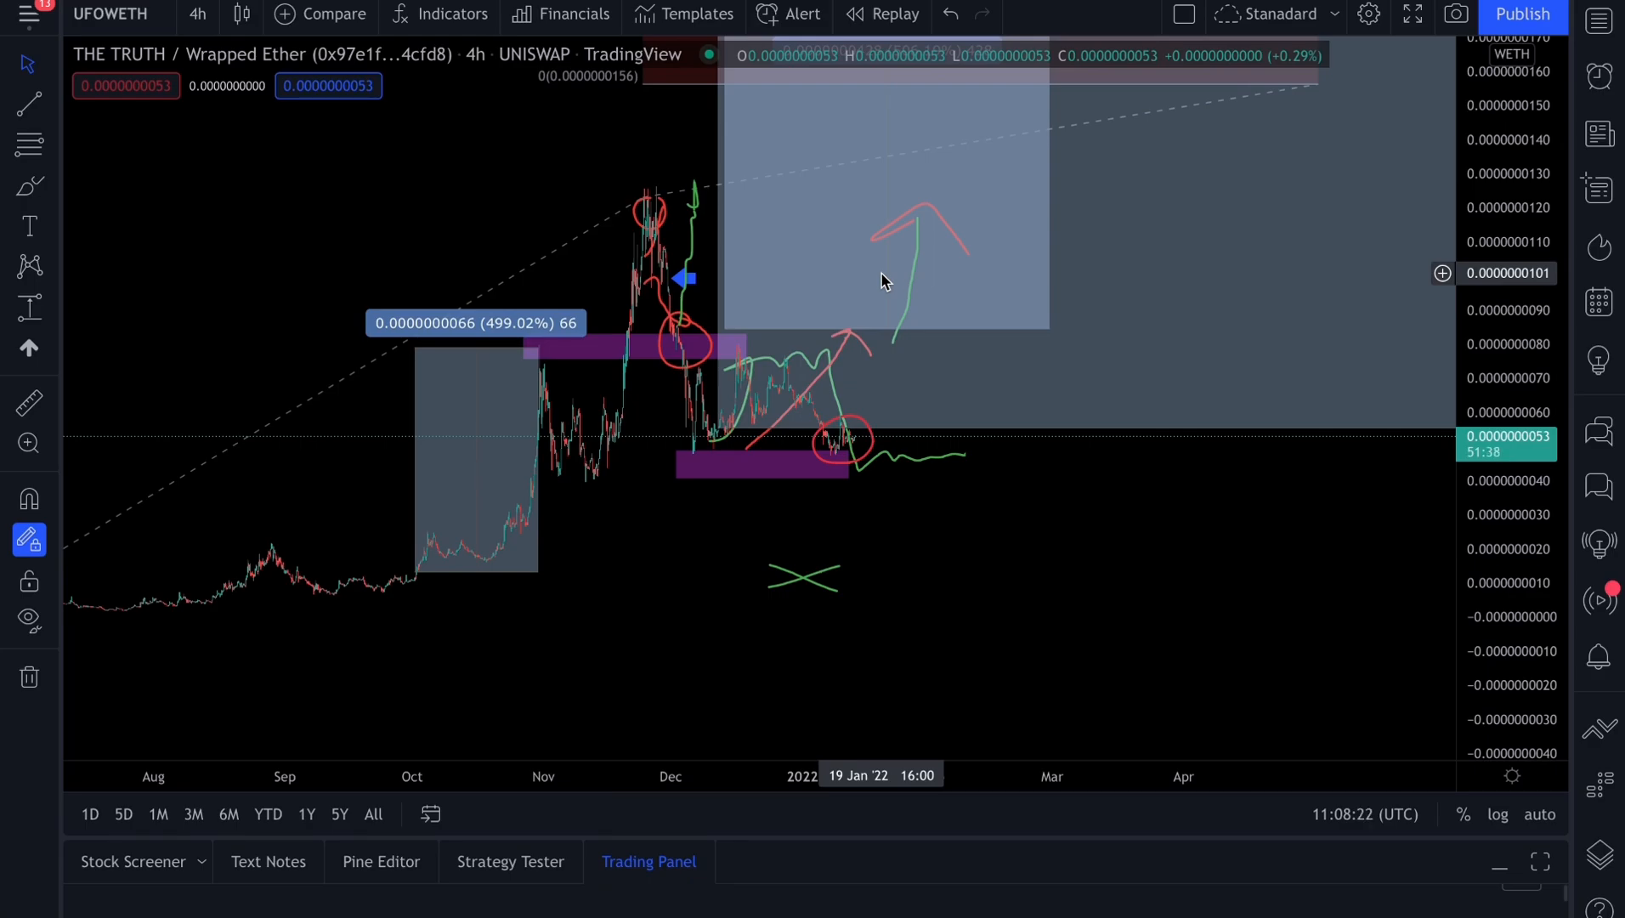
{"action": "mouse_move", "coordinate": [767, 435]}
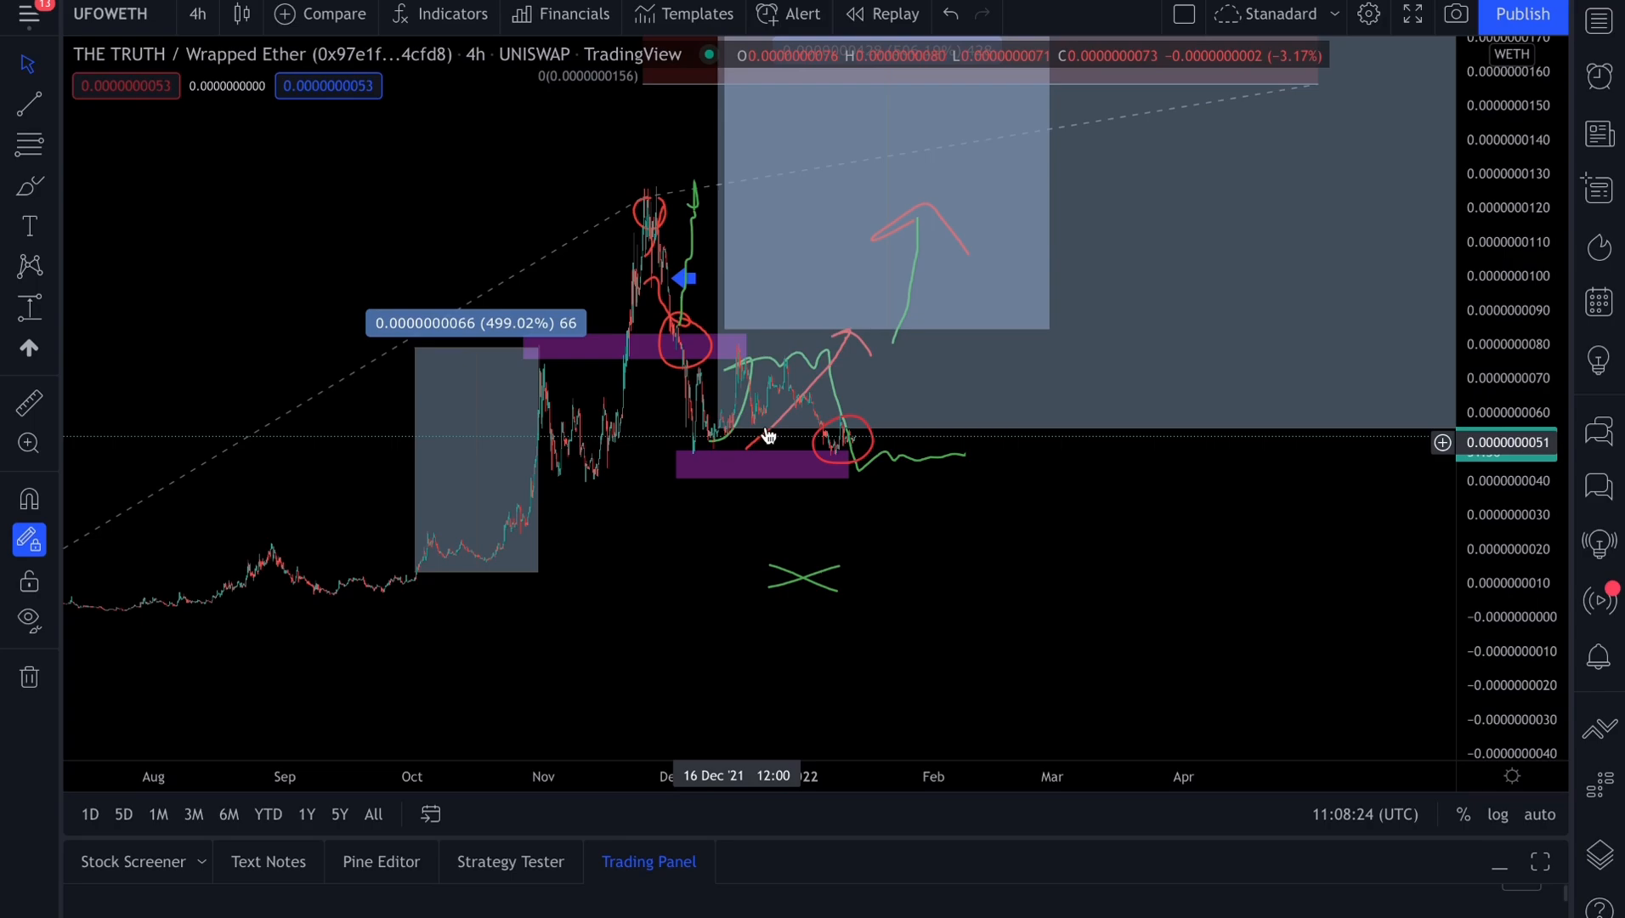
{"action": "mouse_move", "coordinate": [674, 375]}
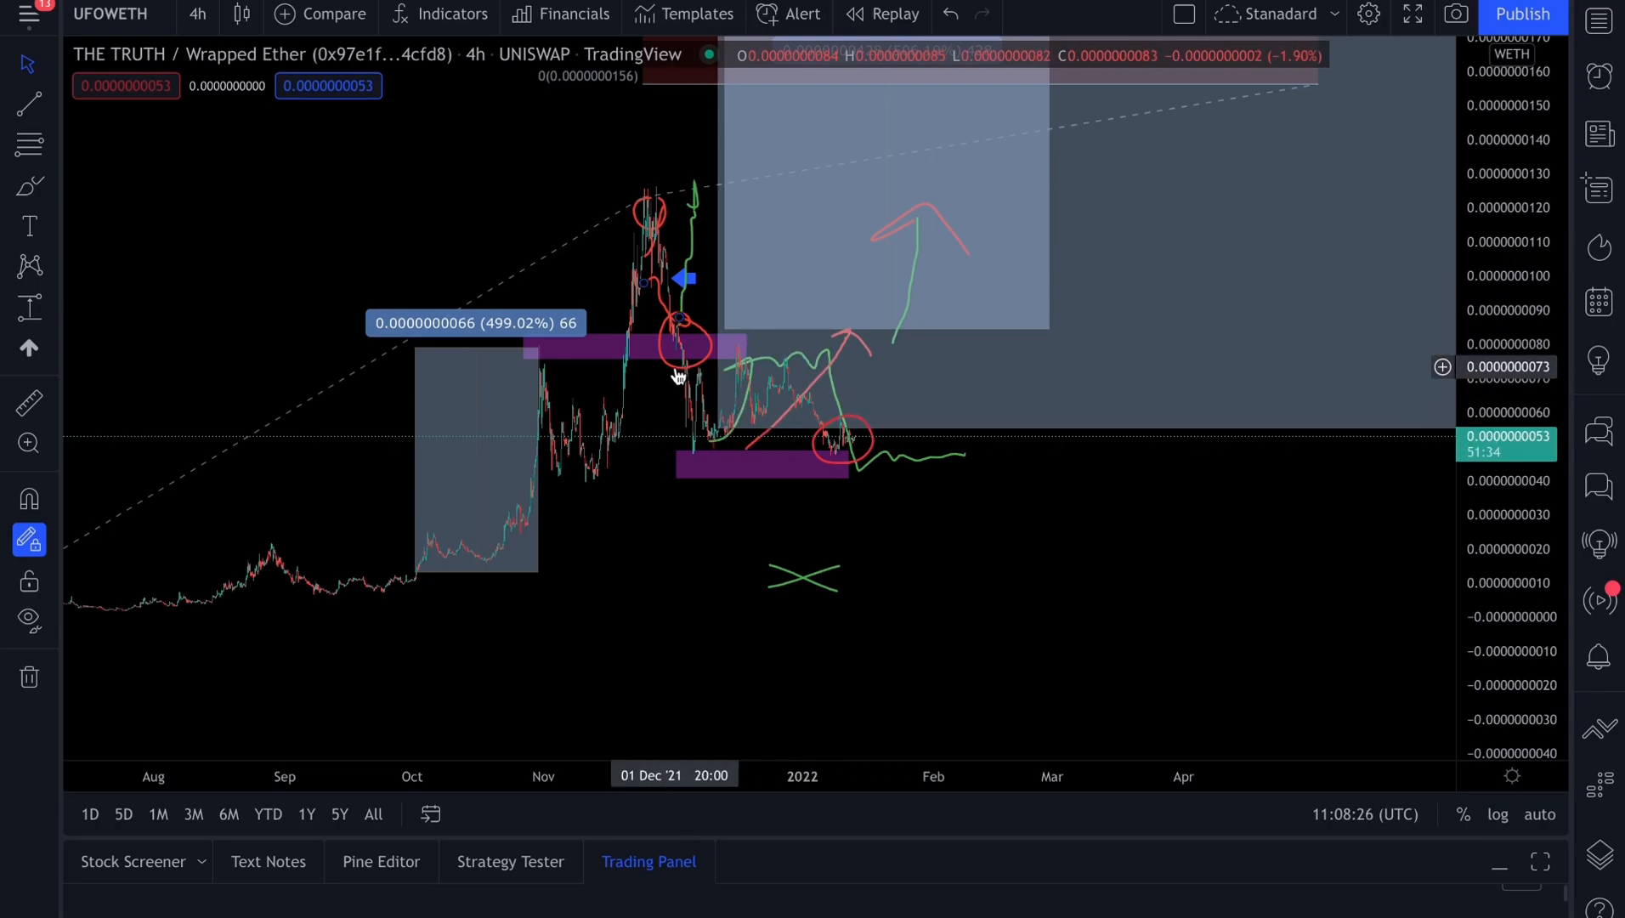